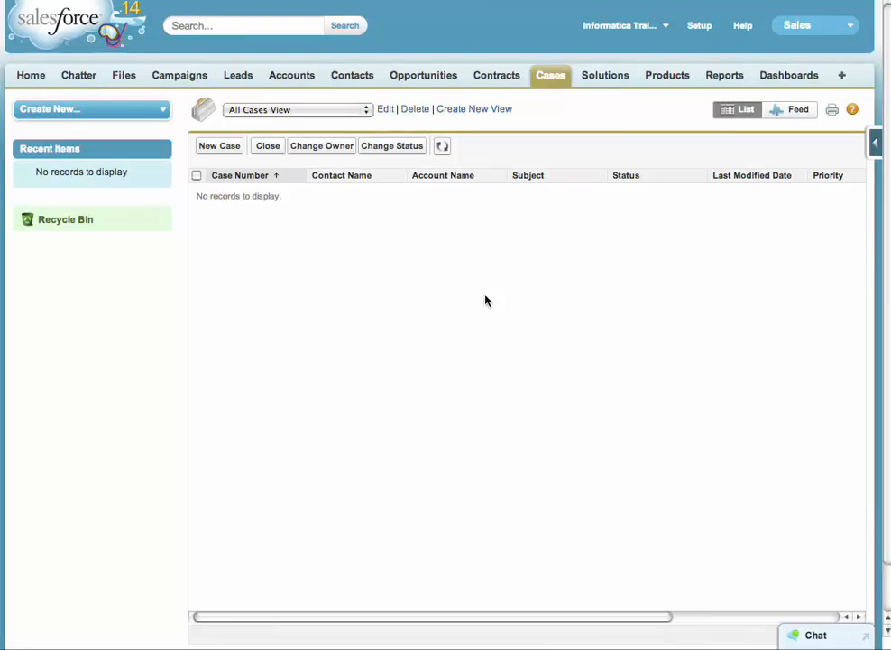
{"action": "mouse_move", "coordinate": [508, 188]}
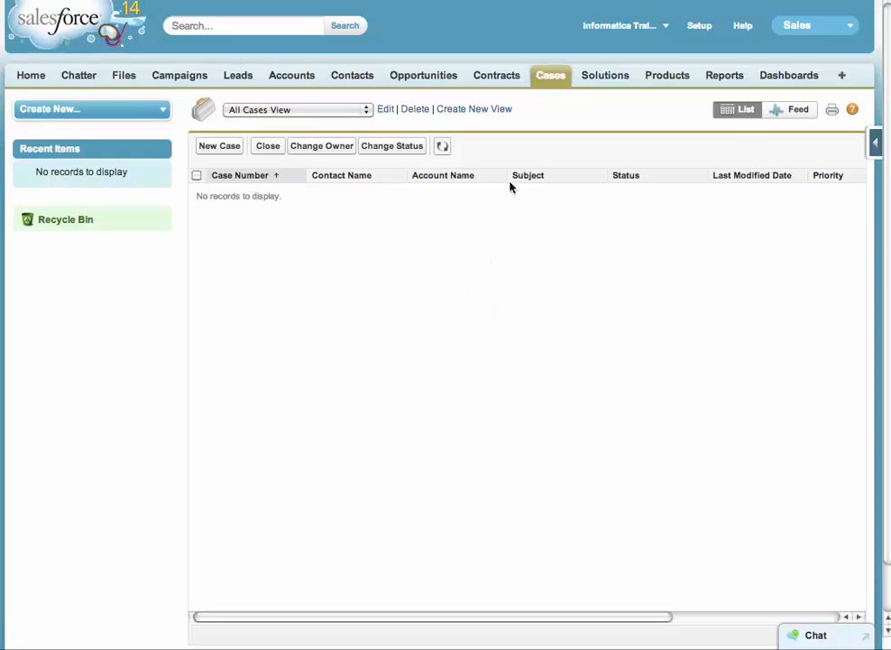
{"action": "mouse_move", "coordinate": [480, 182]}
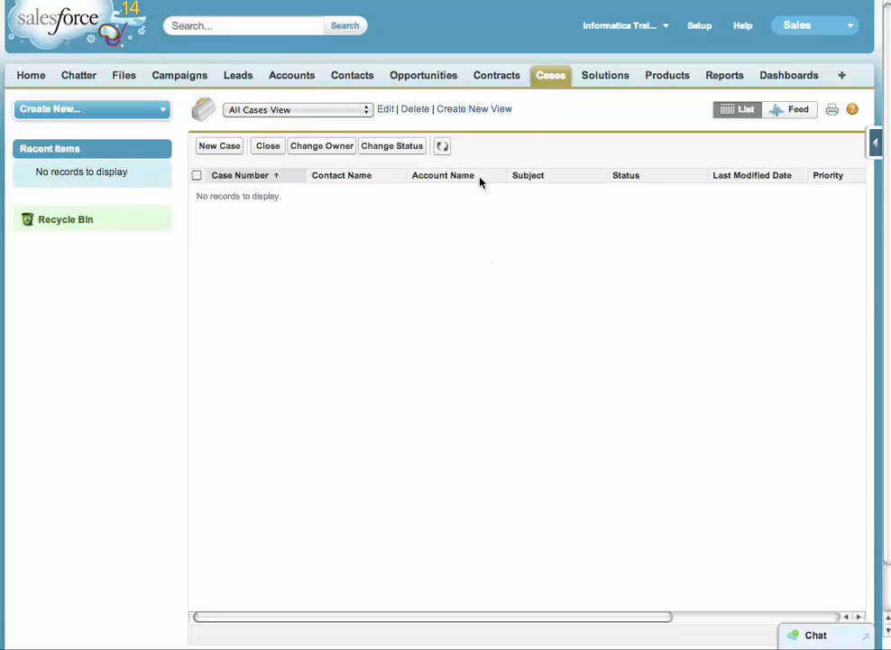
{"action": "mouse_move", "coordinate": [401, 231]}
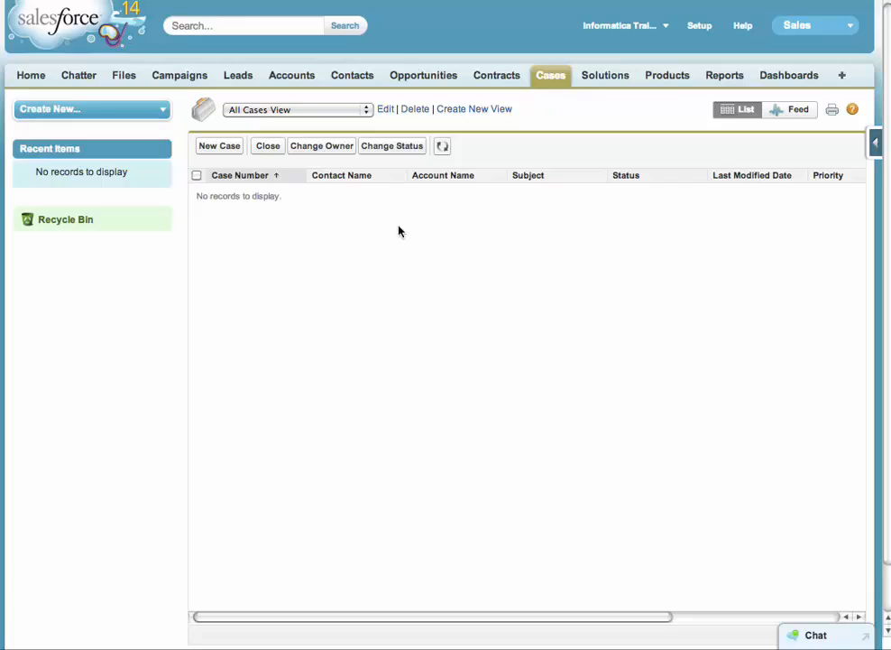
{"action": "mouse_move", "coordinate": [316, 264]}
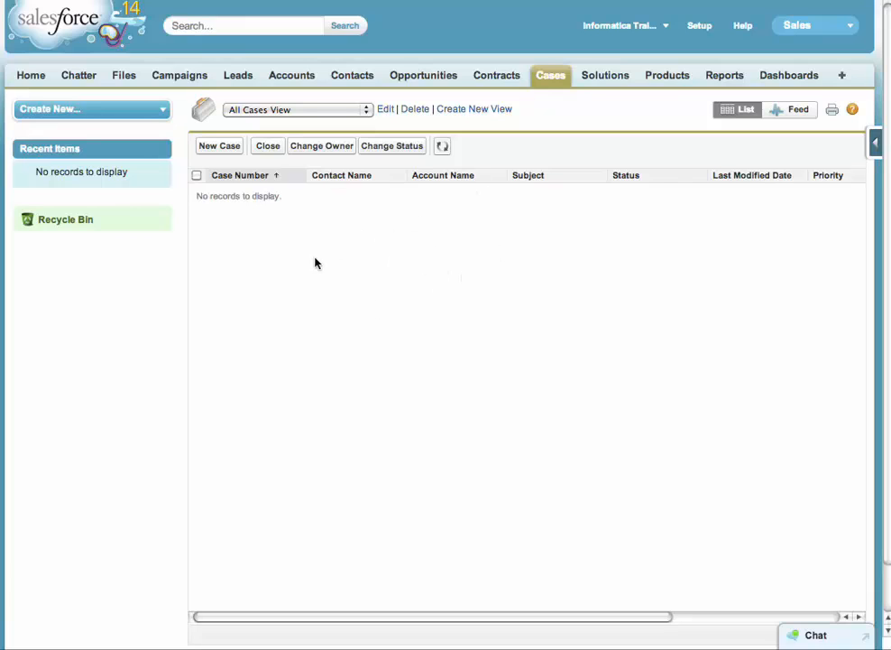
{"action": "mouse_move", "coordinate": [352, 80]}
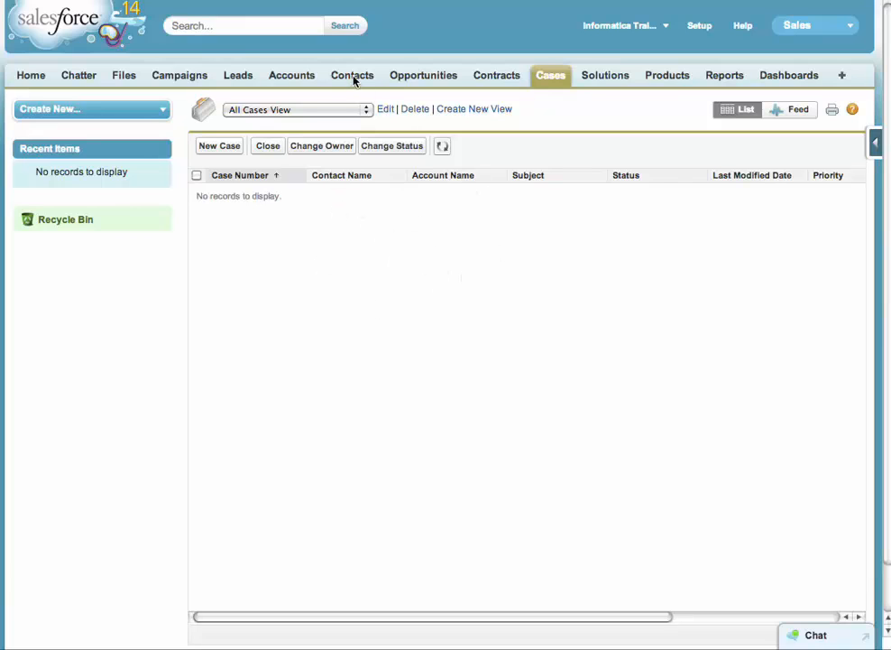
- Leave the empty Cases view and show the training org's Accounts home page
{"action": "left_click", "coordinate": [352, 76]}
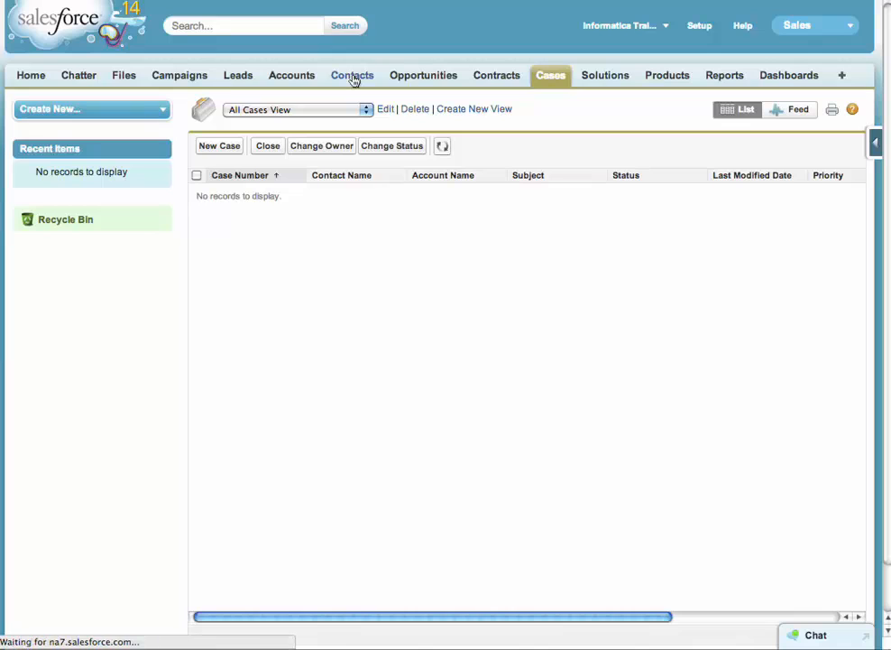
{"action": "left_click", "coordinate": [352, 76]}
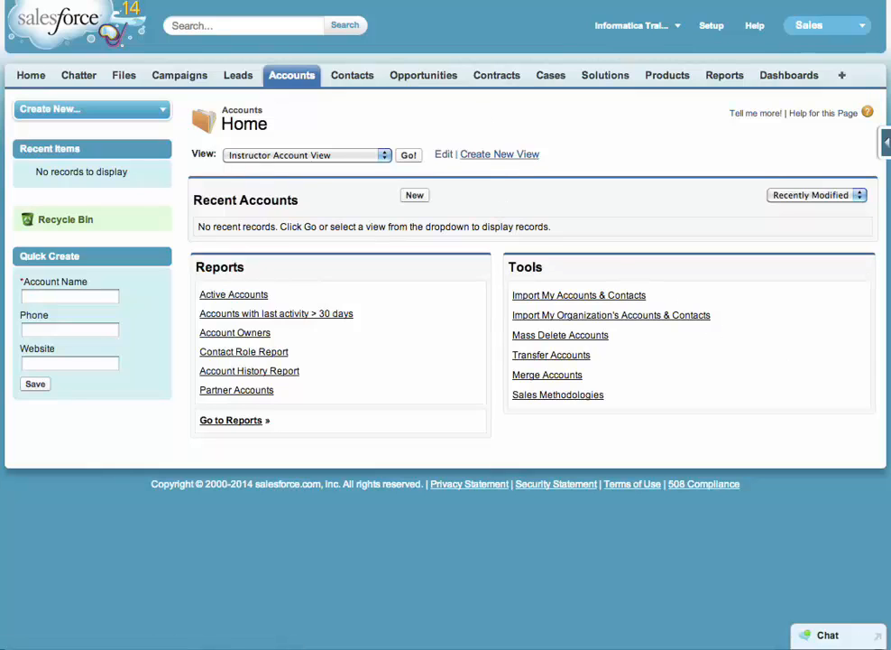
- Show the production org's My Cases list with its accounts, contacts and statuses
{"action": "left_click", "coordinate": [550, 76]}
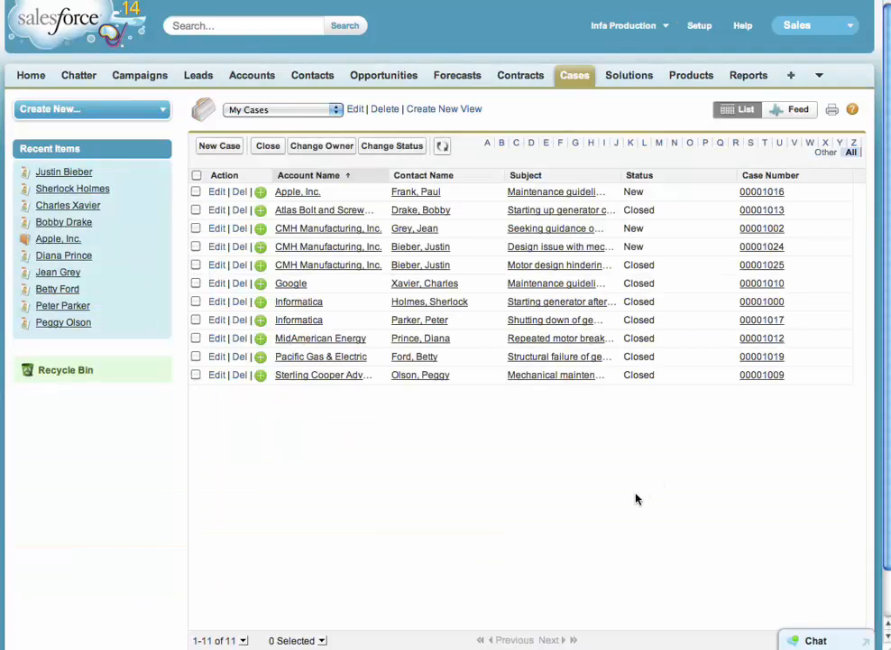
{"action": "mouse_move", "coordinate": [563, 148]}
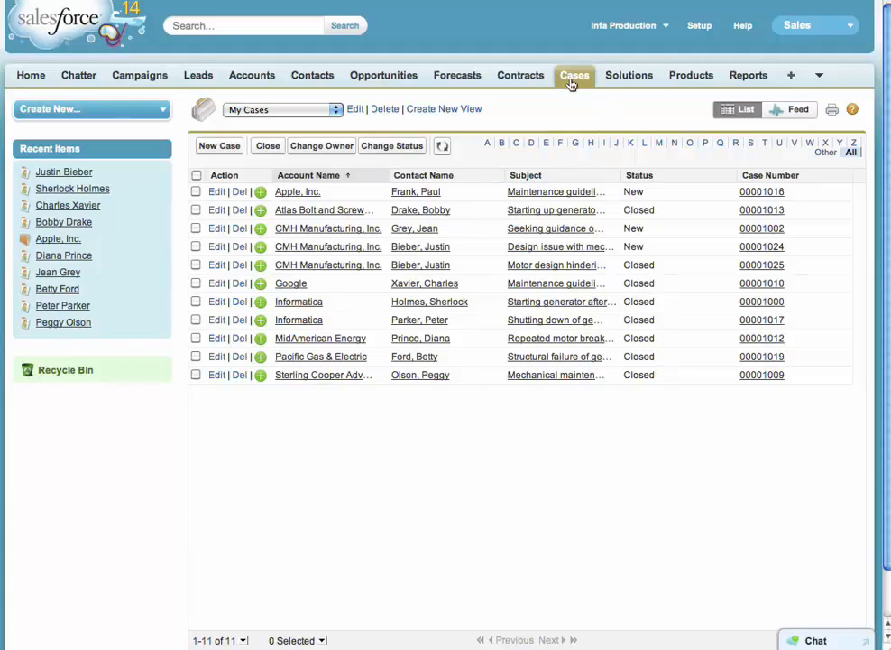
{"action": "mouse_move", "coordinate": [429, 301]}
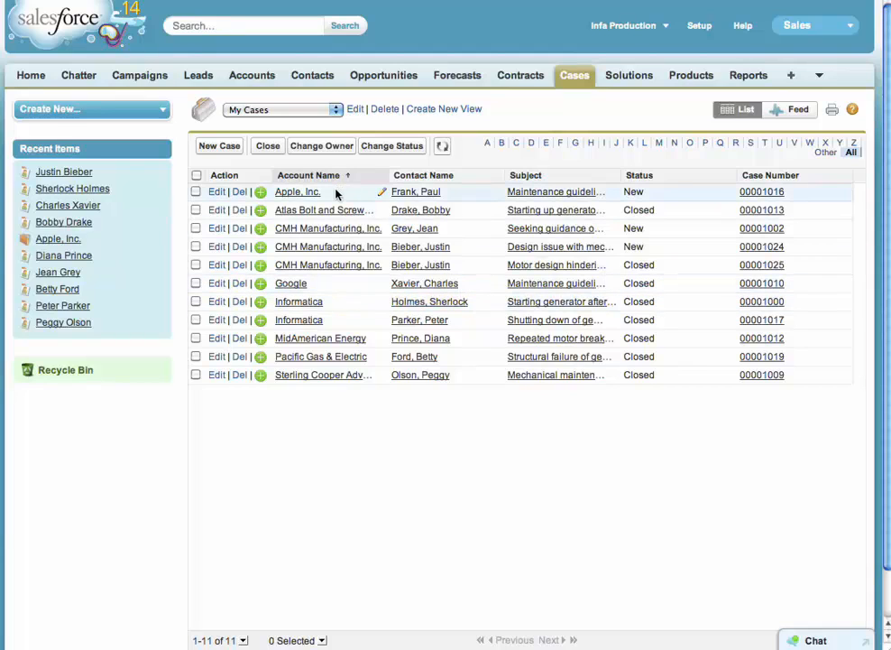
{"action": "mouse_move", "coordinate": [350, 299]}
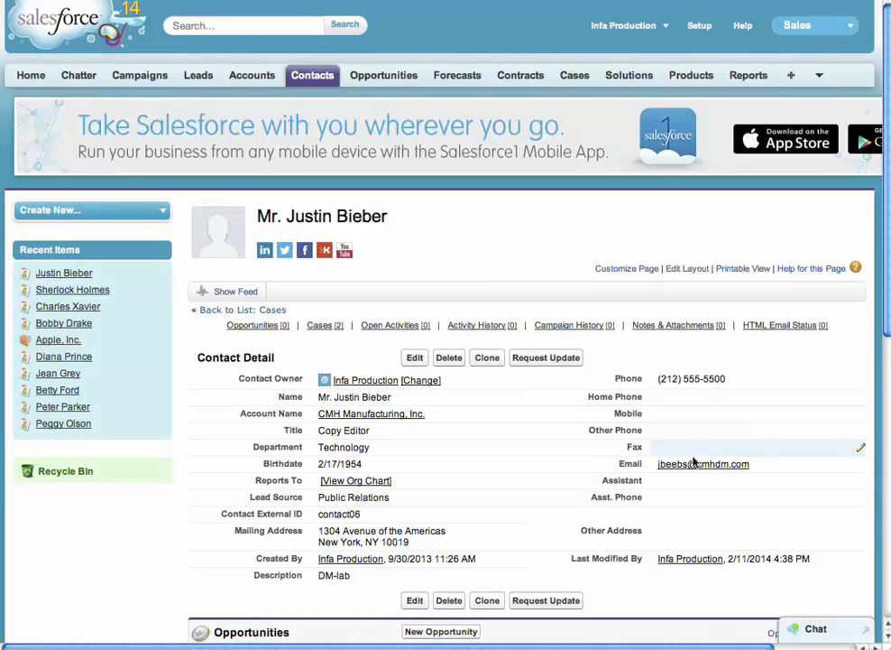
{"action": "mouse_move", "coordinate": [704, 463]}
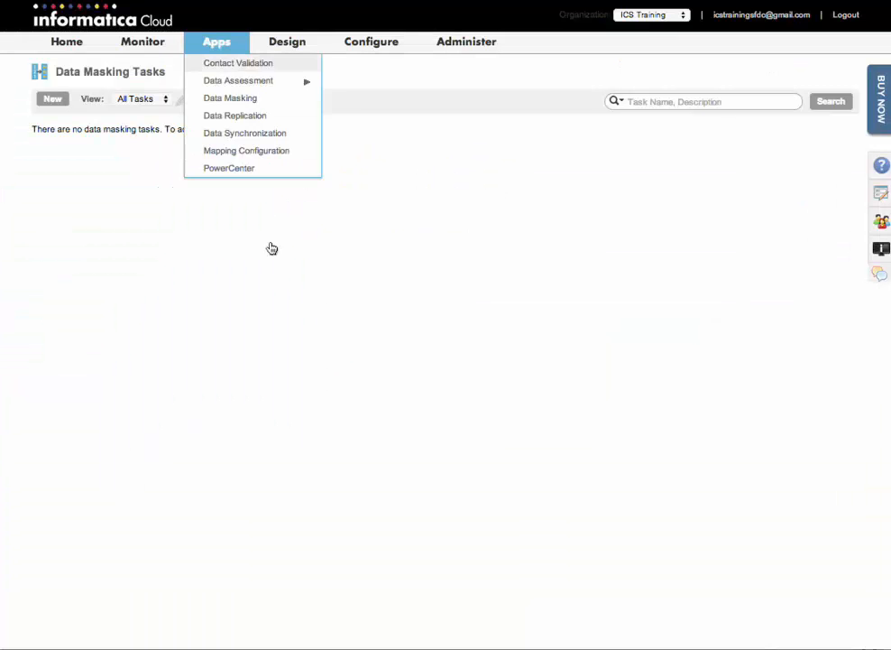
{"action": "mouse_move", "coordinate": [231, 98]}
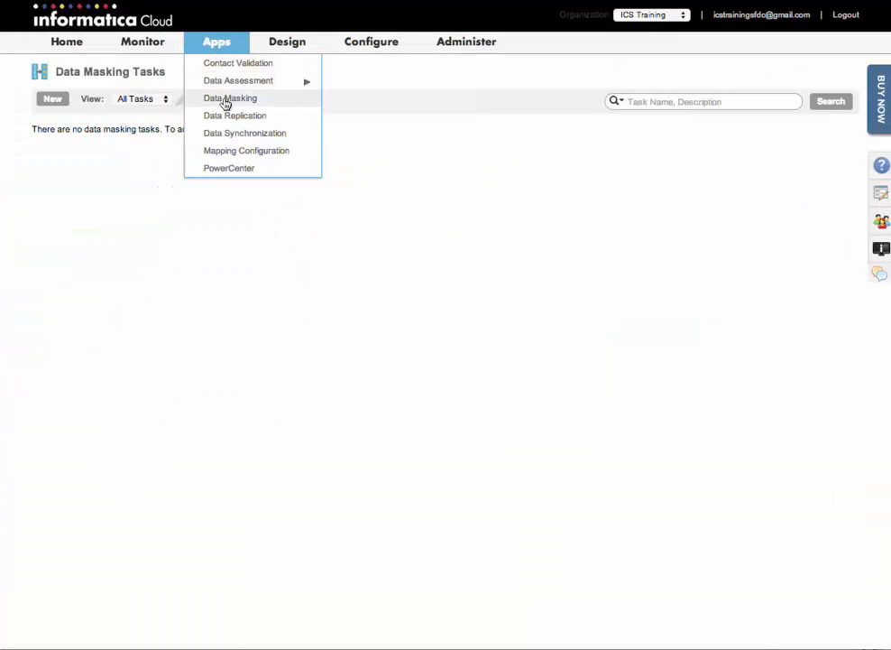
- Start a new Data Masking task and name it 'Instructor Masking'
{"action": "left_click", "coordinate": [231, 98]}
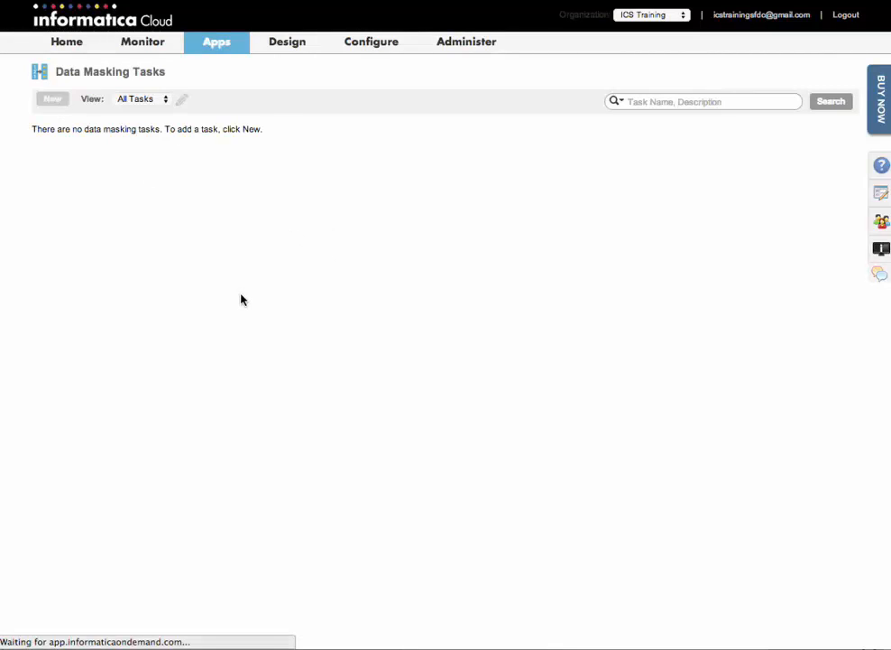
{"action": "left_click", "coordinate": [51, 98]}
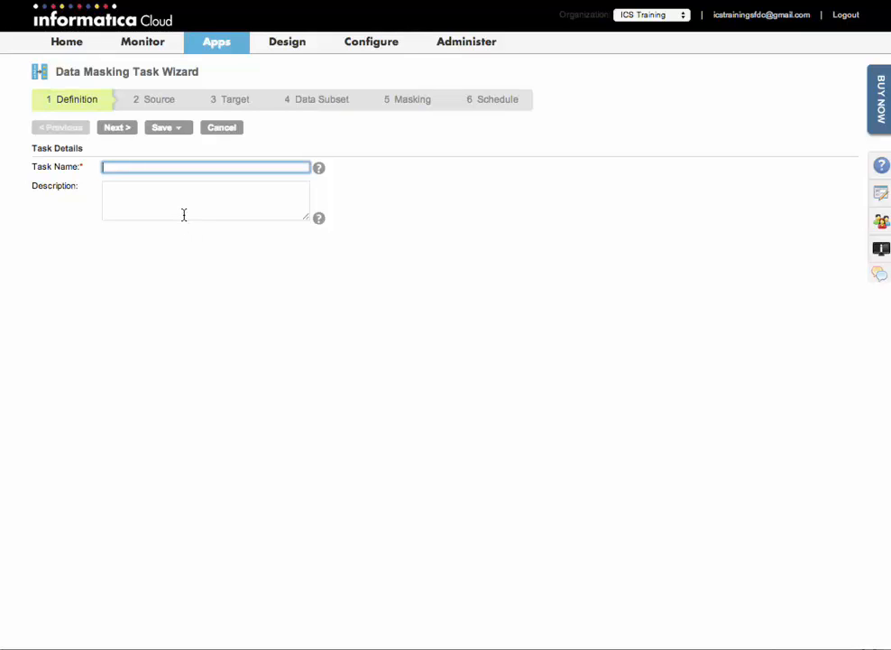
{"action": "type", "text": "Inst"}
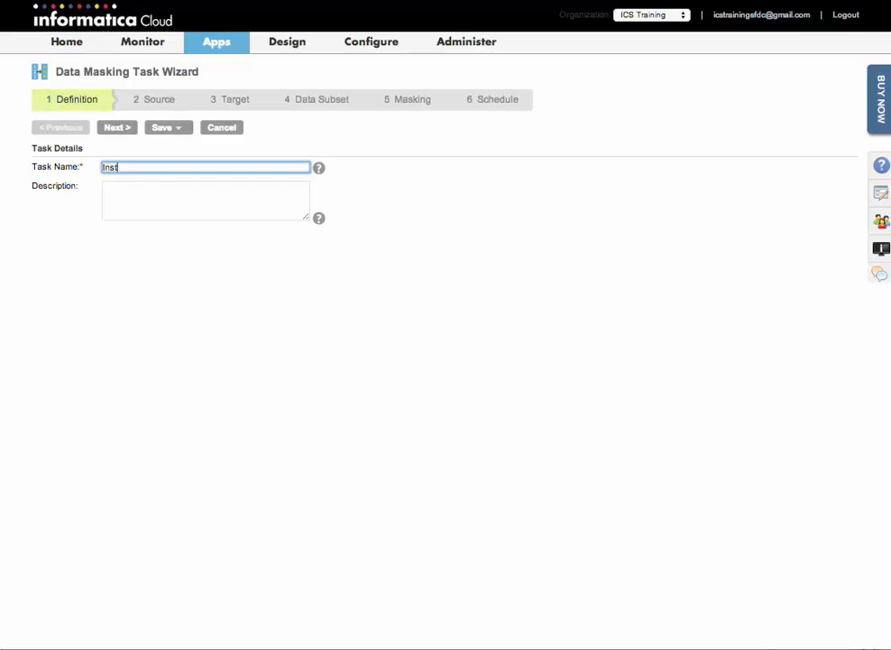
{"action": "type", "text": "ructor"}
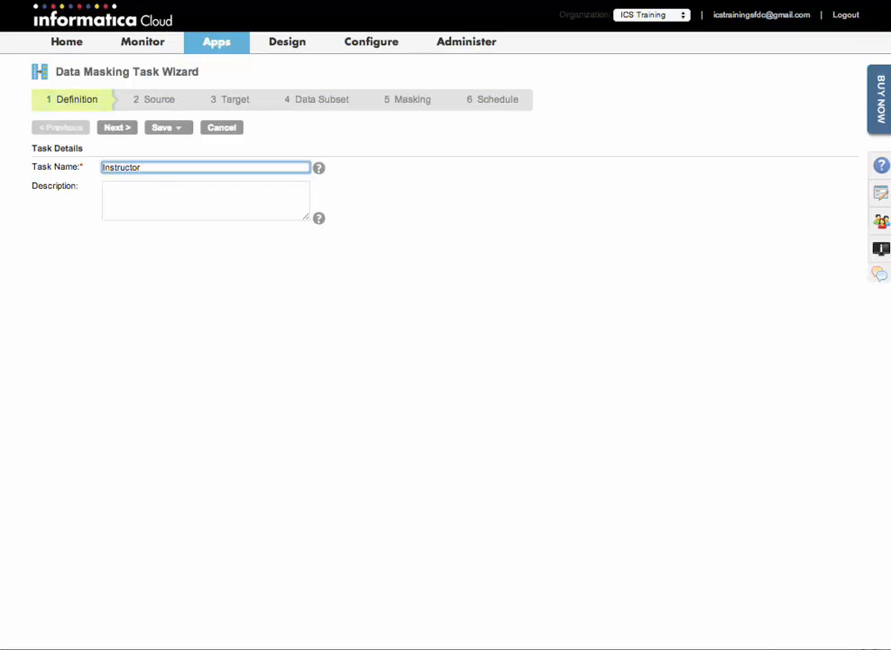
{"action": "type", "text": "Masking"}
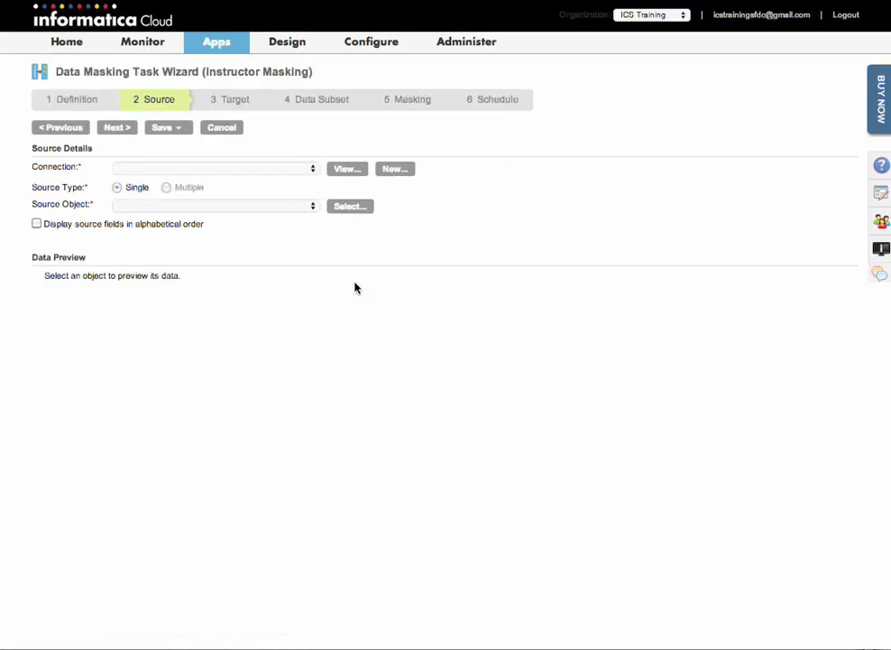
- Set the source connection to Lab Salesforce Production after first picking Lab Salesforce Instructor
{"action": "left_click", "coordinate": [213, 166]}
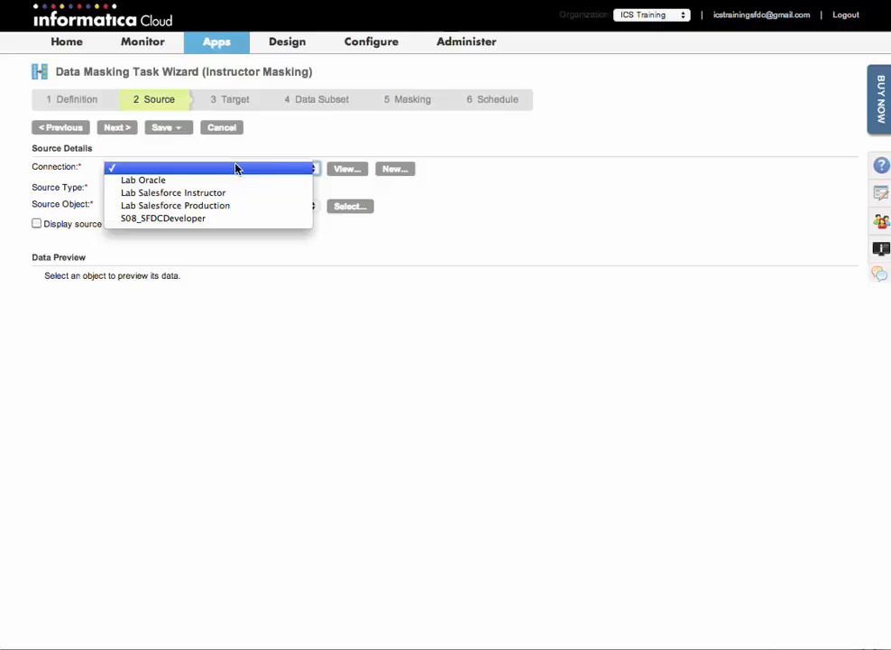
{"action": "mouse_move", "coordinate": [173, 192]}
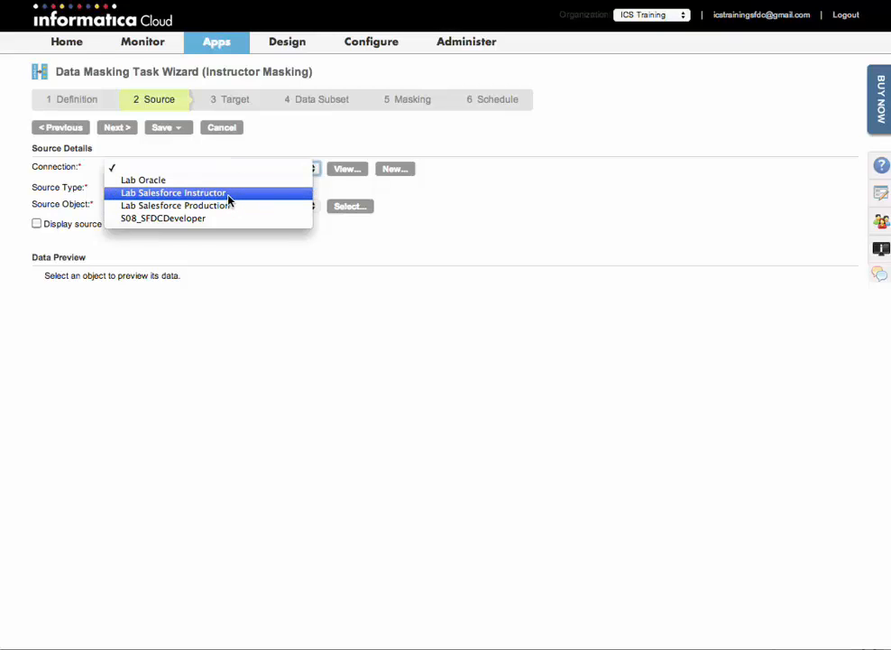
{"action": "left_click", "coordinate": [173, 191]}
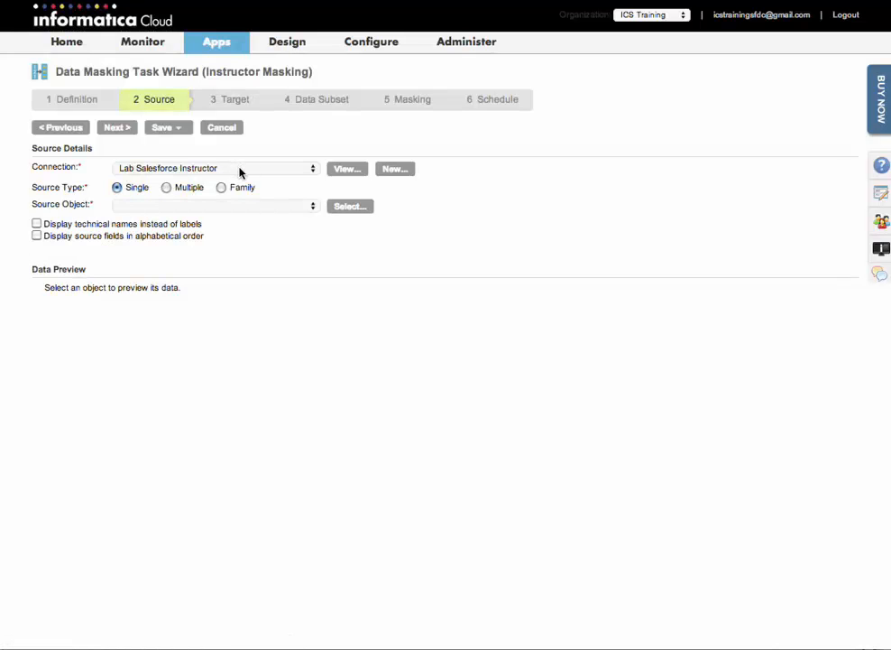
{"action": "left_click", "coordinate": [216, 168]}
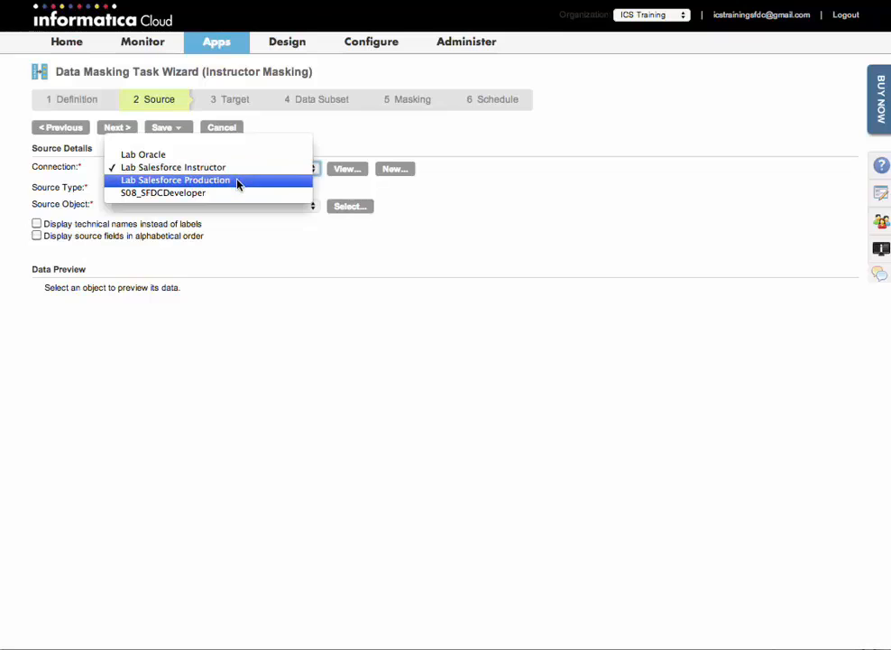
{"action": "mouse_move", "coordinate": [305, 182]}
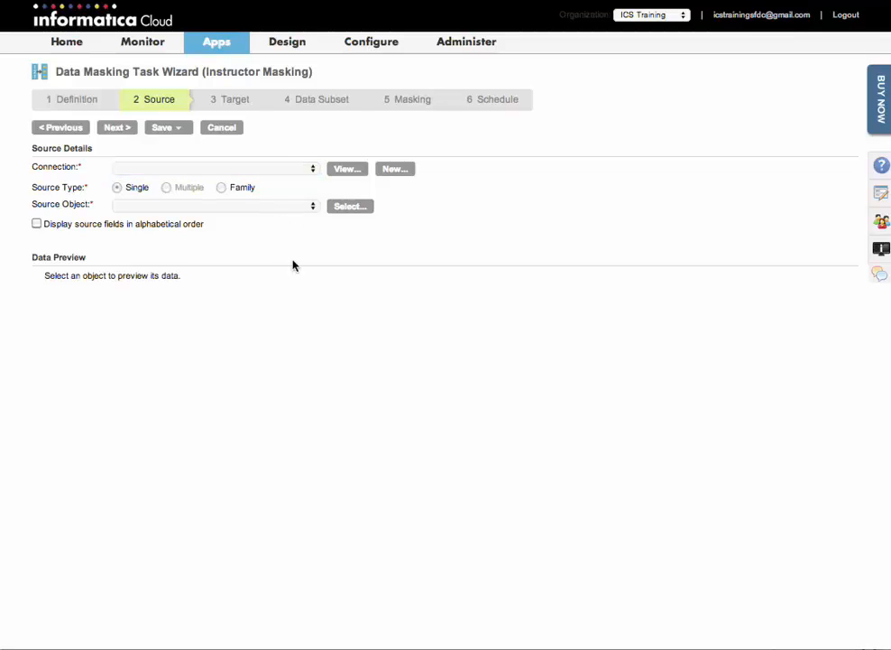
{"action": "left_click", "coordinate": [215, 166]}
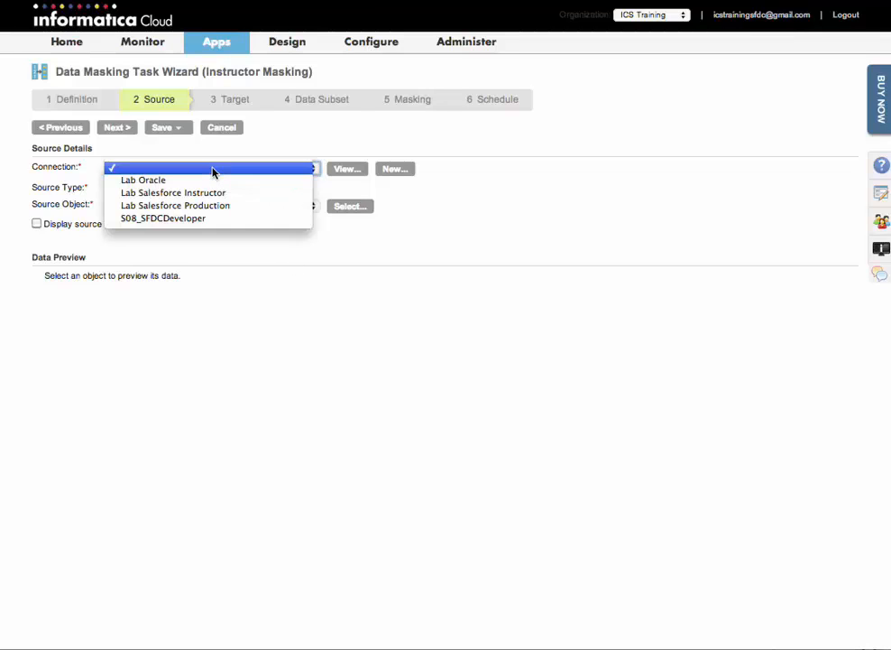
{"action": "mouse_move", "coordinate": [213, 206]}
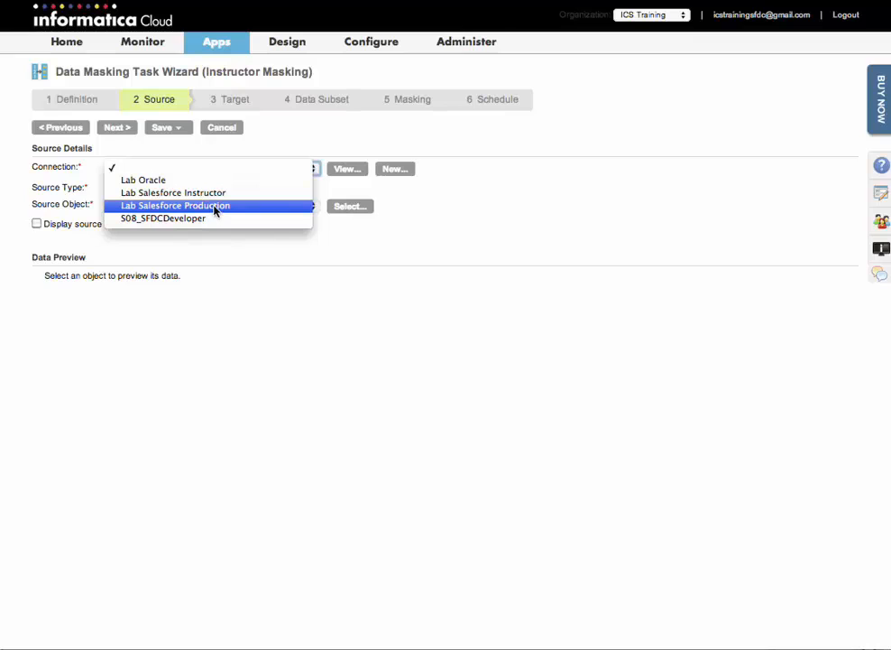
{"action": "left_click", "coordinate": [174, 206]}
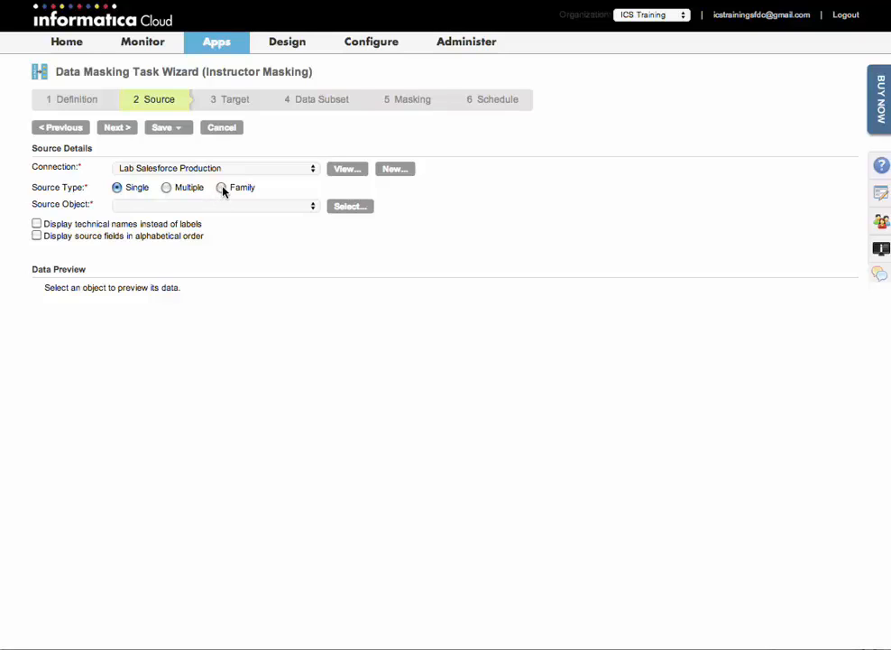
- Make the source type Family and show the source objects family graph
{"action": "left_click", "coordinate": [221, 188]}
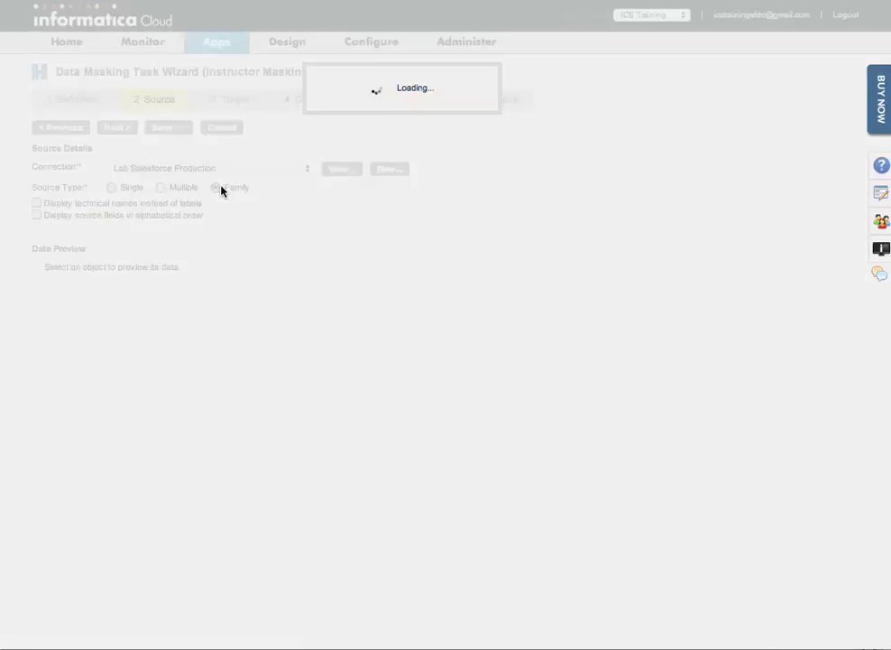
{"action": "left_click", "coordinate": [215, 186]}
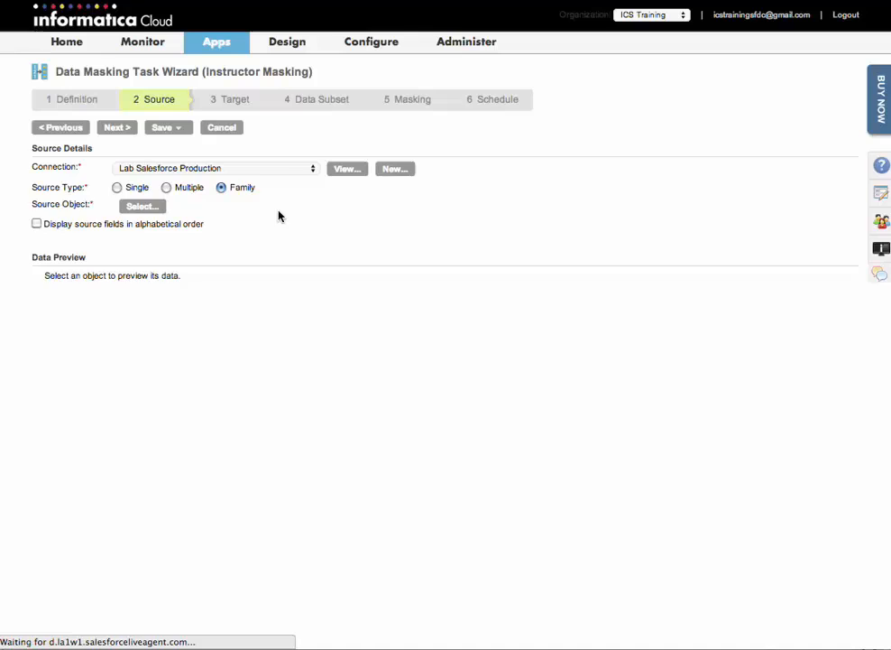
{"action": "left_click", "coordinate": [226, 186]}
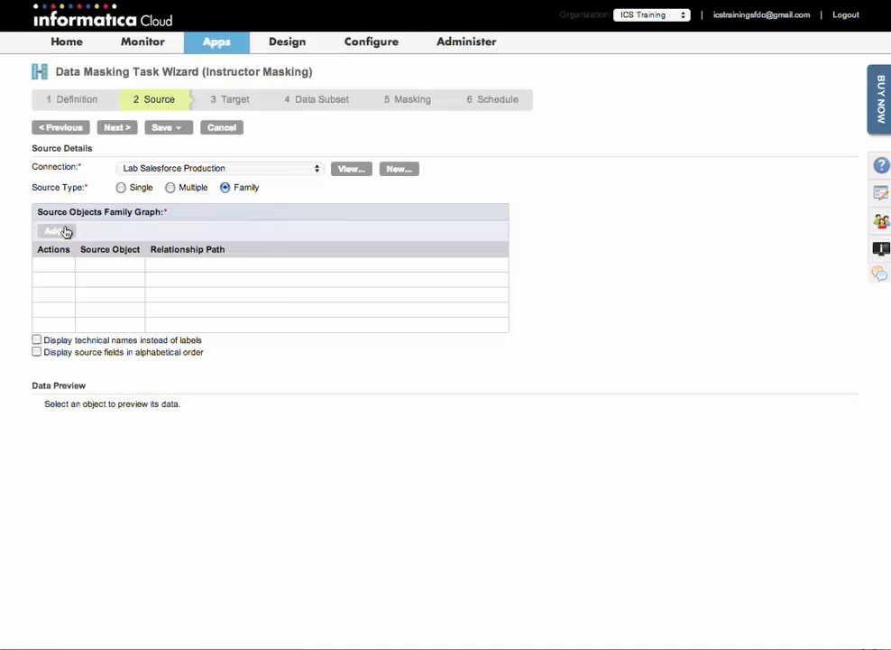
- Search 'case' and select the Account → Contact → Asset → Case relationship branch as the source
{"action": "left_click", "coordinate": [54, 231]}
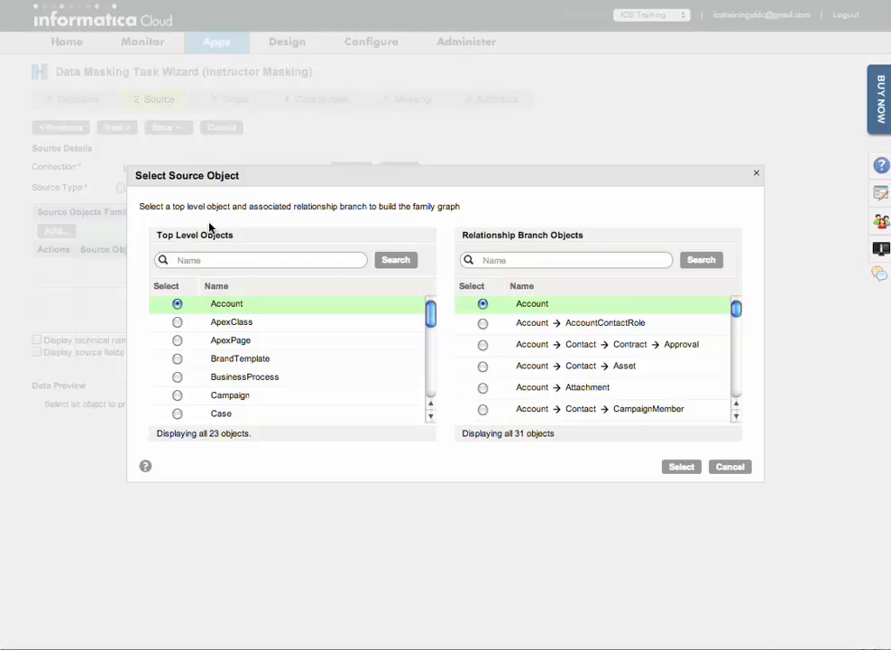
{"action": "mouse_move", "coordinate": [256, 304]}
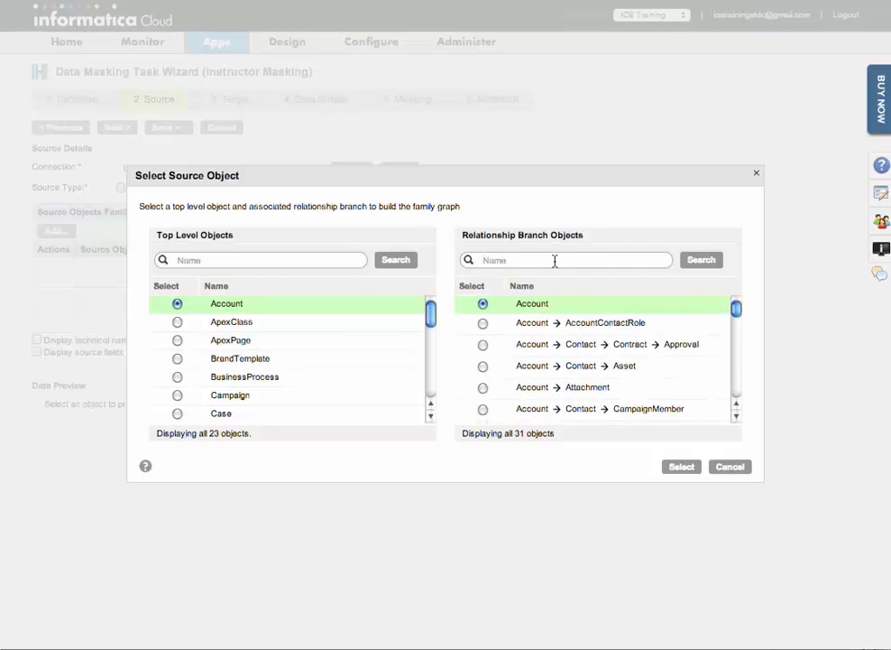
{"action": "type", "text": "case"}
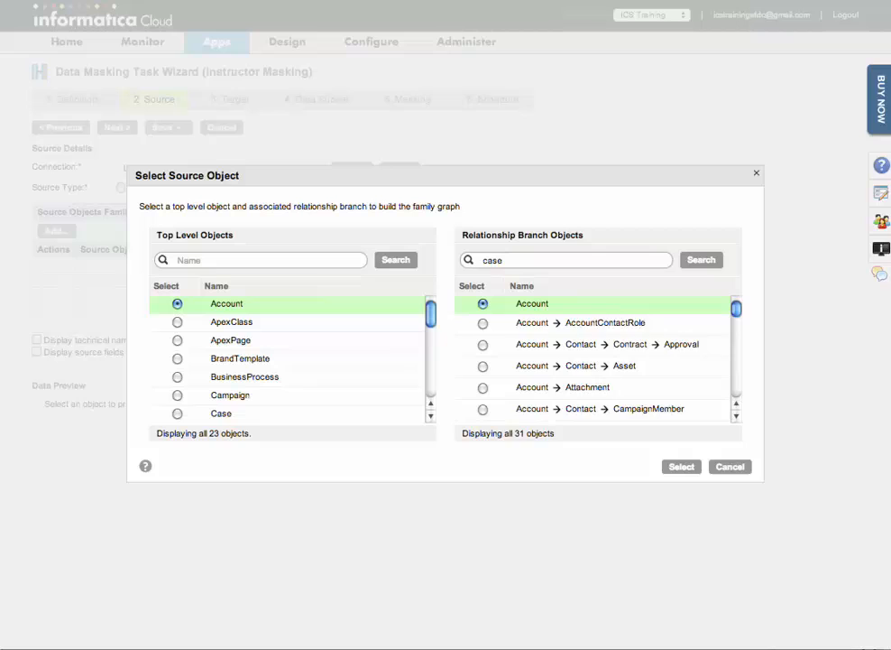
{"action": "scroll", "scroll_direction": "down", "scroll_amount": 3}
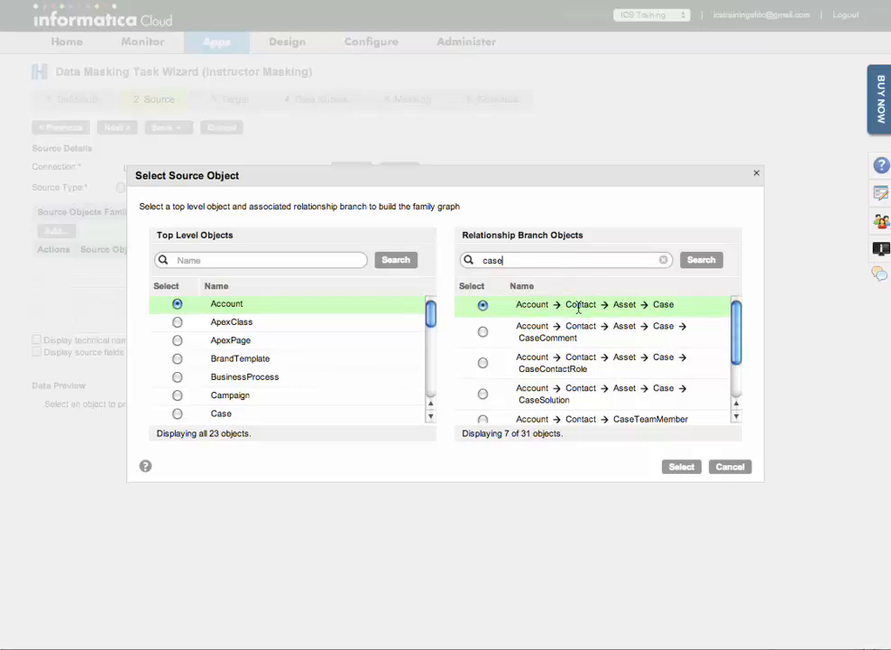
{"action": "mouse_move", "coordinate": [694, 310]}
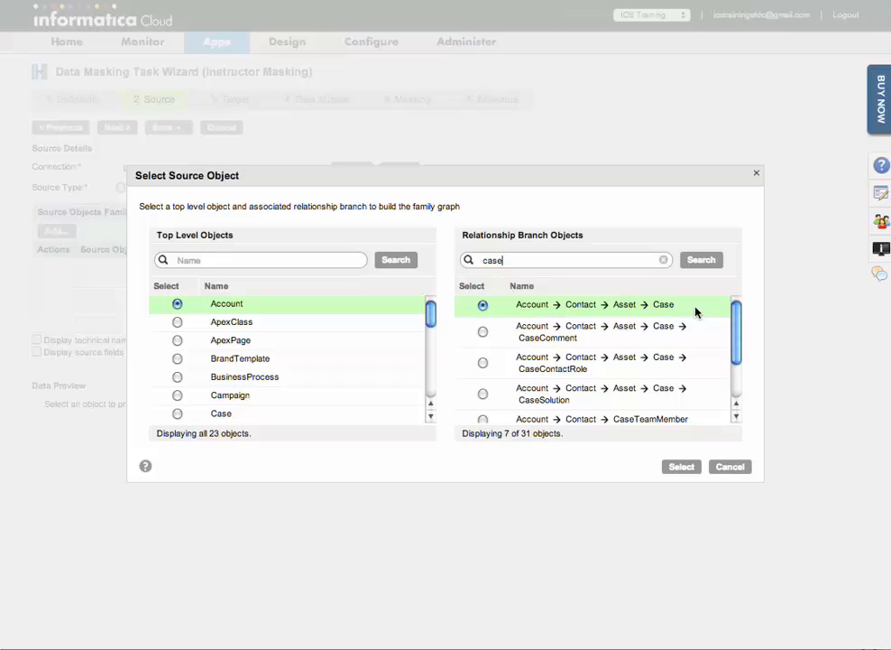
{"action": "left_click", "coordinate": [680, 465]}
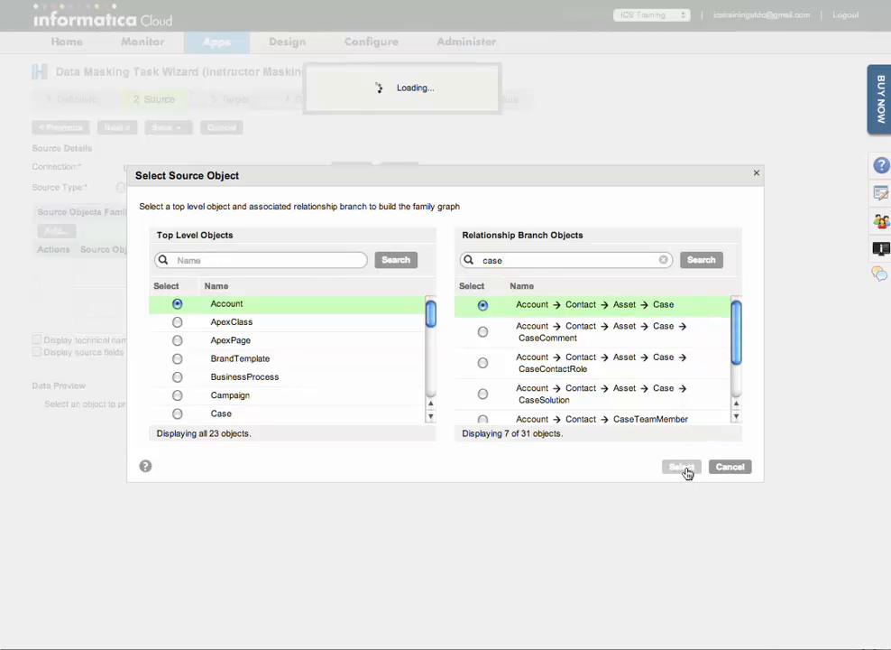
{"action": "left_click", "coordinate": [682, 465]}
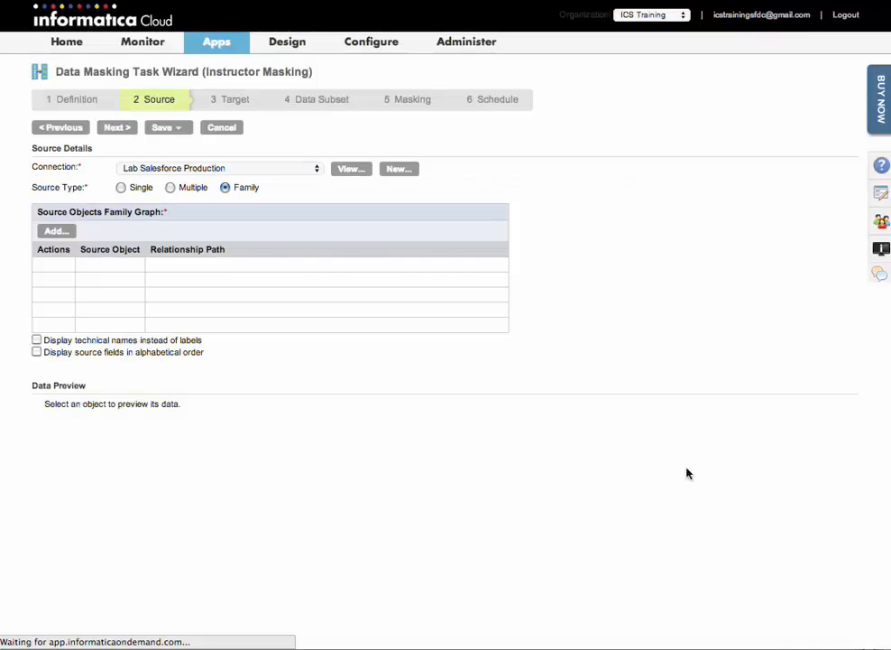
- Preview the Account and Case objects' data, then save and continue to the Target step
{"action": "left_click", "coordinate": [54, 231]}
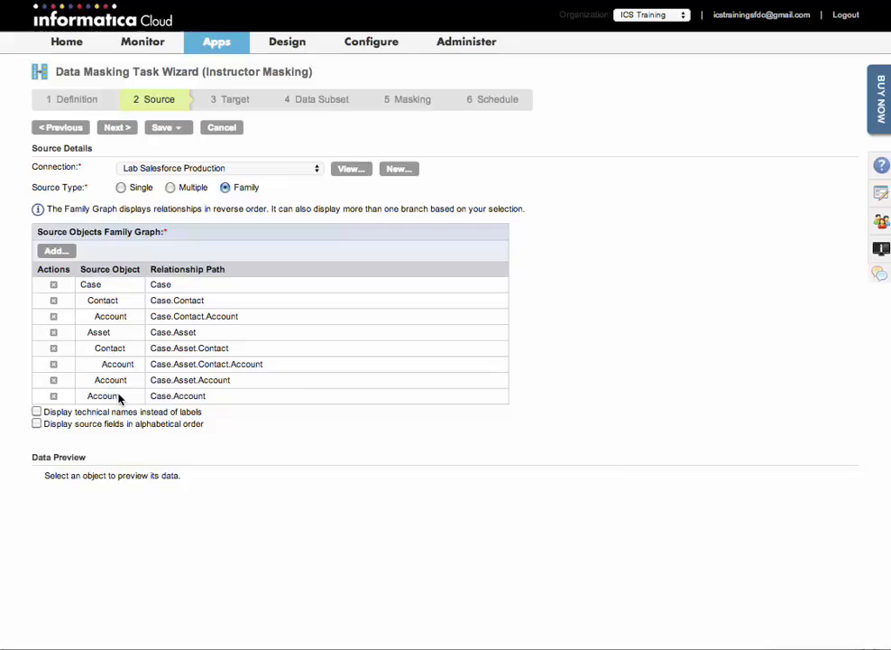
{"action": "left_click", "coordinate": [102, 395]}
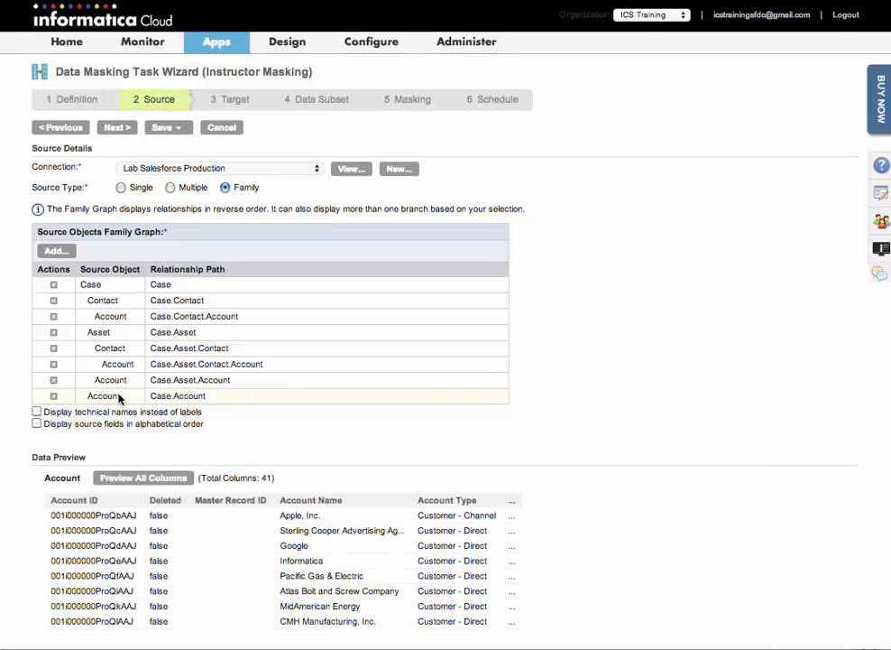
{"action": "left_click", "coordinate": [110, 347]}
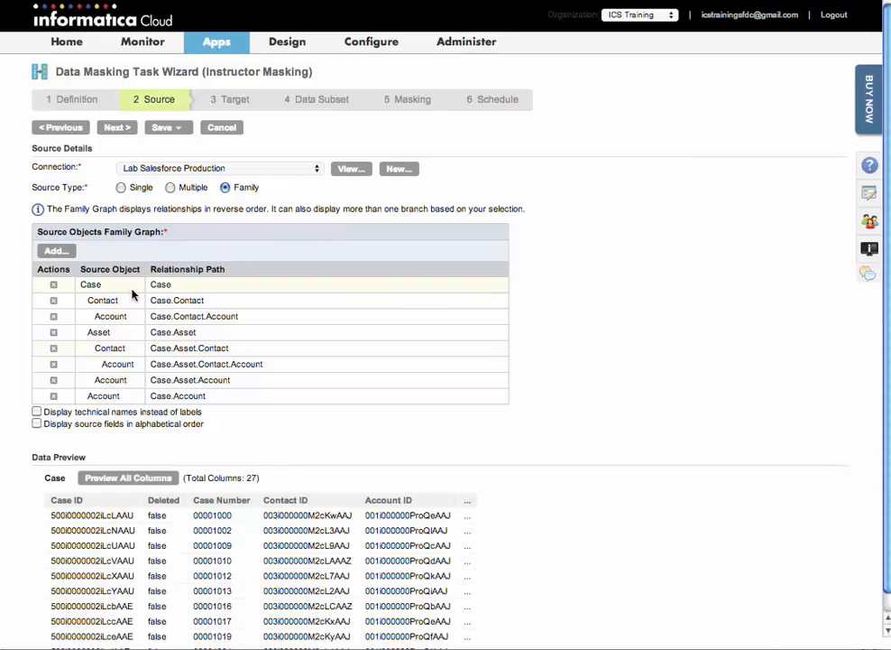
{"action": "left_click", "coordinate": [166, 126]}
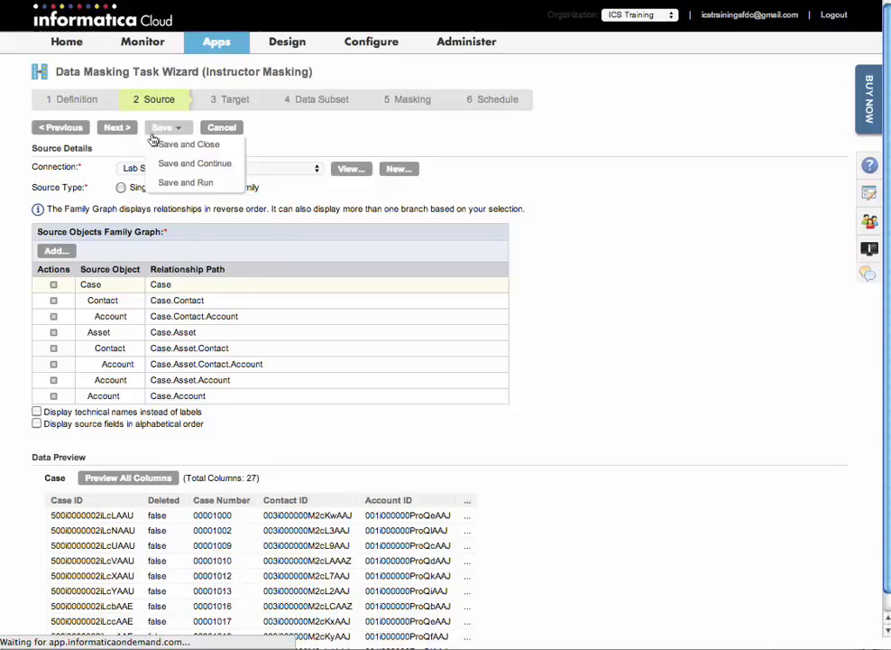
{"action": "left_click", "coordinate": [187, 144]}
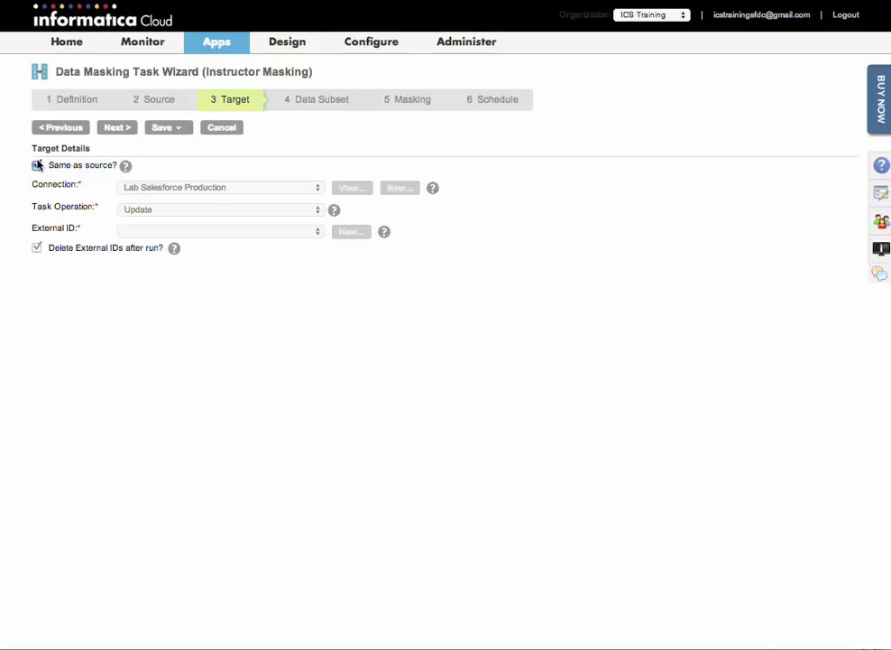
- Target the Lab Salesforce Instructor connection with Insert as the task operation
{"action": "left_click", "coordinate": [220, 186]}
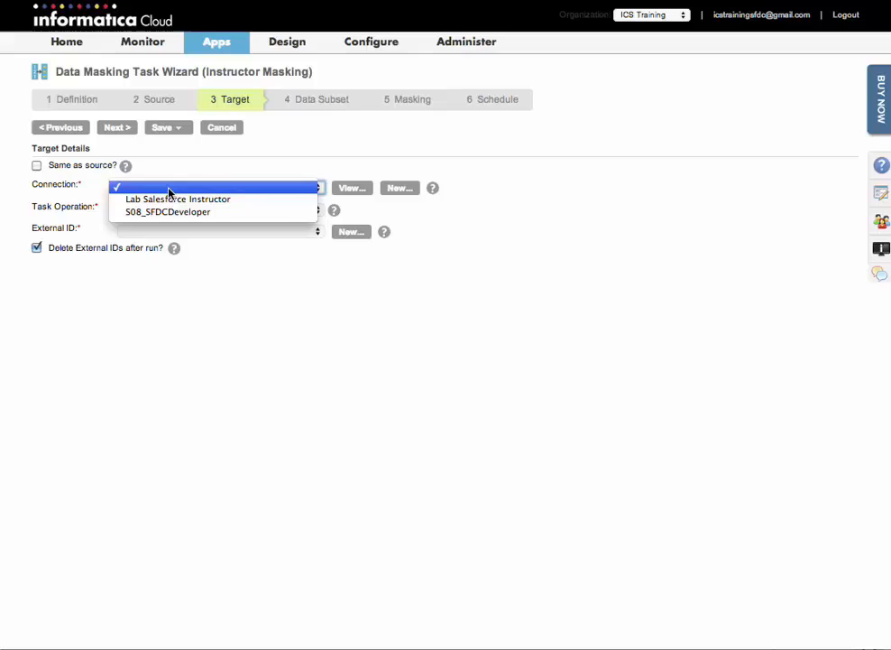
{"action": "left_click", "coordinate": [176, 198]}
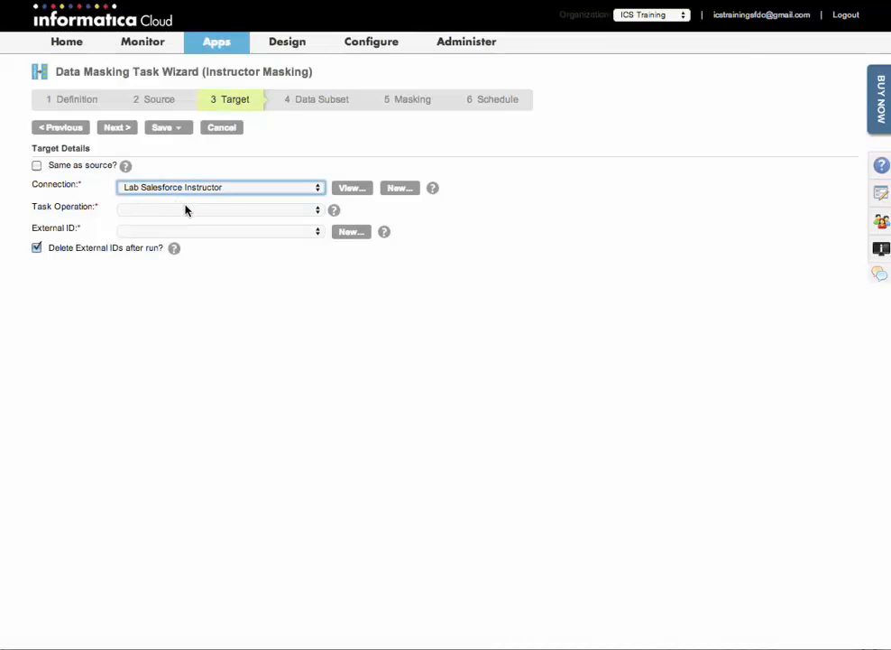
{"action": "left_click", "coordinate": [219, 209]}
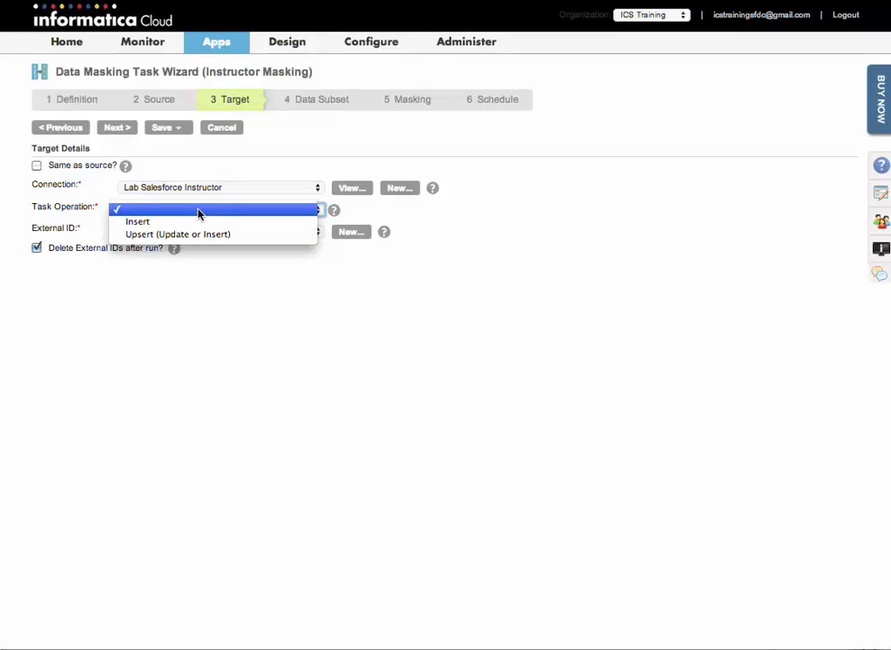
{"action": "left_click", "coordinate": [137, 220]}
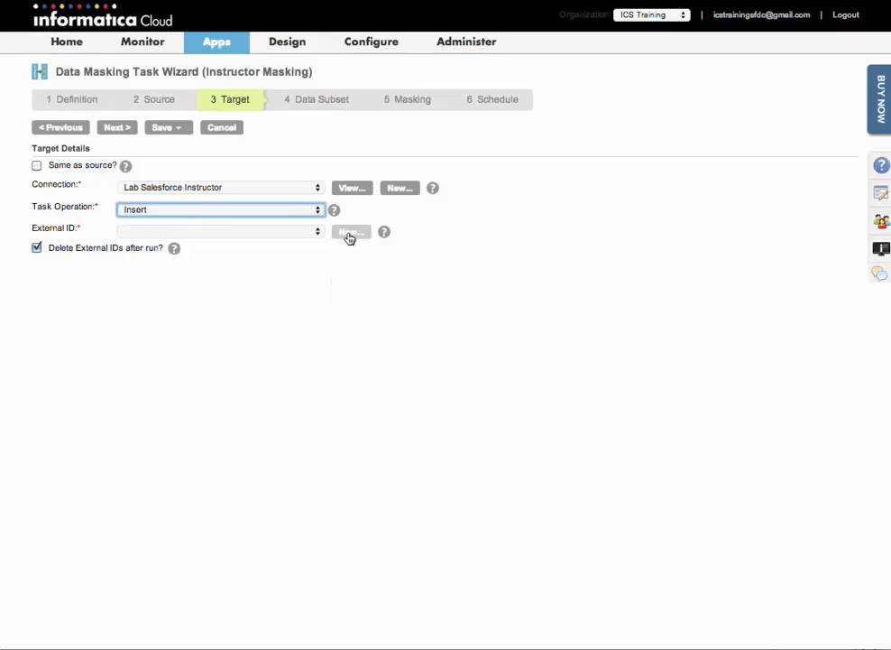
{"action": "mouse_move", "coordinate": [350, 231]}
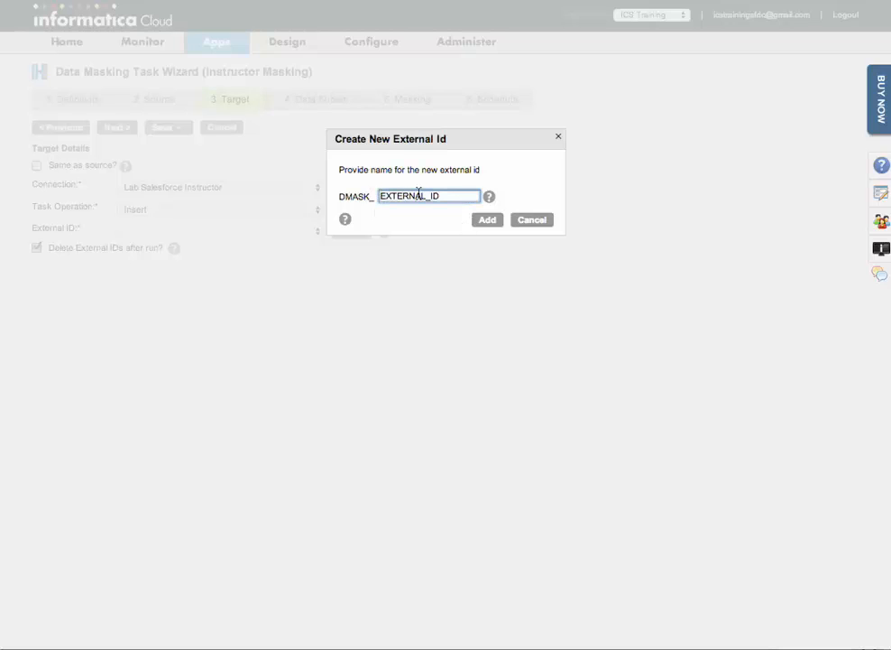
{"action": "mouse_move", "coordinate": [422, 184]}
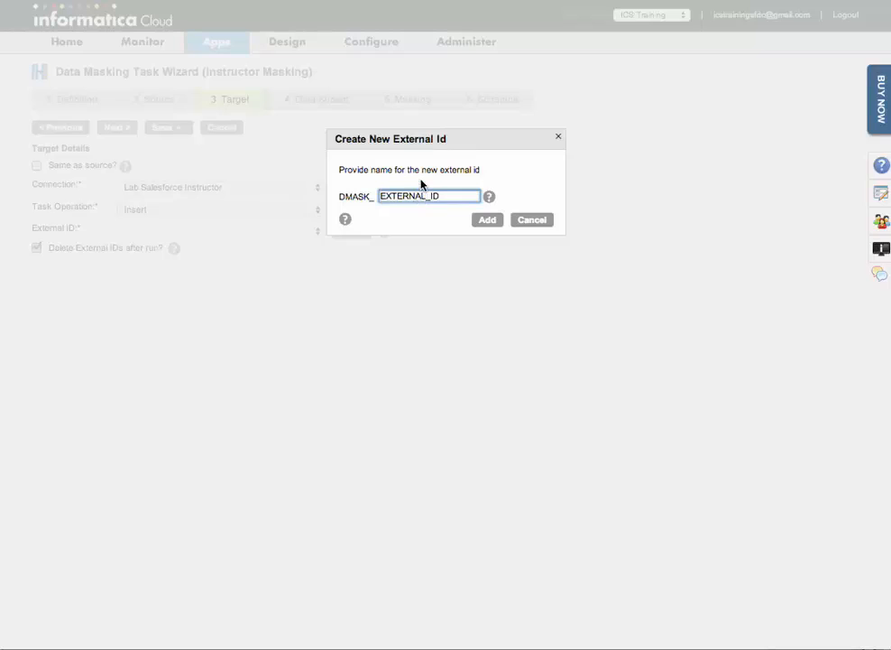
{"action": "mouse_move", "coordinate": [433, 184]}
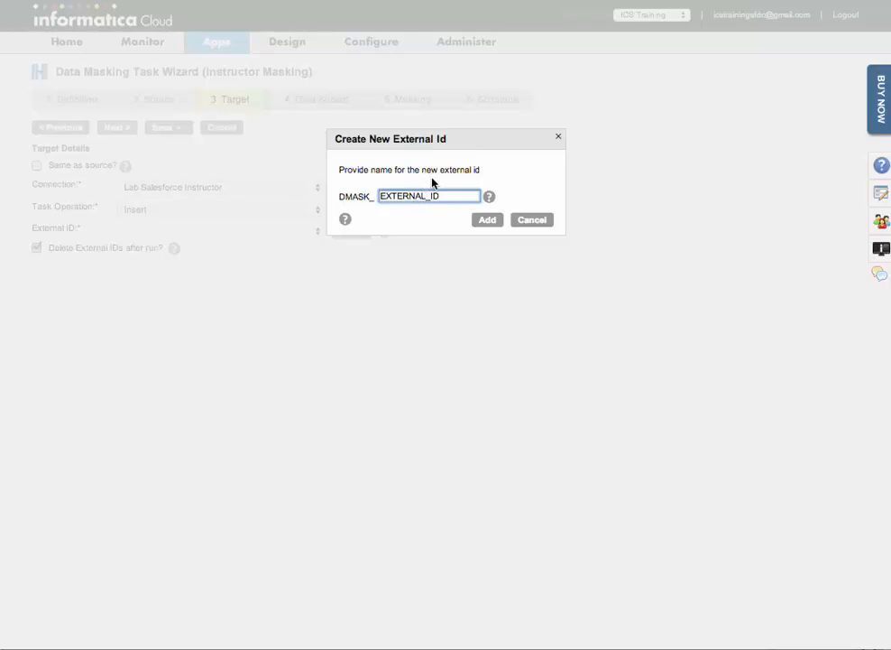
- Create a new external ID named DMASK__ID for the target
{"action": "left_click", "coordinate": [442, 195]}
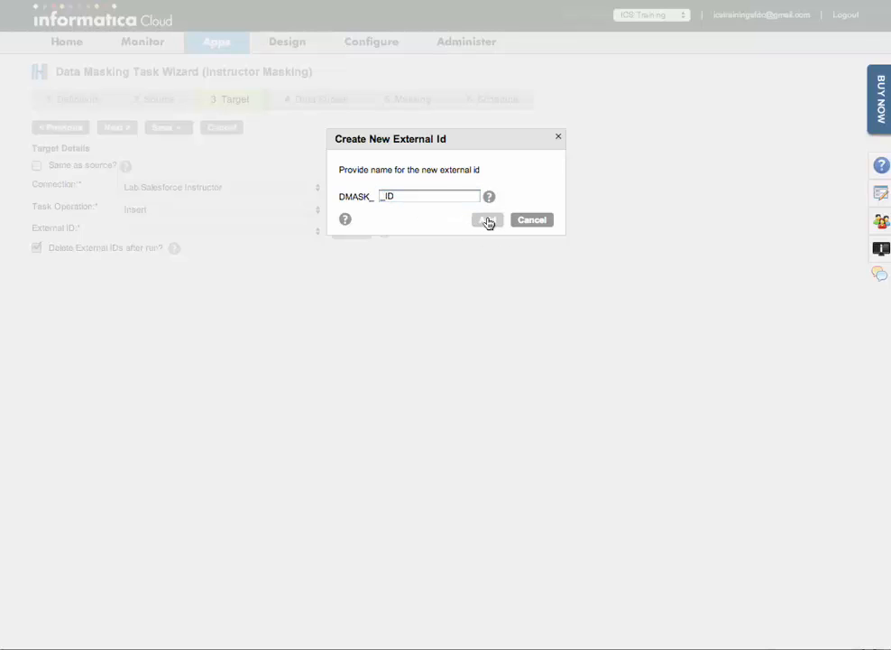
{"action": "left_click", "coordinate": [487, 220]}
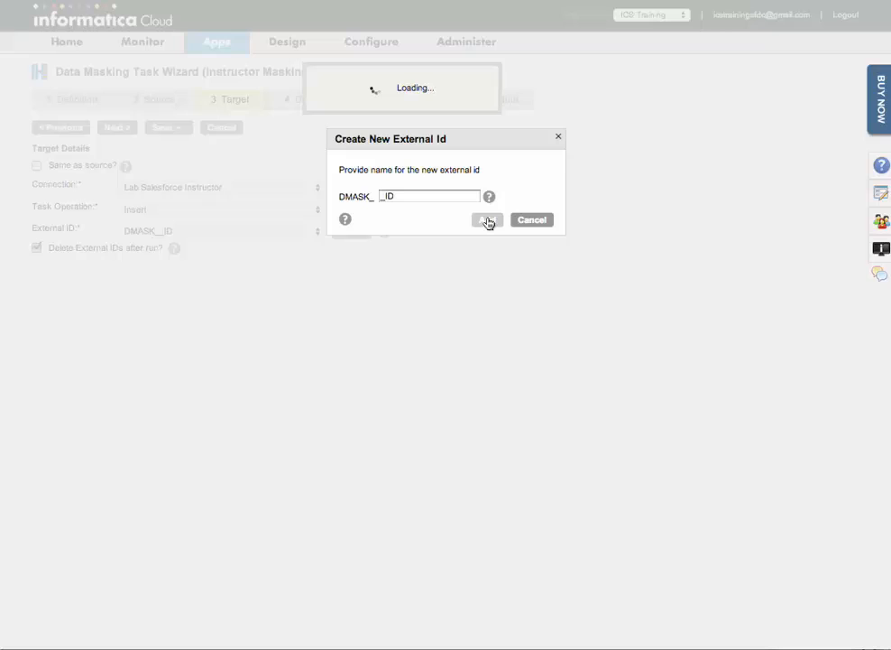
{"action": "left_click", "coordinate": [487, 220]}
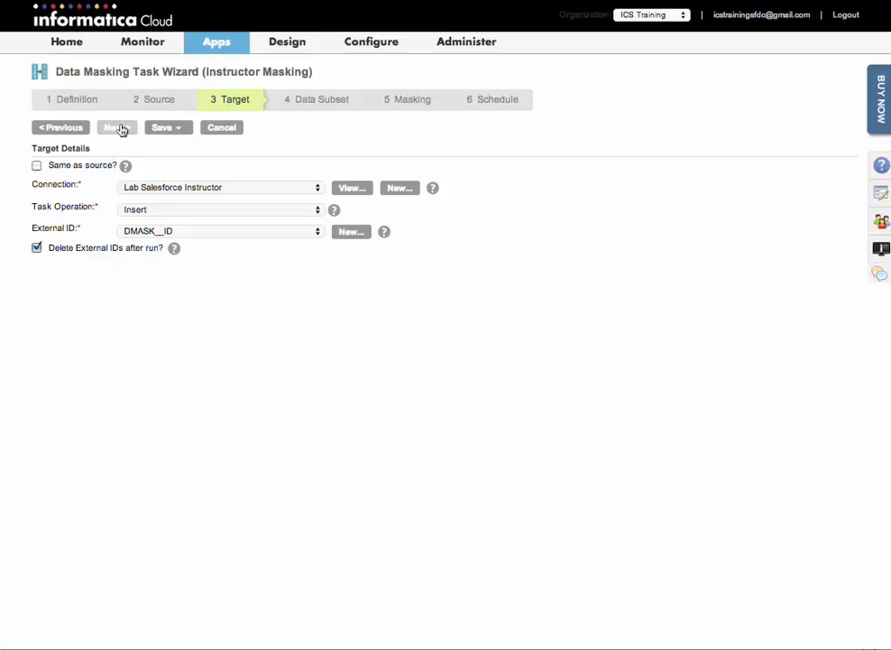
- Advance to the Data Subset step, leaving Process all rows selected
{"action": "left_click", "coordinate": [115, 127]}
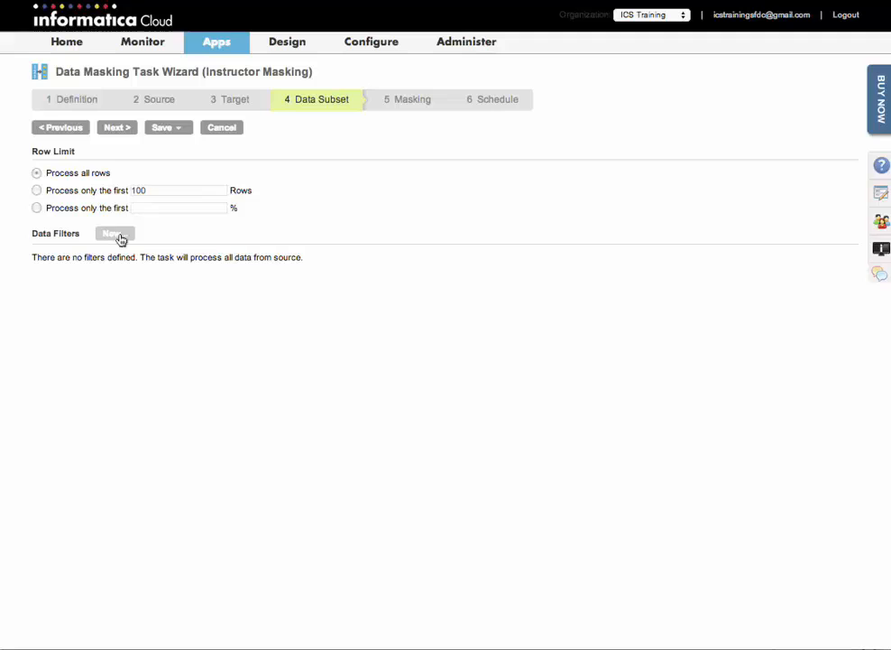
{"action": "mouse_move", "coordinate": [371, 148]}
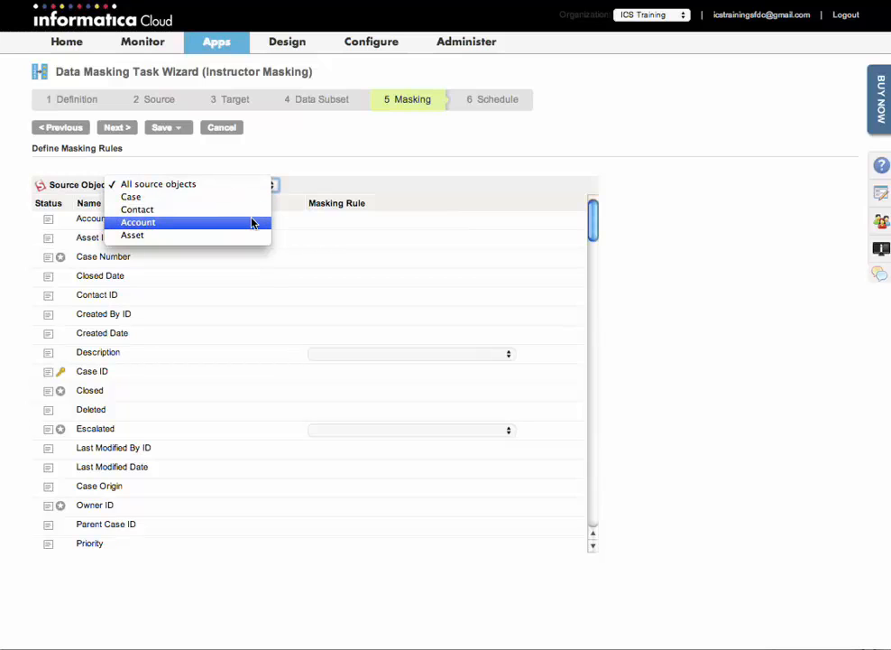
- Filter to Account fields and mask Billing City with Substitution City
{"action": "left_click", "coordinate": [137, 222]}
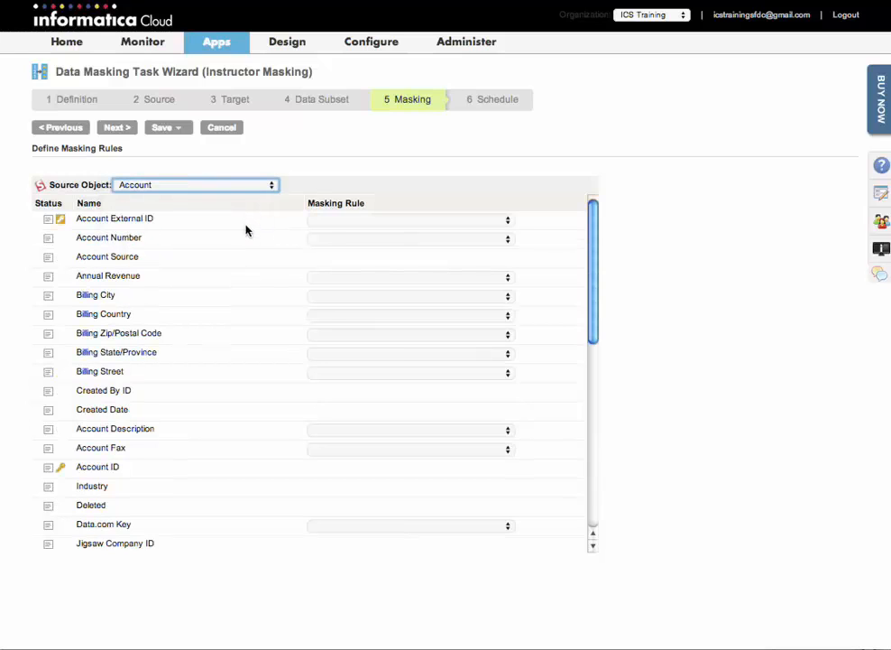
{"action": "mouse_move", "coordinate": [396, 281]}
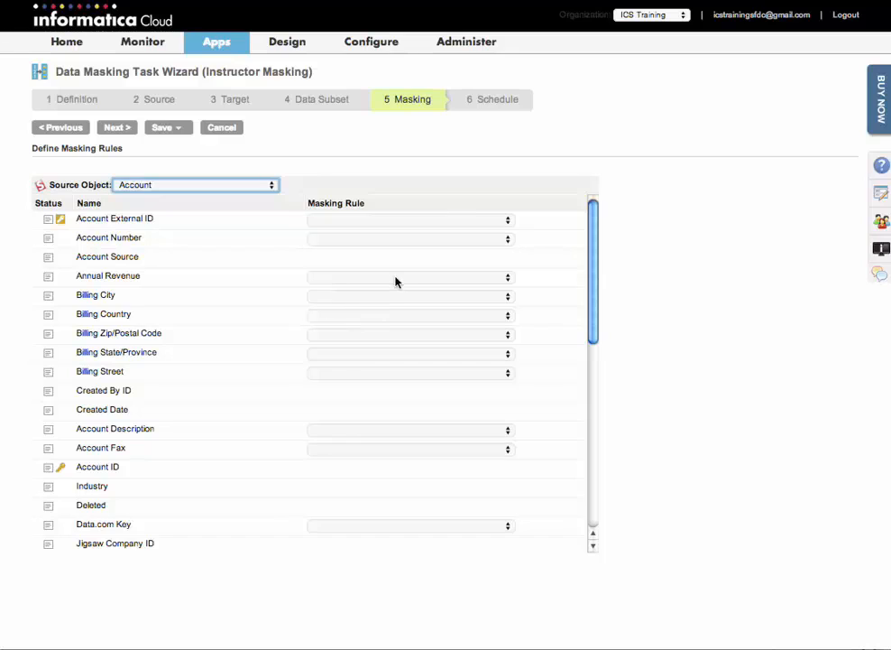
{"action": "mouse_move", "coordinate": [433, 303]}
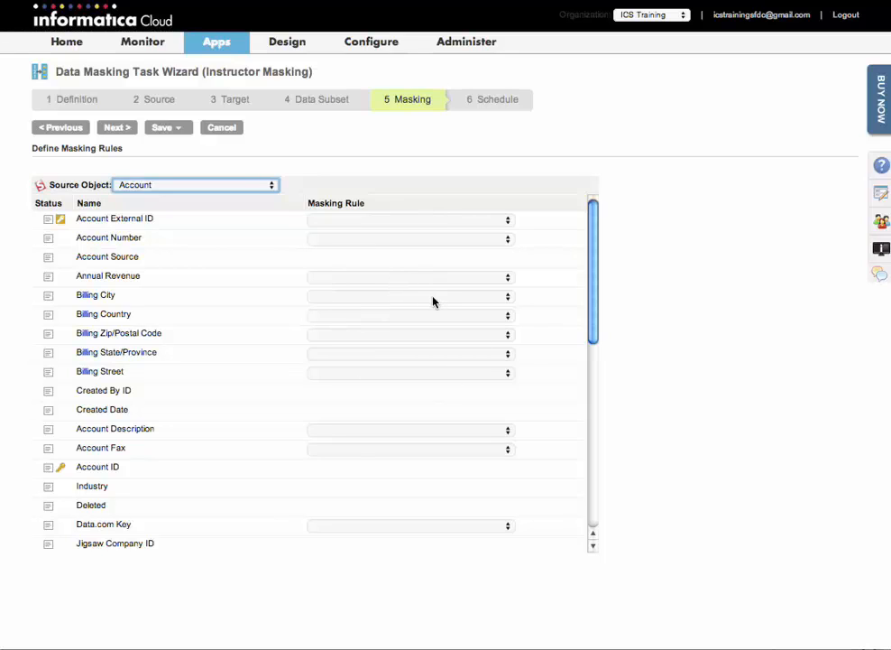
{"action": "mouse_move", "coordinate": [411, 303]}
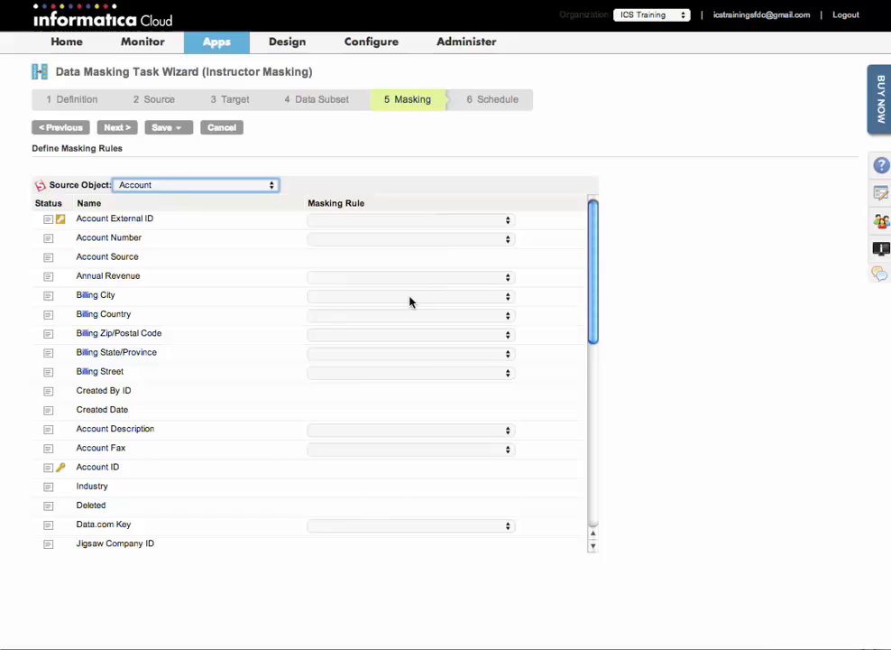
{"action": "left_click", "coordinate": [411, 296]}
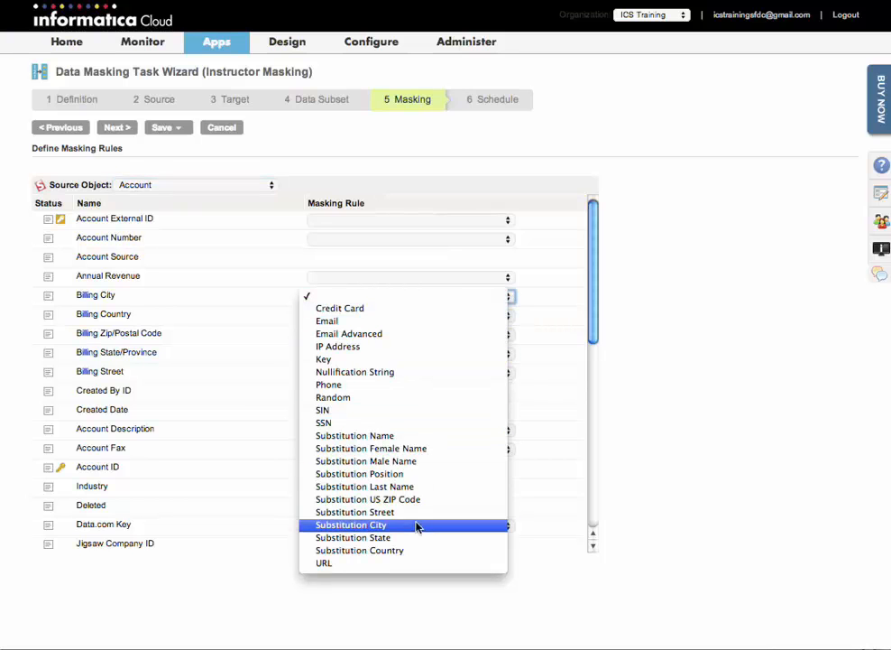
{"action": "left_click", "coordinate": [350, 523]}
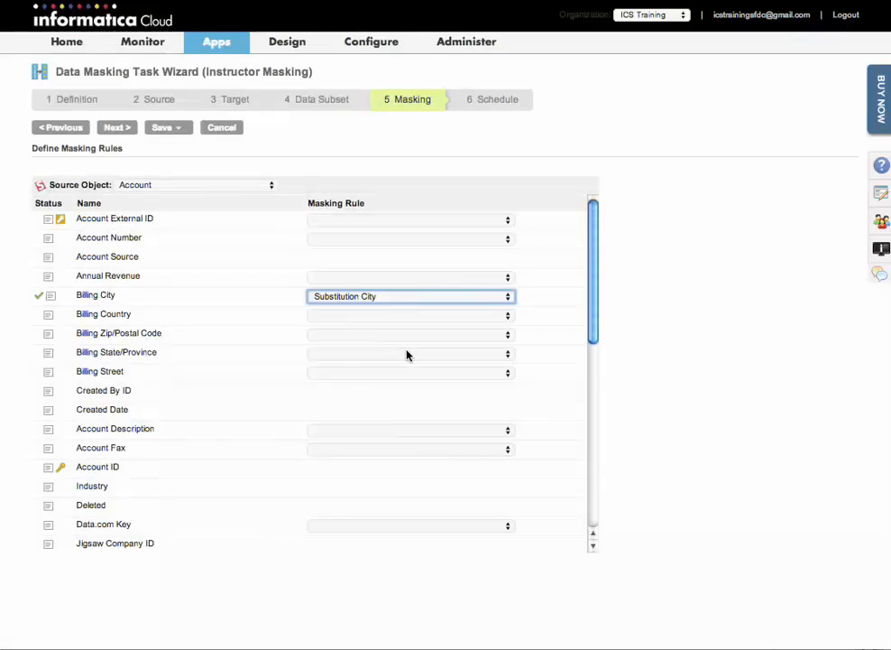
{"action": "mouse_move", "coordinate": [404, 433]}
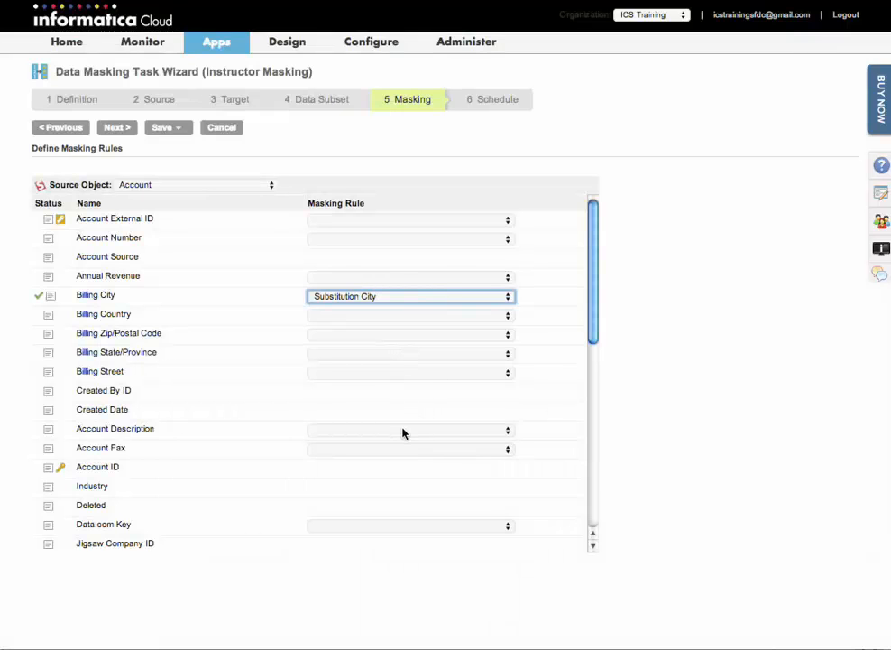
- Assign the Phone masking rule to Account Phone and review the remaining Account fields
{"action": "scroll", "scroll_direction": "down", "scroll_amount": 3}
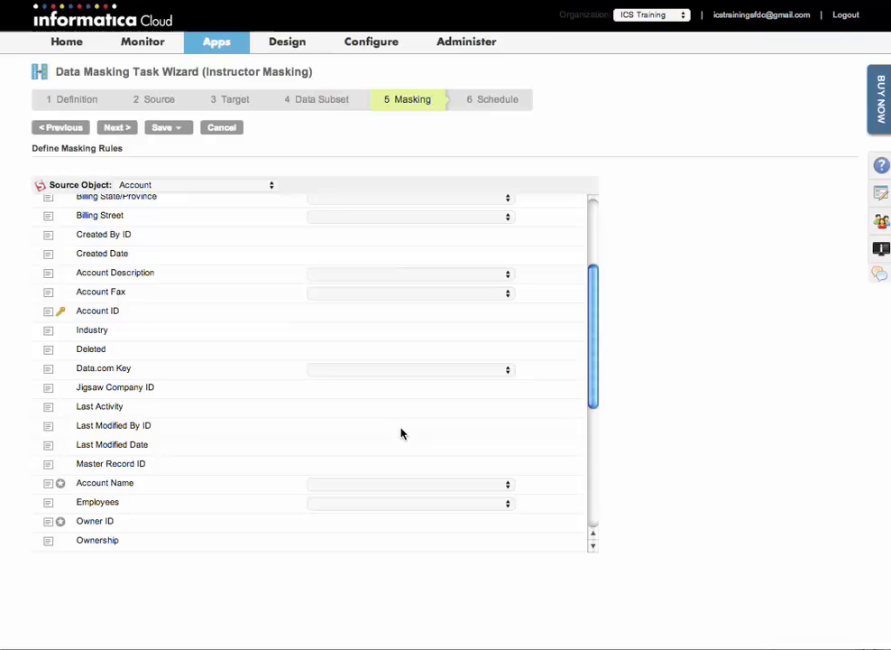
{"action": "scroll", "scroll_direction": "down", "scroll_amount": 3}
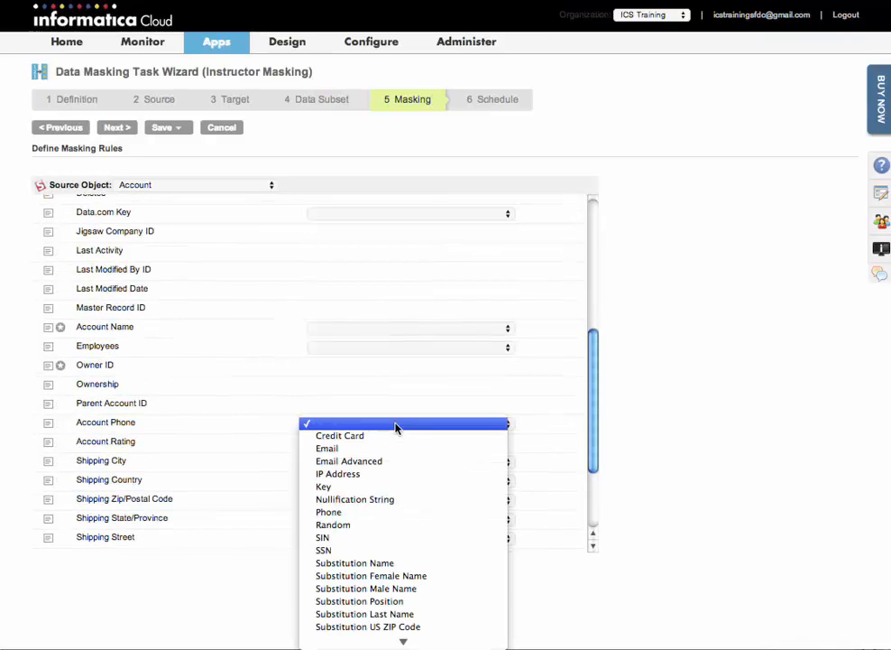
{"action": "left_click", "coordinate": [409, 422]}
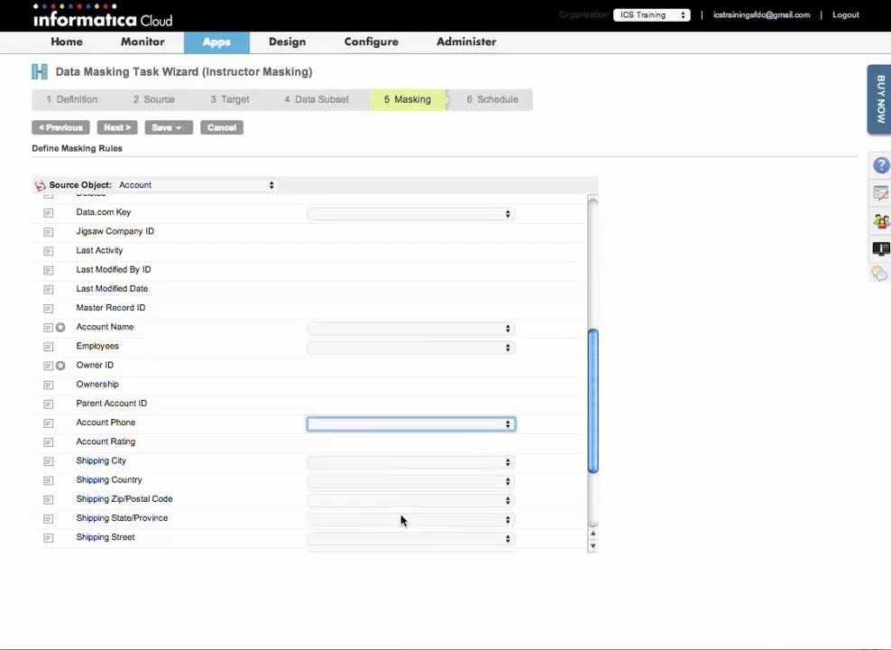
{"action": "scroll", "scroll_direction": "up", "scroll_amount": 3}
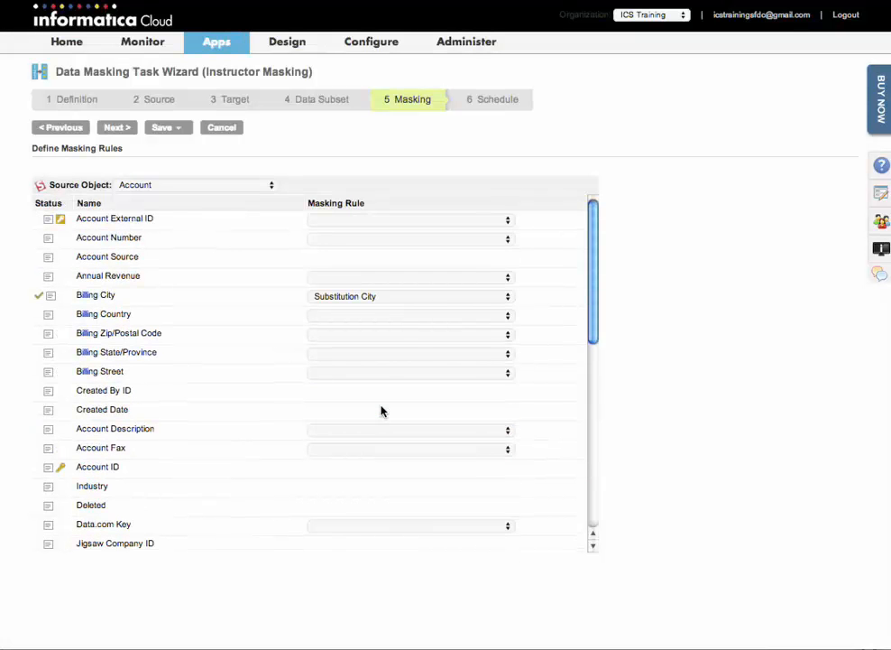
{"action": "scroll", "scroll_direction": "down", "scroll_amount": 3}
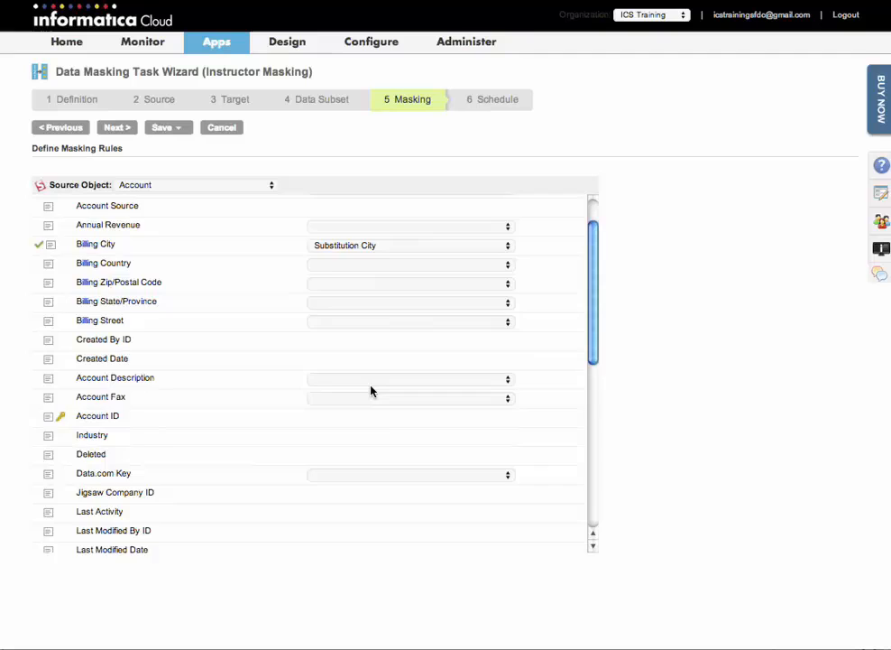
{"action": "scroll", "scroll_direction": "down", "scroll_amount": 3}
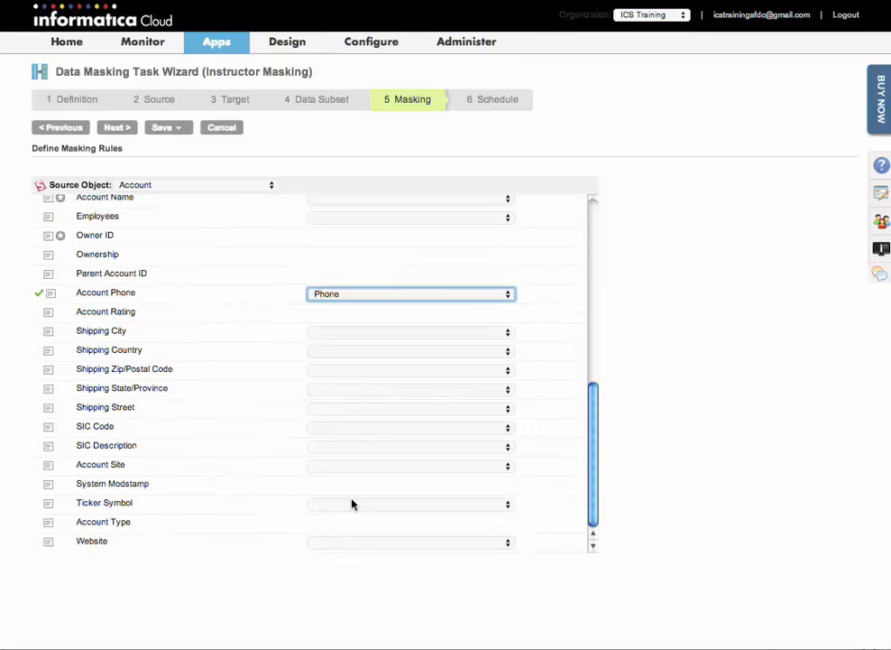
{"action": "scroll", "scroll_direction": "up", "scroll_amount": 3}
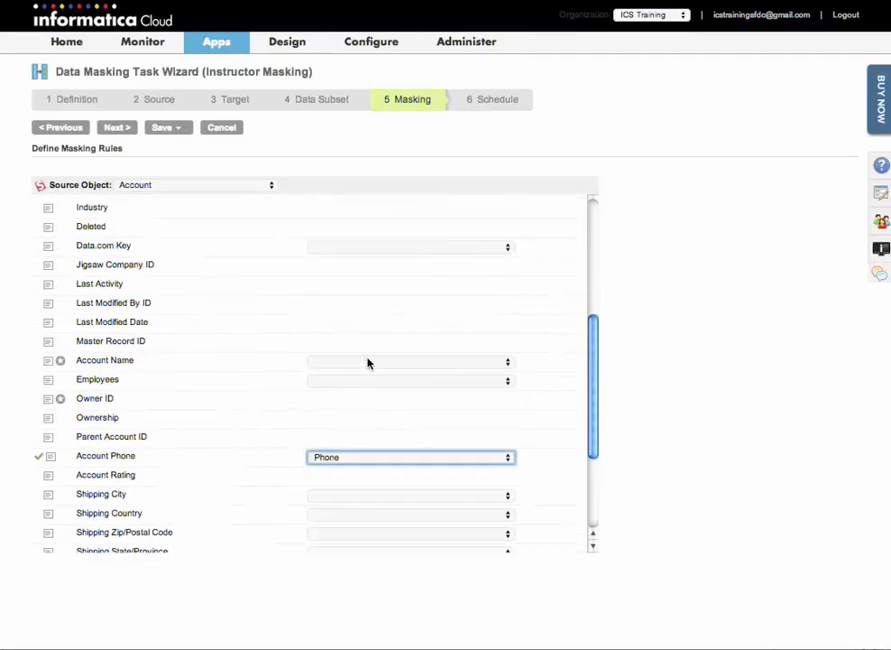
{"action": "scroll", "scroll_direction": "up", "scroll_amount": 3}
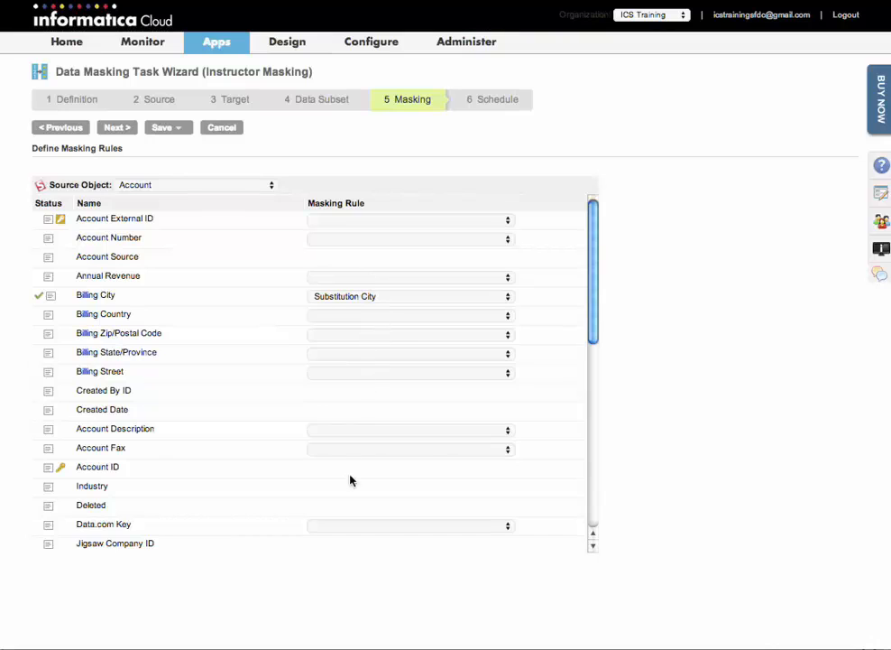
{"action": "scroll", "scroll_direction": "down", "scroll_amount": 3}
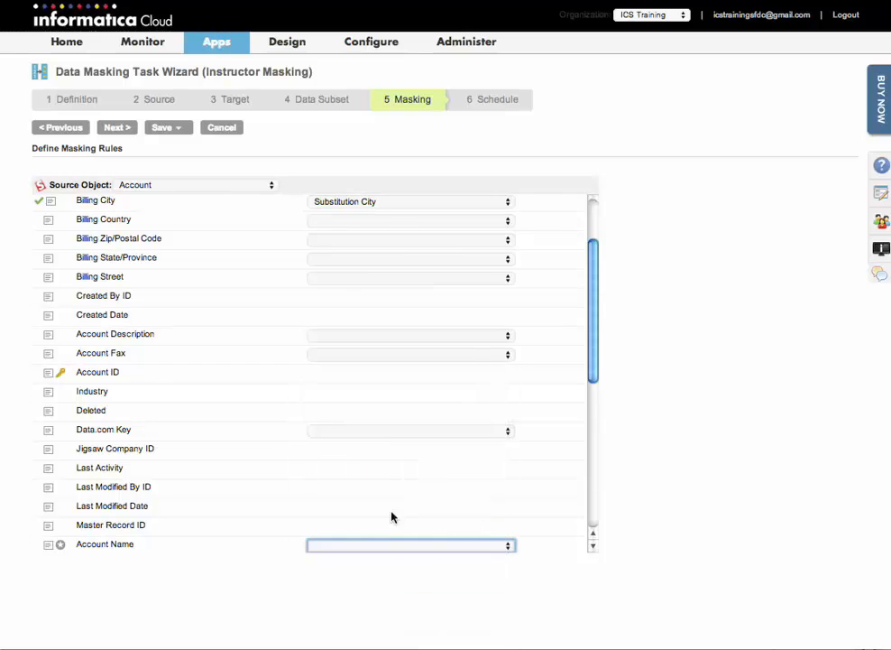
{"action": "scroll", "scroll_direction": "down", "scroll_amount": 3}
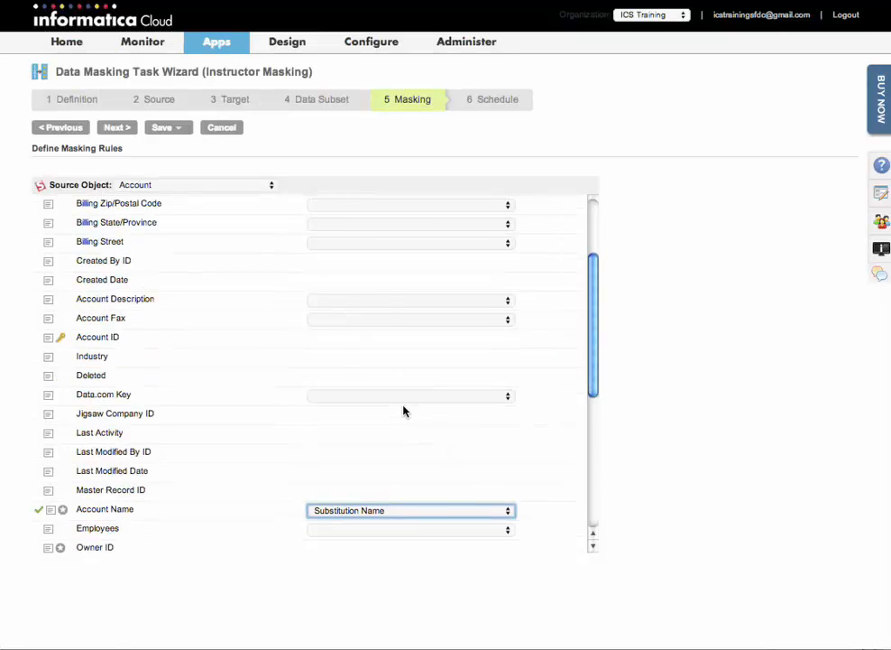
{"action": "scroll", "scroll_direction": "up", "scroll_amount": 3}
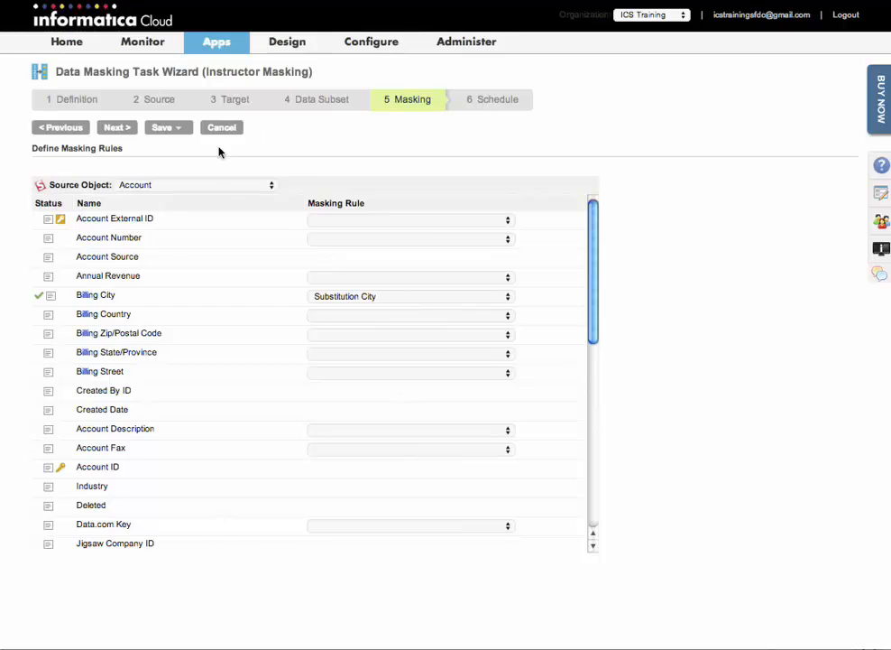
{"action": "mouse_move", "coordinate": [372, 334]}
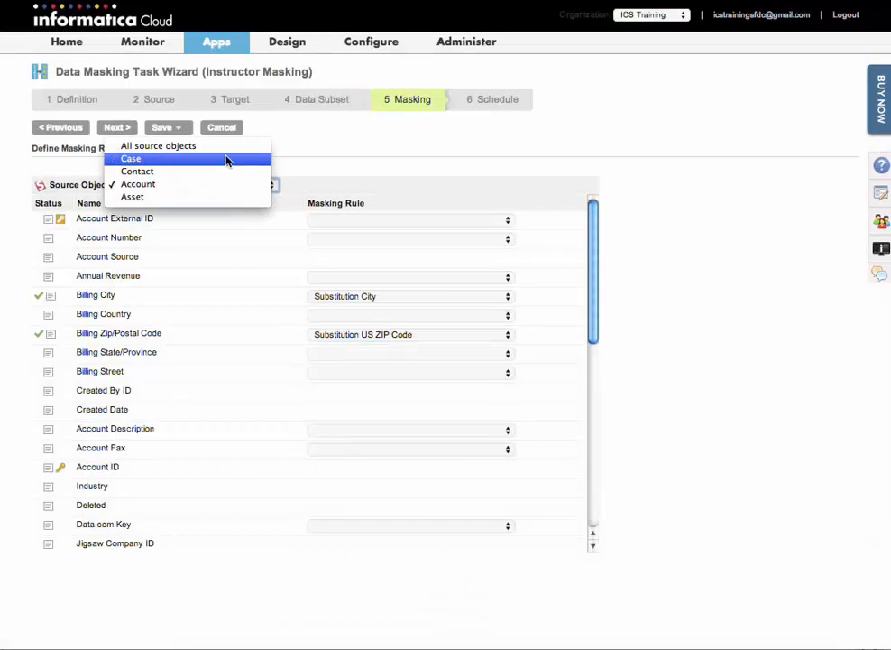
- Mask the Contact object's First Name with Substitution Female Name
{"action": "left_click", "coordinate": [137, 170]}
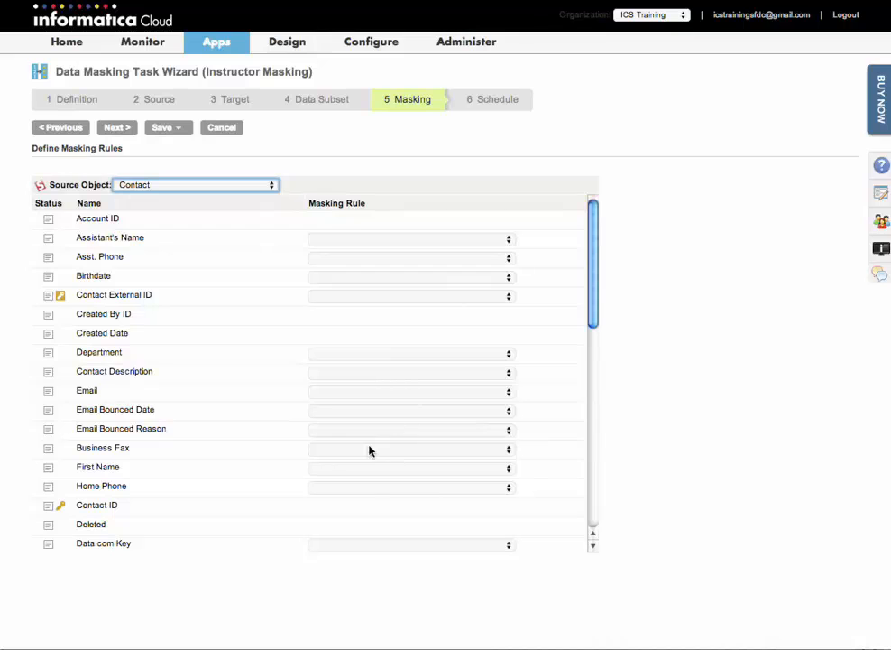
{"action": "left_click", "coordinate": [509, 467]}
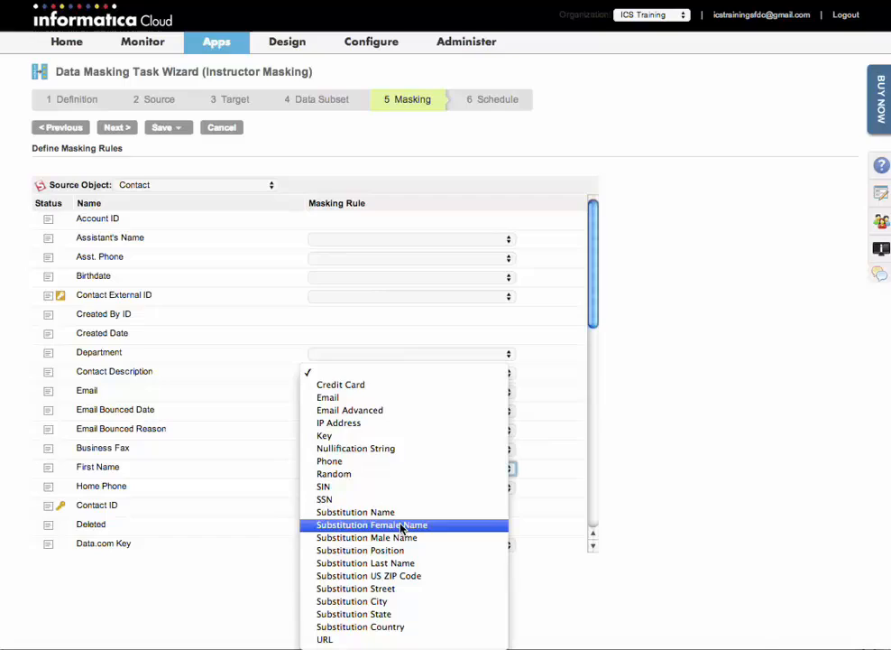
{"action": "left_click", "coordinate": [372, 523]}
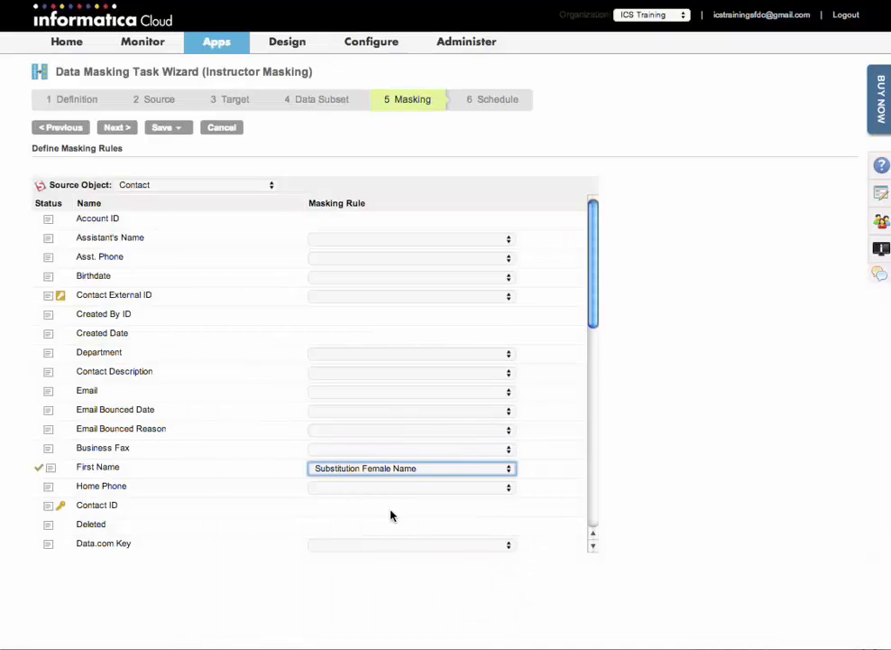
- Mask the Contact's Email field with the Email Advanced rule
{"action": "scroll", "scroll_direction": "down", "scroll_amount": 3}
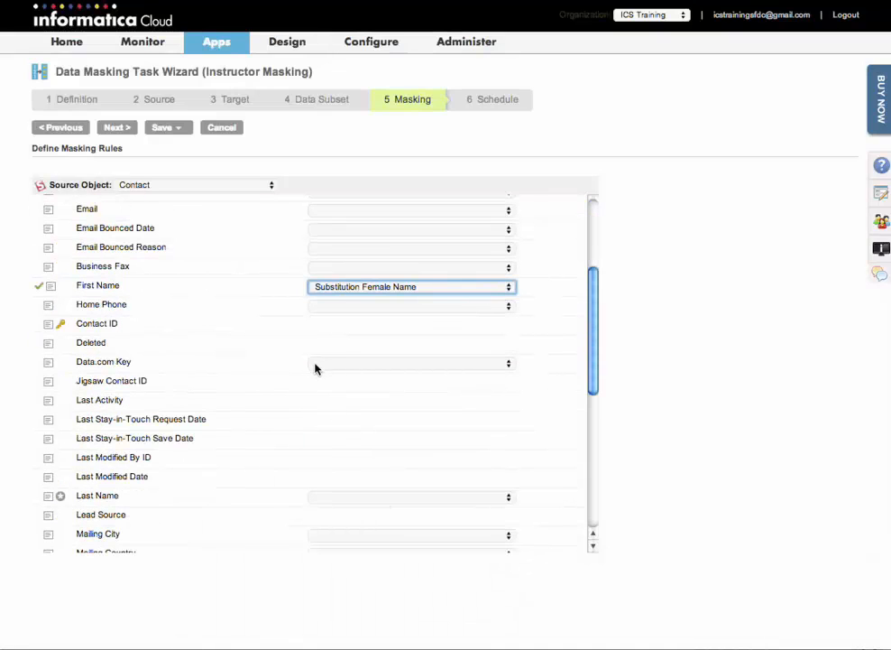
{"action": "left_click", "coordinate": [509, 496]}
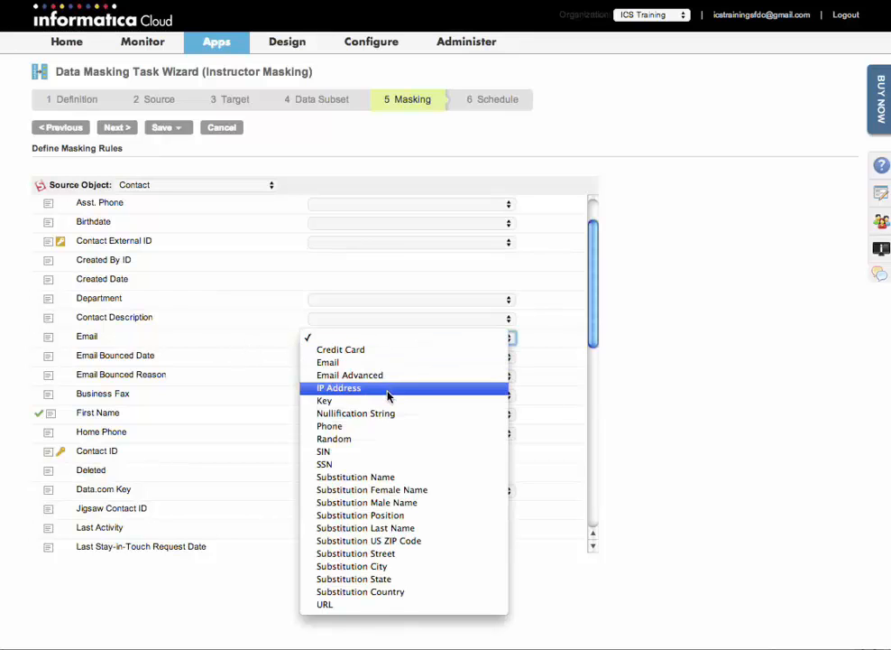
{"action": "mouse_move", "coordinate": [375, 374]}
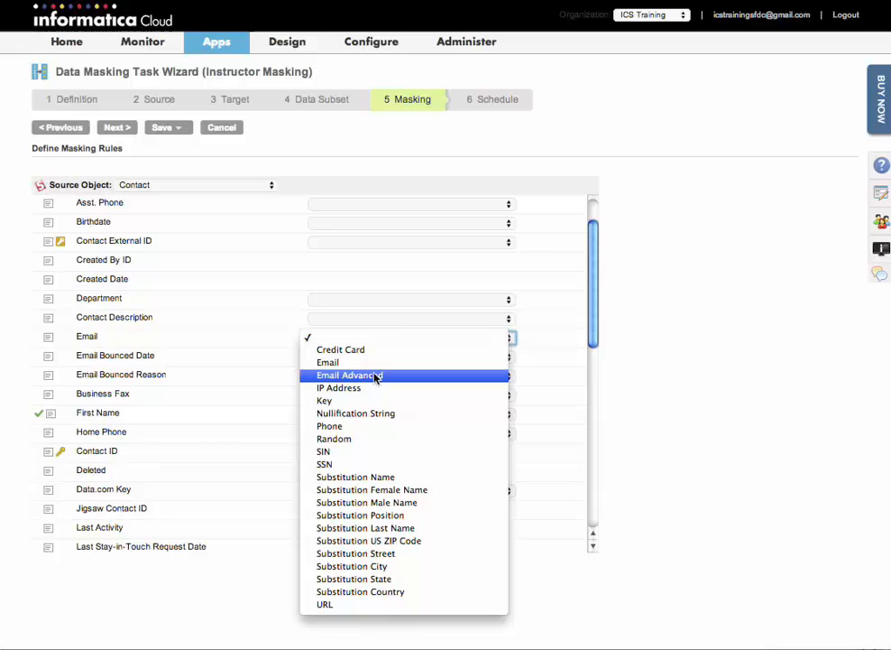
{"action": "left_click", "coordinate": [348, 374]}
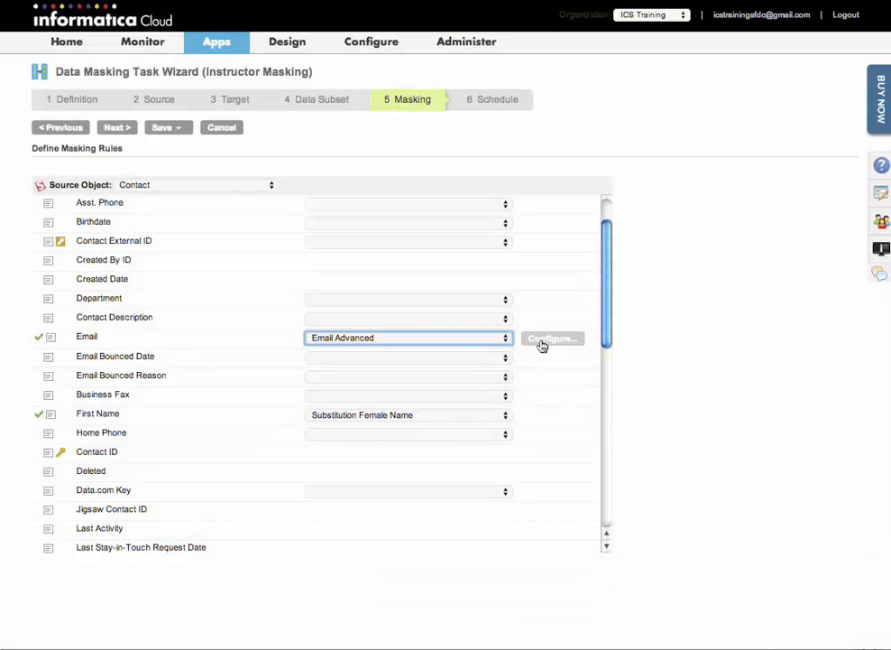
{"action": "mouse_move", "coordinate": [542, 343]}
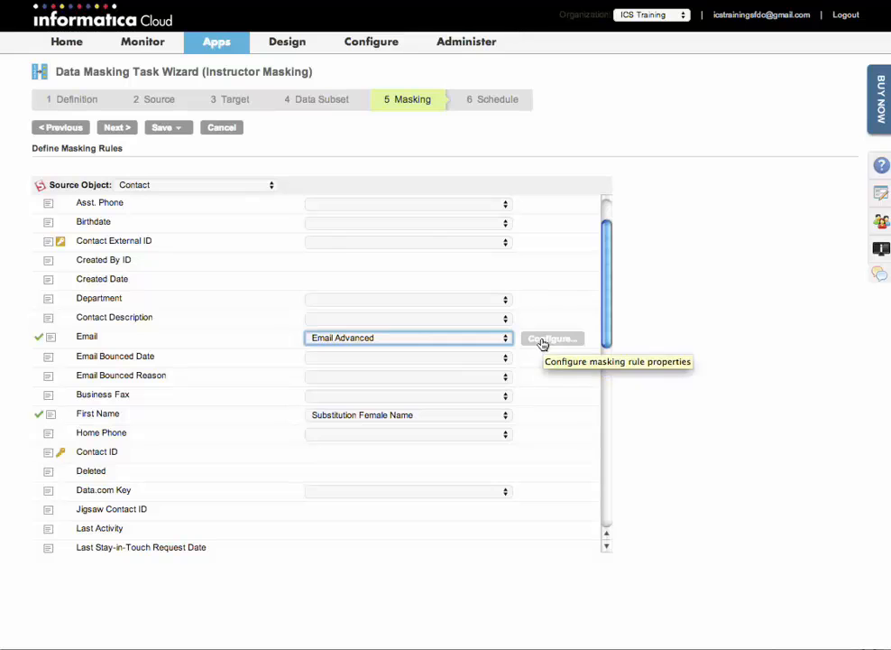
- Configure Email Advanced to build the address from FirstName and LastName
{"action": "left_click", "coordinate": [552, 339]}
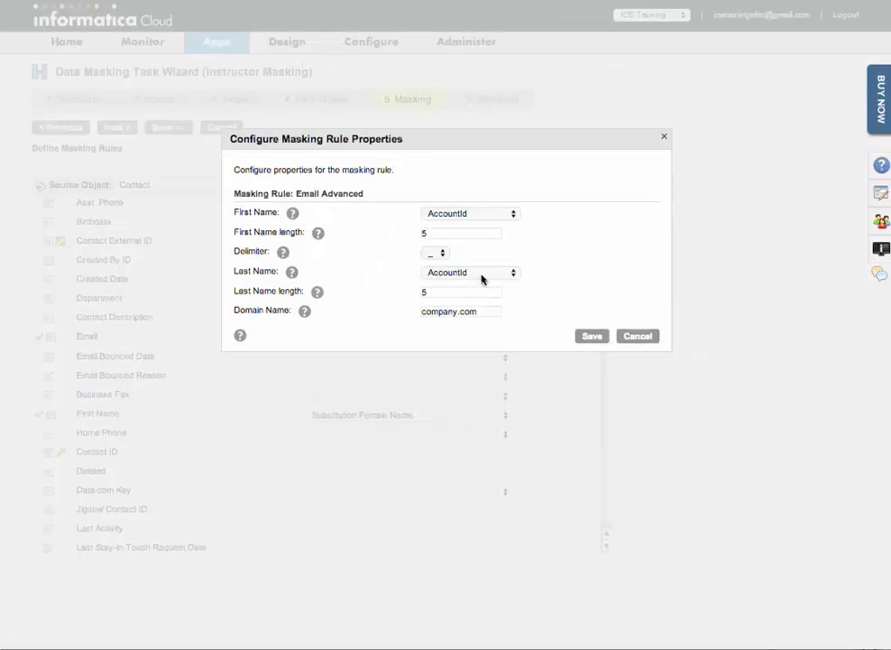
{"action": "mouse_move", "coordinate": [532, 271]}
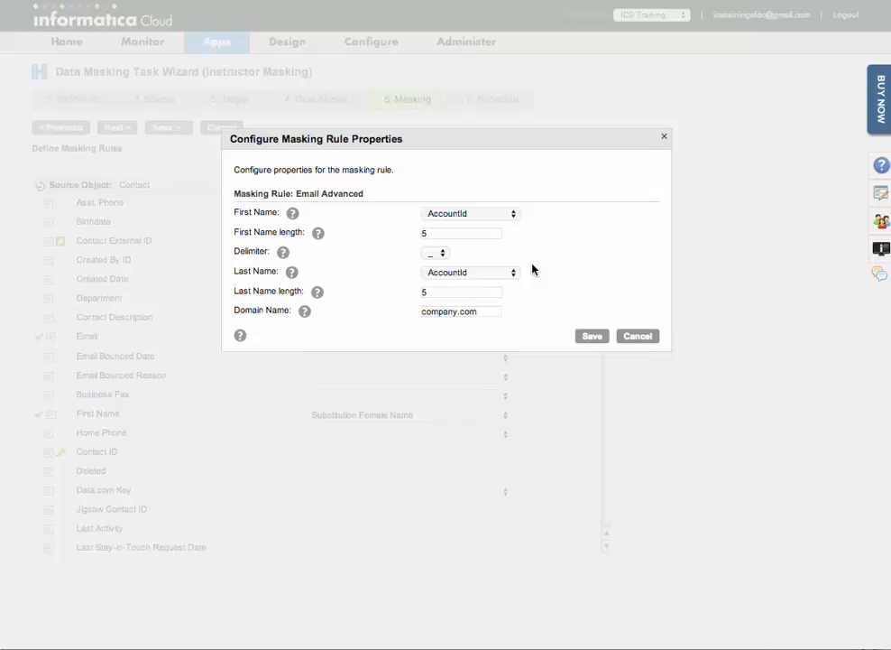
{"action": "mouse_move", "coordinate": [533, 235]}
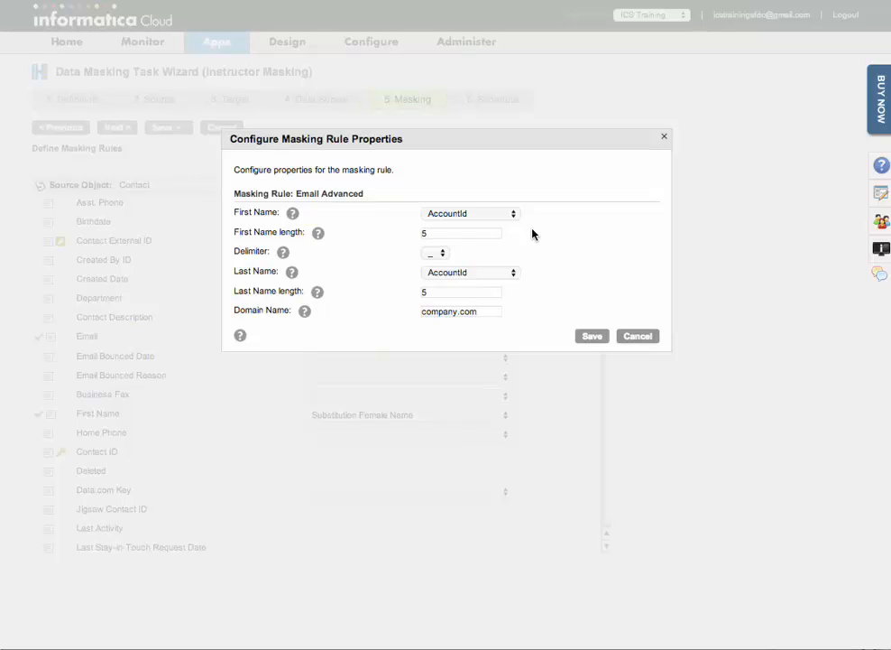
{"action": "left_click", "coordinate": [512, 213]}
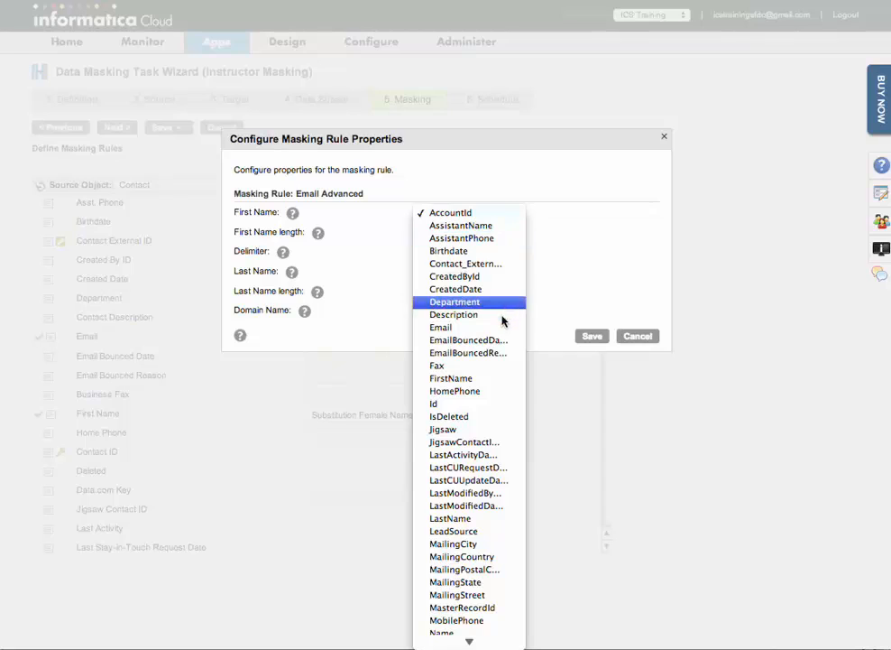
{"action": "mouse_move", "coordinate": [454, 390]}
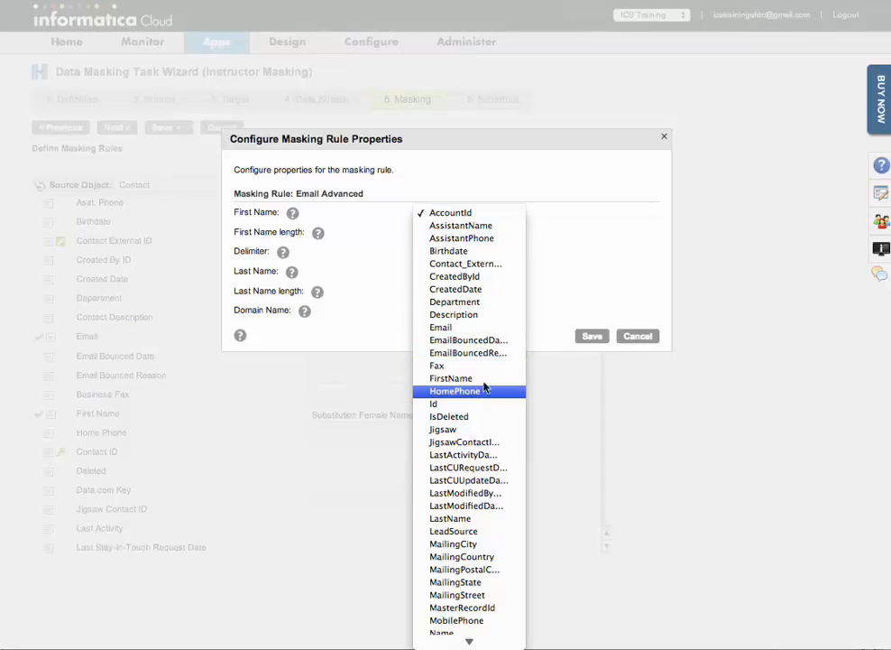
{"action": "left_click", "coordinate": [449, 377]}
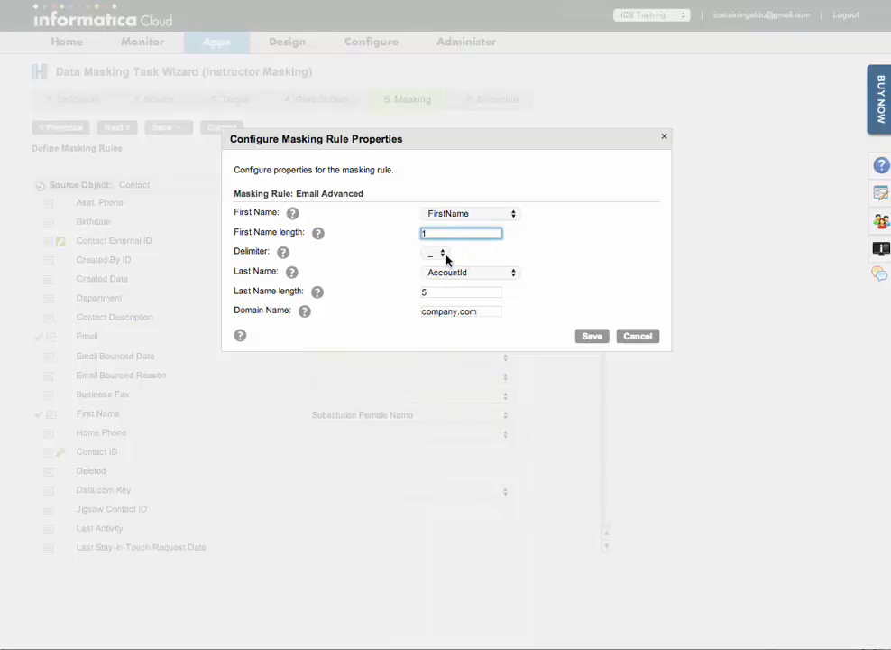
{"action": "left_click", "coordinate": [442, 253]}
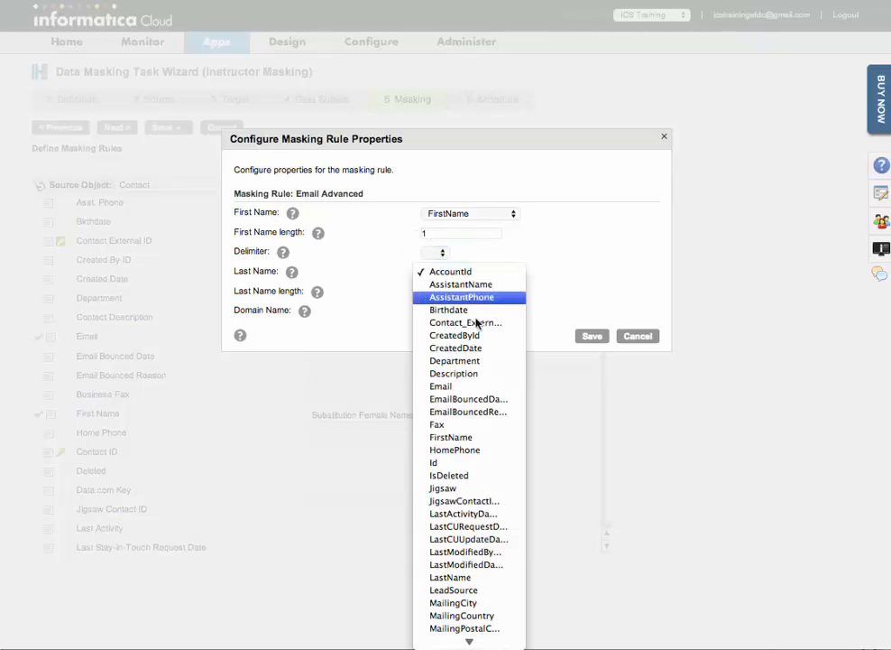
{"action": "left_click", "coordinate": [450, 577]}
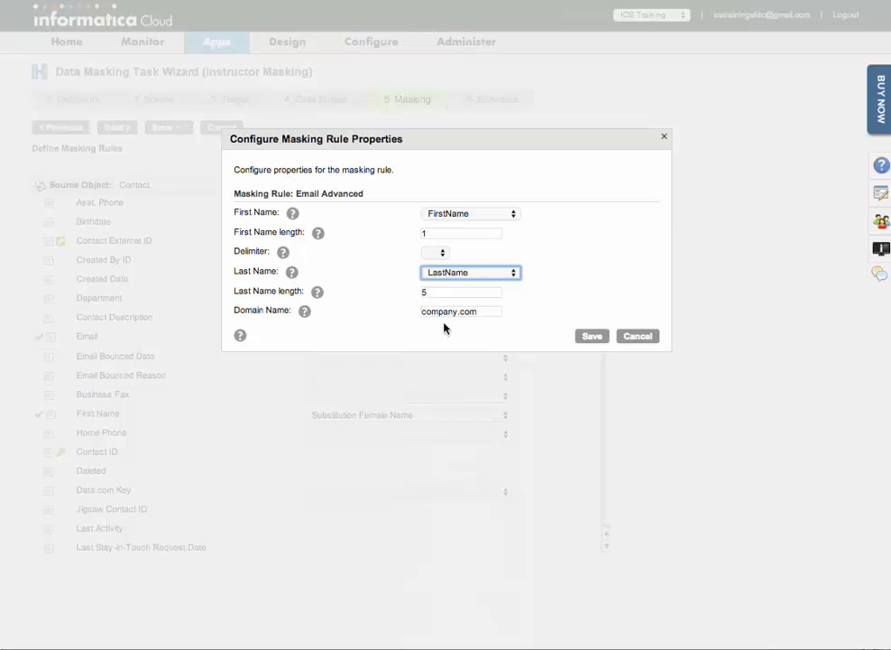
- Set the email's last name length to 10 and domain to infa-test.com
{"action": "left_click", "coordinate": [460, 292]}
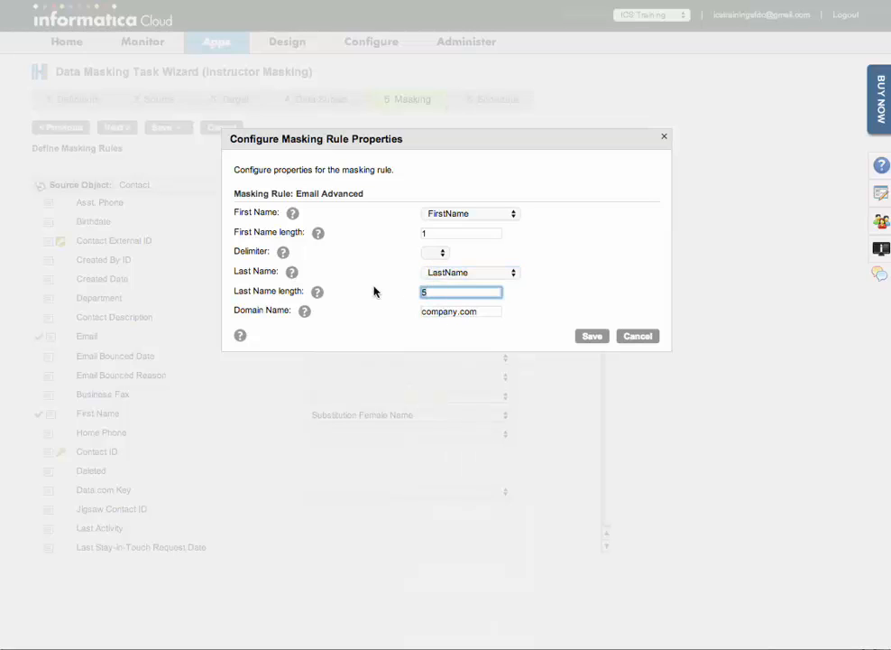
{"action": "type", "text": "10"}
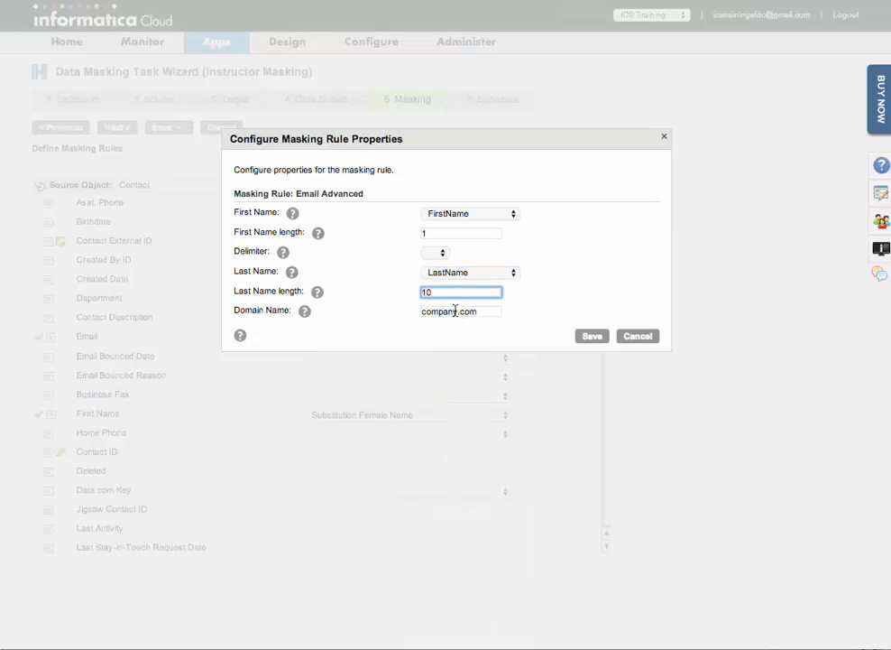
{"action": "left_click", "coordinate": [460, 310]}
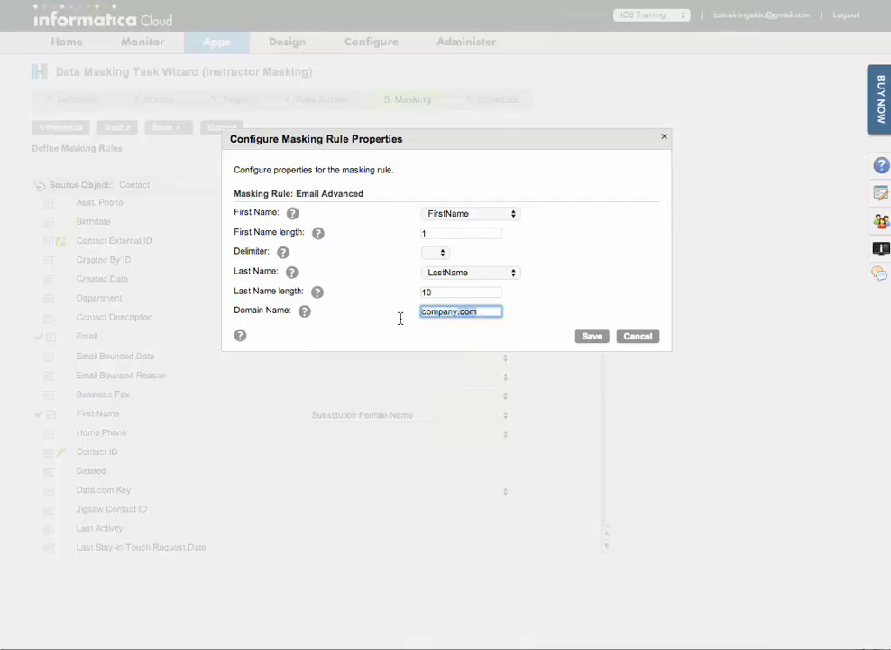
{"action": "type", "text": "in.com"}
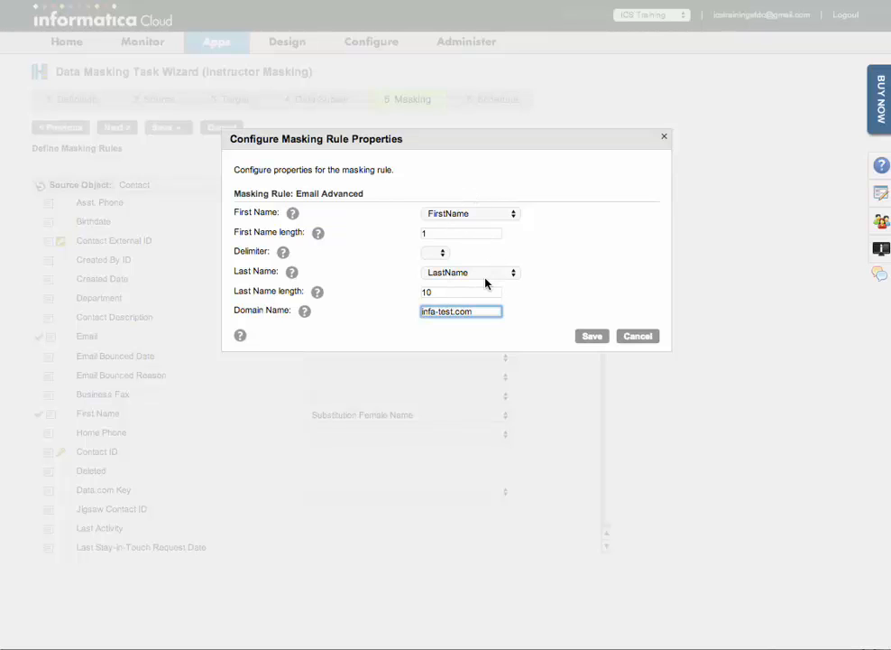
{"action": "mouse_move", "coordinate": [504, 281]}
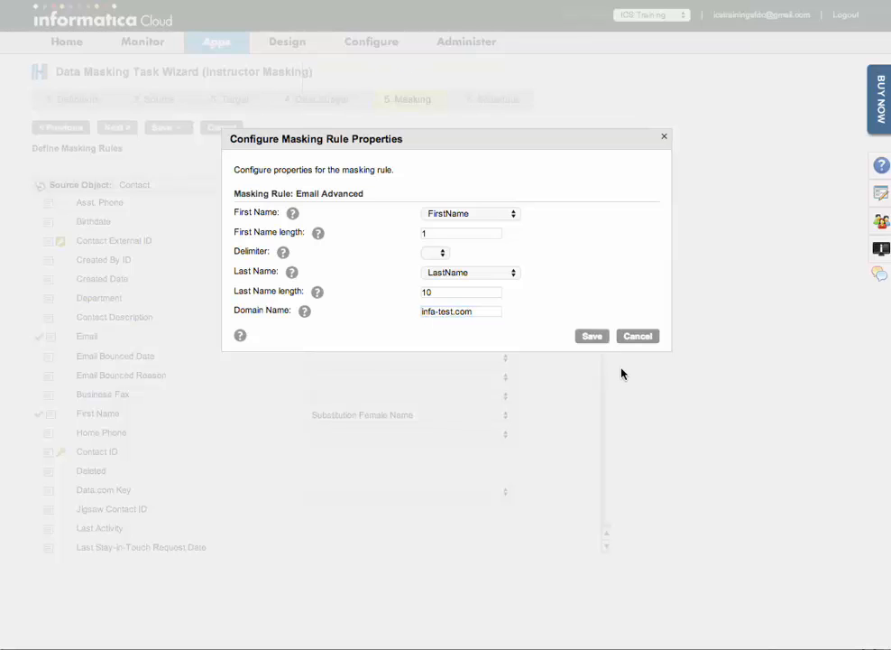
- Save the Email Advanced rule settings
{"action": "left_click", "coordinate": [591, 336]}
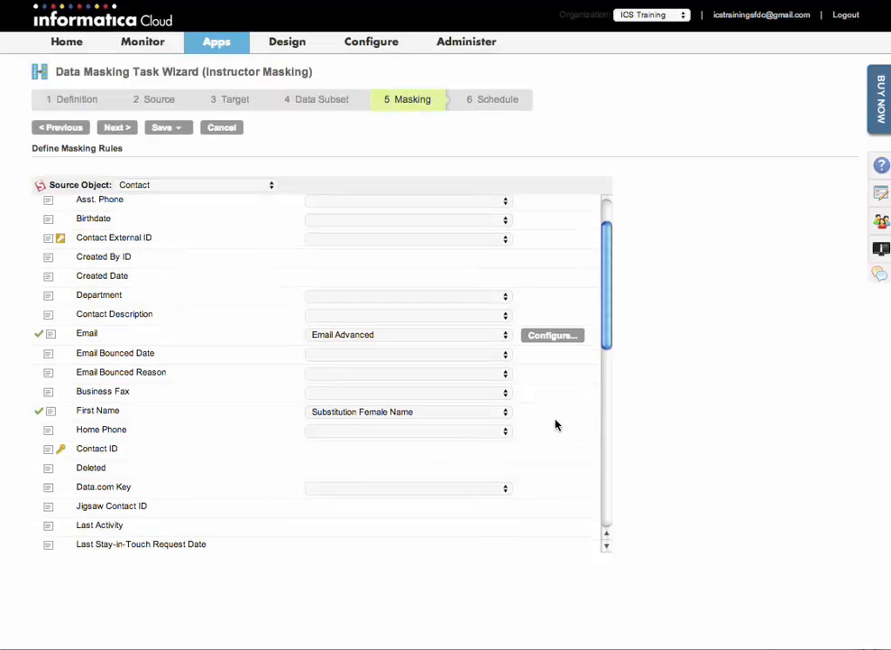
{"action": "scroll", "scroll_direction": "down", "scroll_amount": 3}
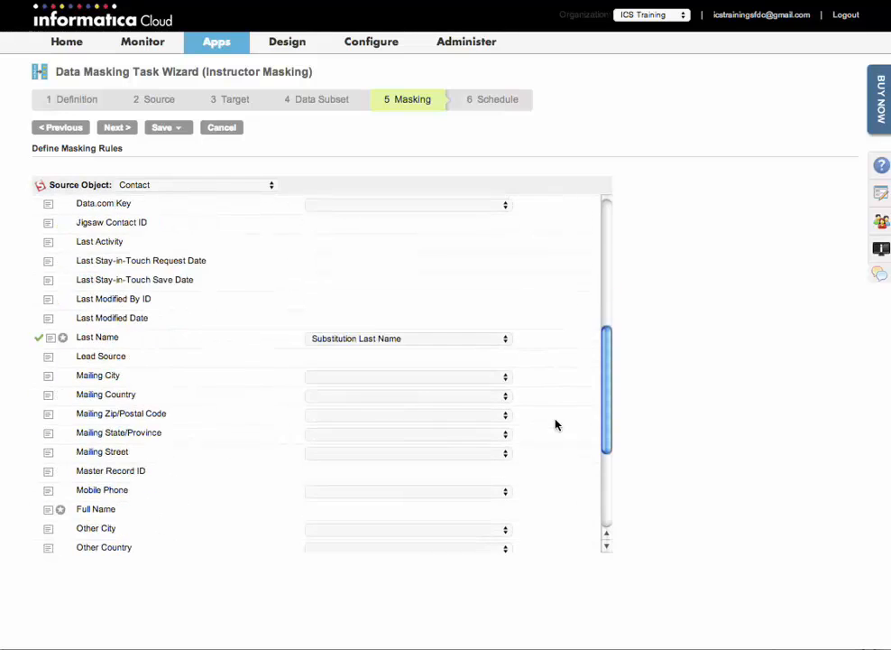
{"action": "scroll", "scroll_direction": "down", "scroll_amount": 3}
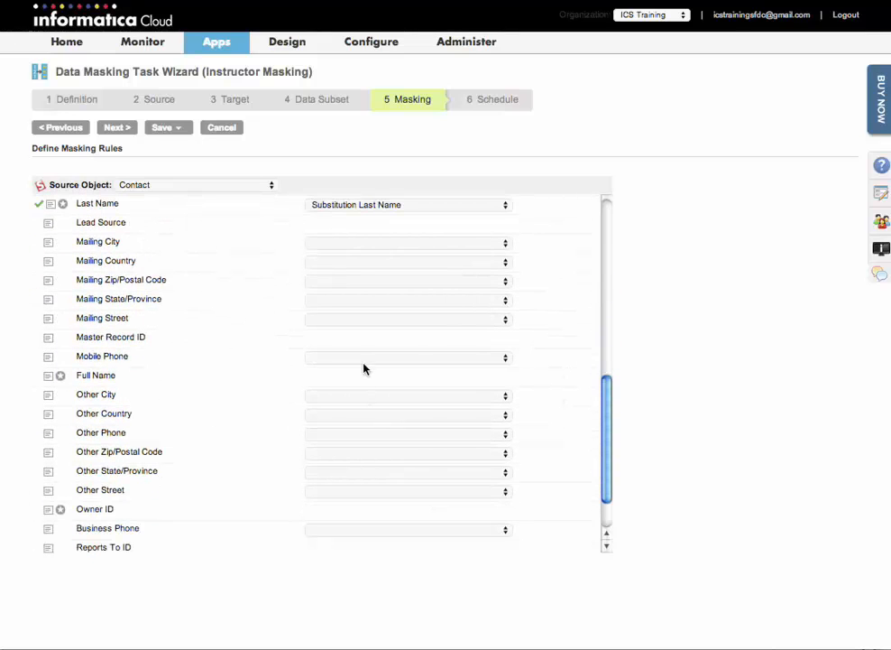
{"action": "scroll", "scroll_direction": "down", "scroll_amount": 3}
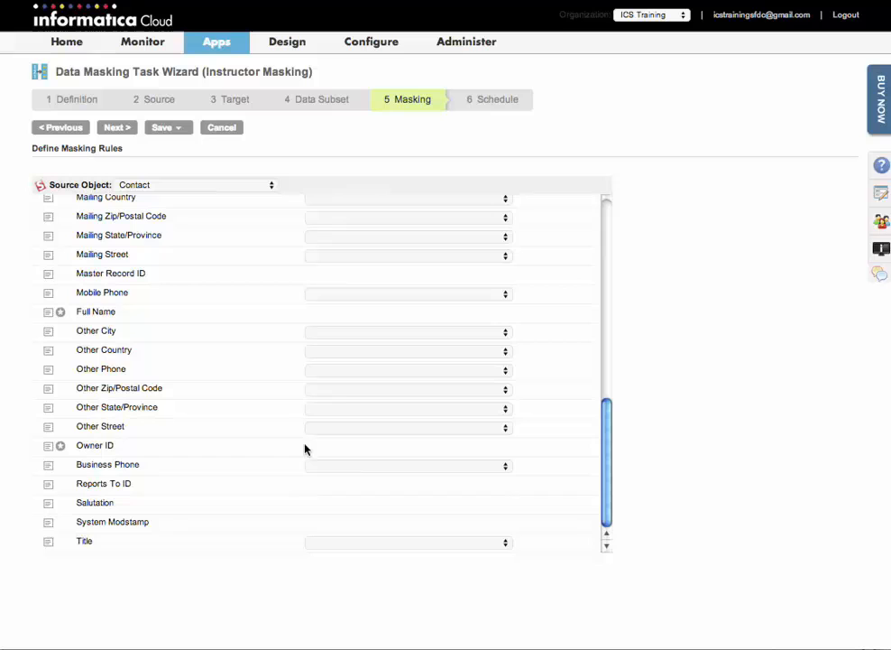
- Mask Business Phone with the Phone rule and move to the Schedule step
{"action": "left_click", "coordinate": [505, 466]}
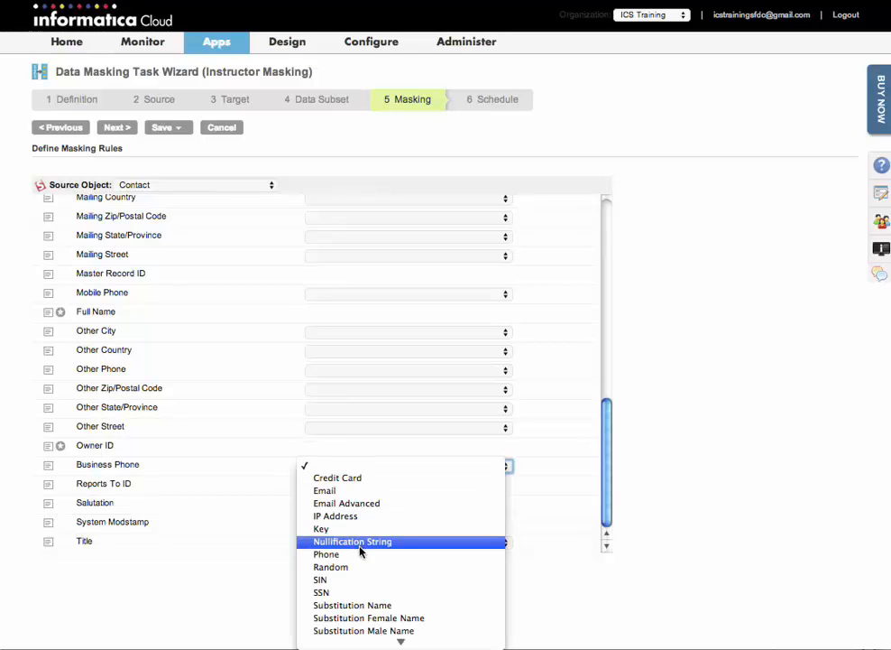
{"action": "left_click", "coordinate": [326, 552]}
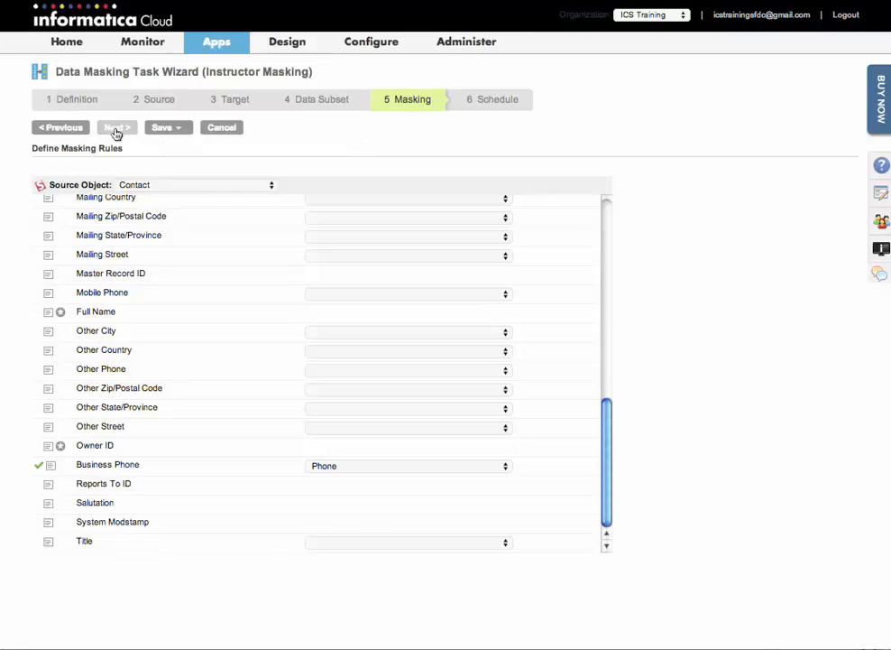
{"action": "left_click", "coordinate": [117, 126]}
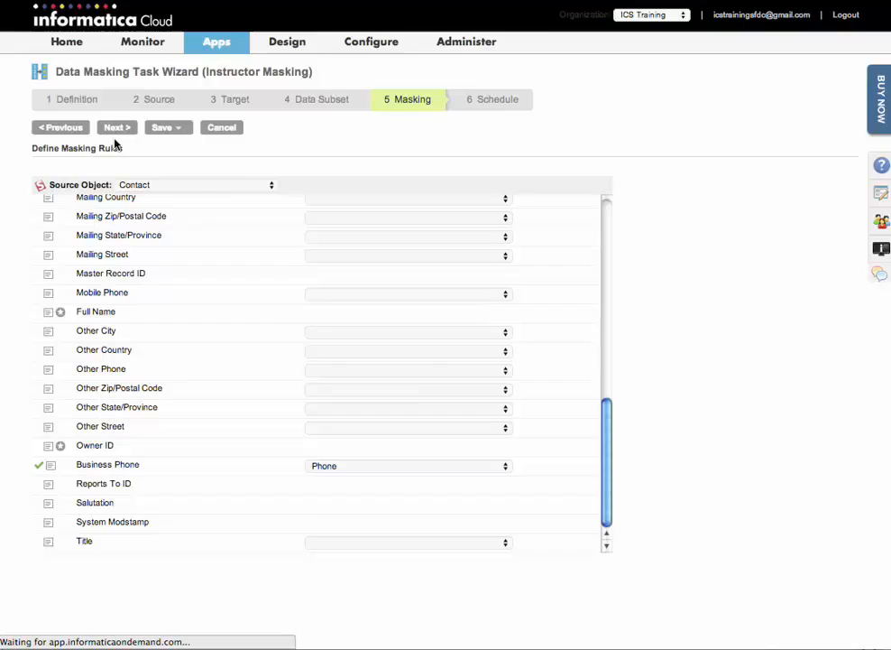
- Assign the masking task to agent ip-0A0A2152
{"action": "left_click", "coordinate": [116, 126]}
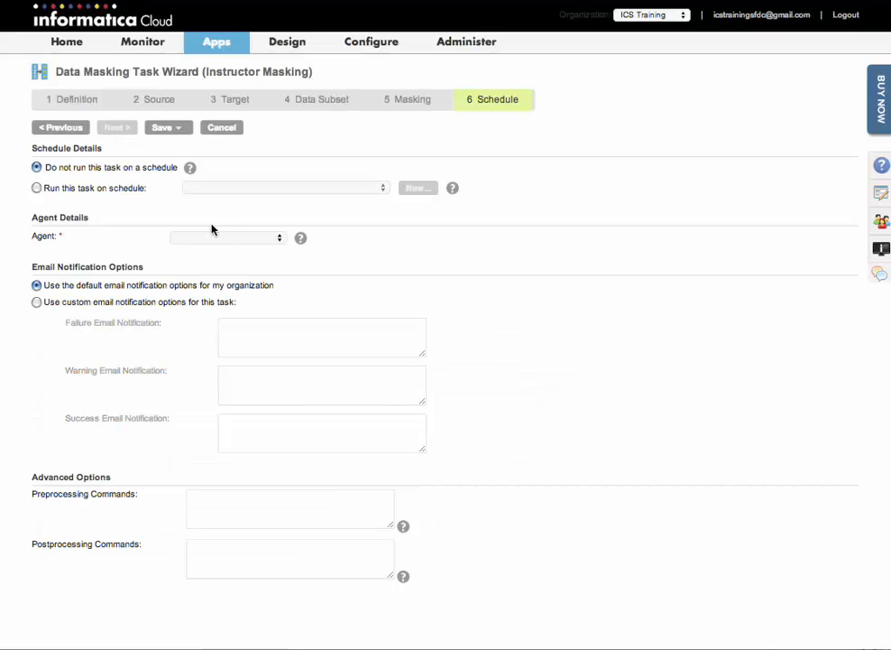
{"action": "left_click", "coordinate": [225, 236]}
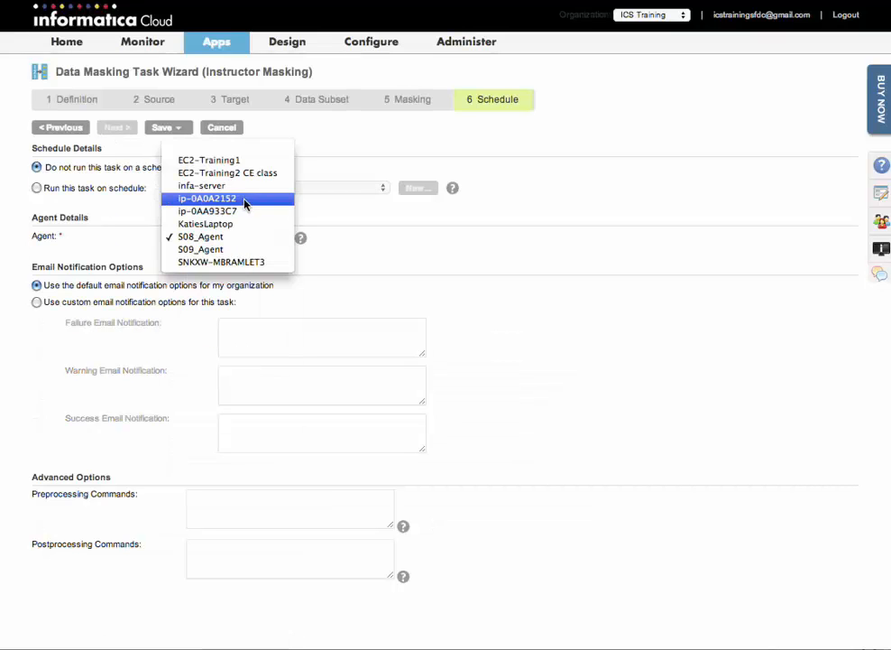
{"action": "left_click", "coordinate": [206, 196]}
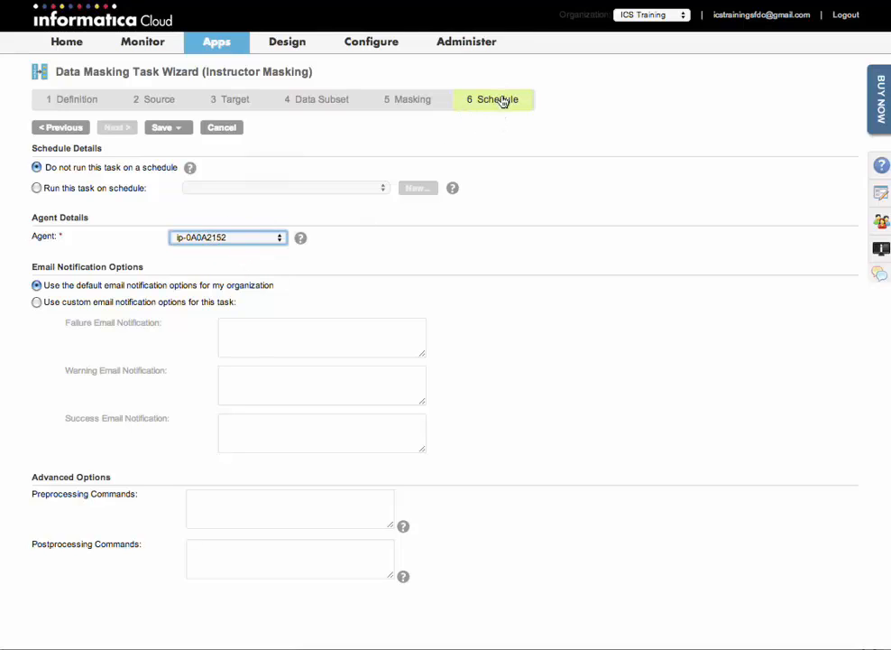
- Save and run the masking task, confirming the launch
{"action": "left_click", "coordinate": [168, 126]}
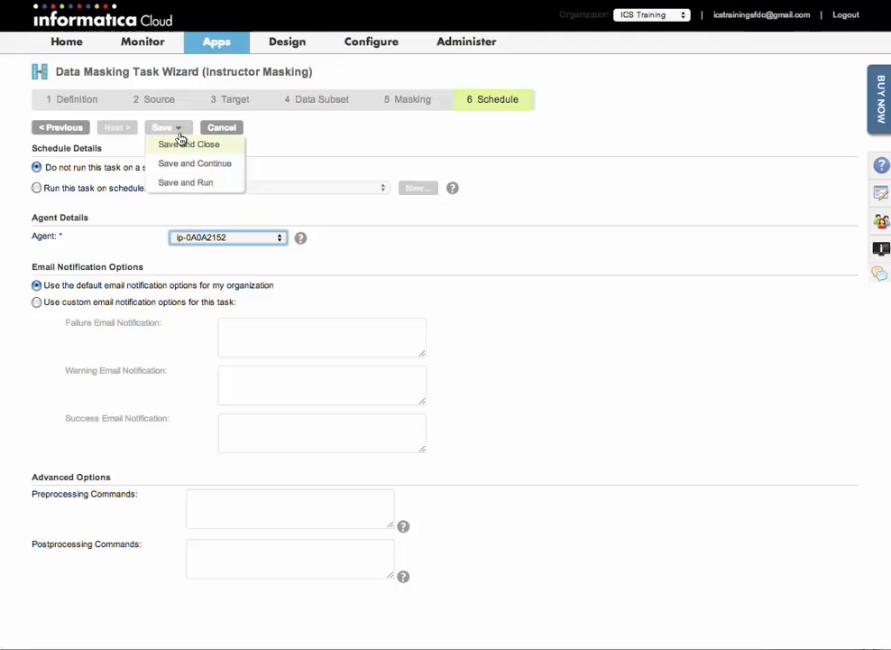
{"action": "mouse_move", "coordinate": [184, 182]}
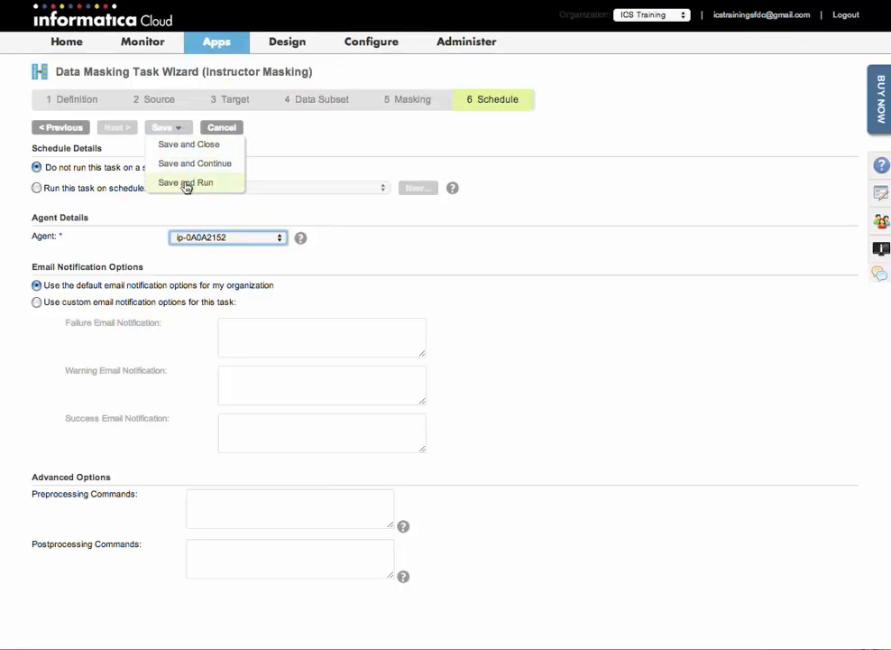
{"action": "left_click", "coordinate": [184, 182]}
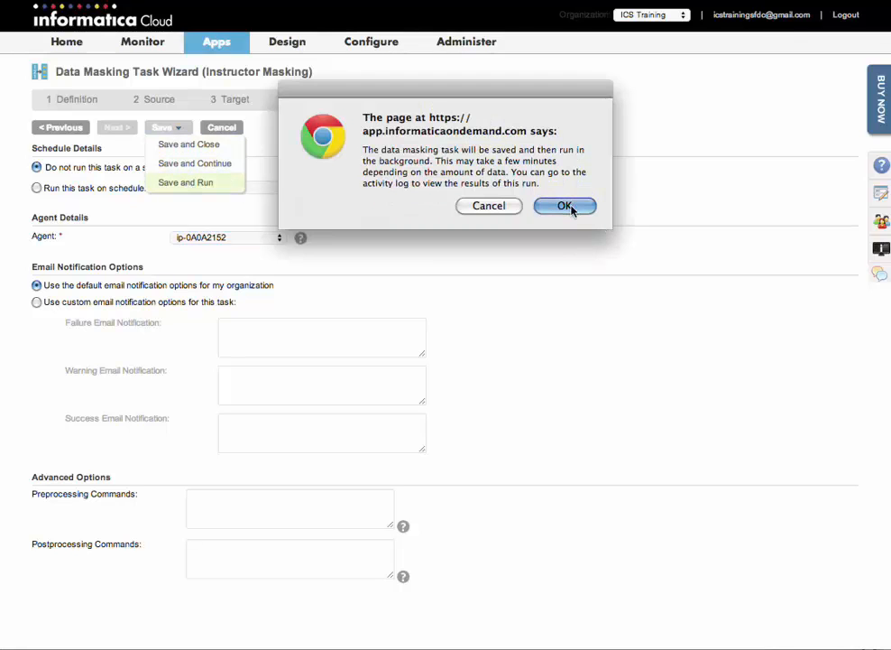
{"action": "left_click", "coordinate": [565, 206]}
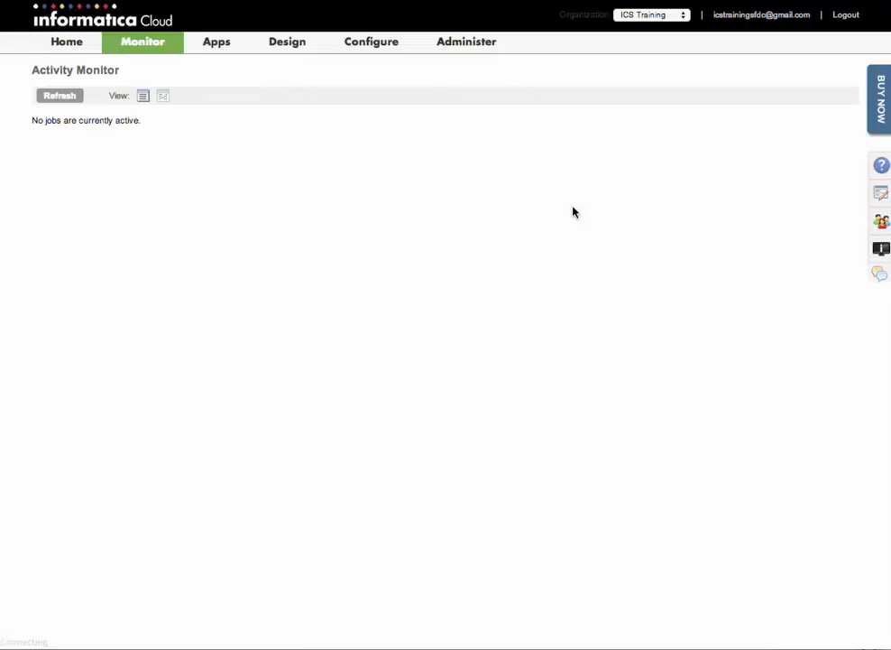
- Refresh the Activity Monitor until the job finishes, then view the Activity Log
{"action": "left_click", "coordinate": [58, 96]}
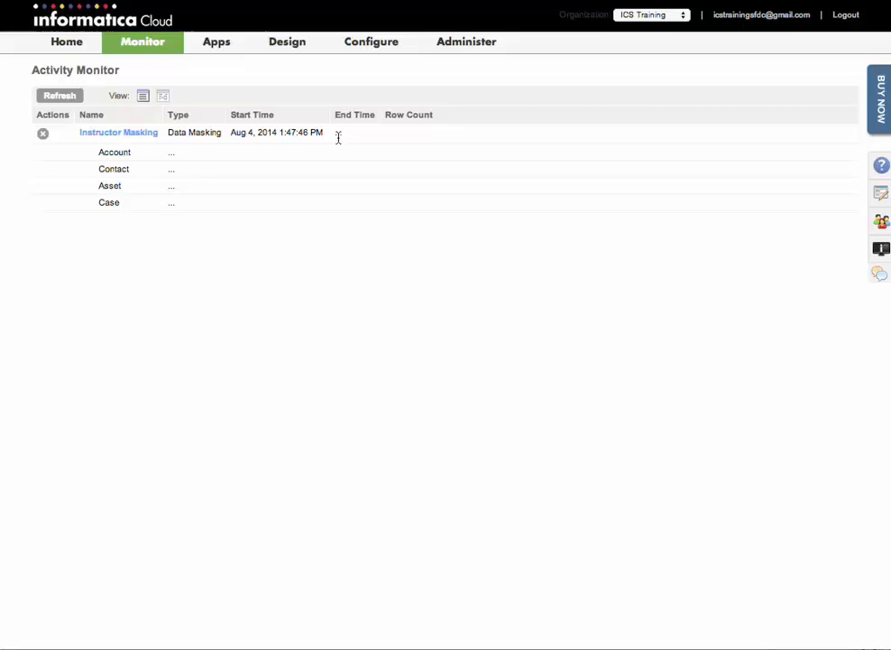
{"action": "mouse_move", "coordinate": [358, 151]}
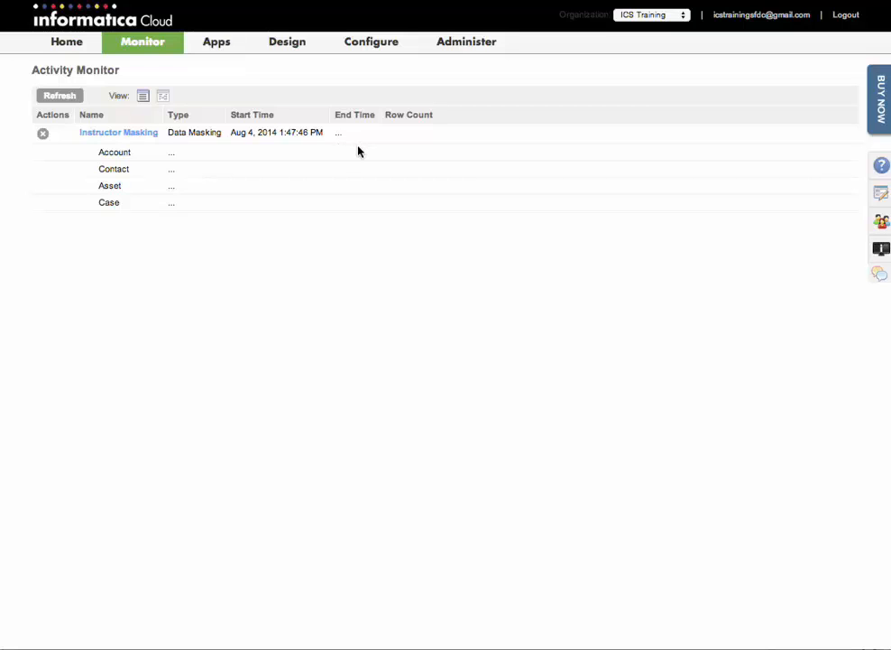
{"action": "left_click", "coordinate": [57, 94]}
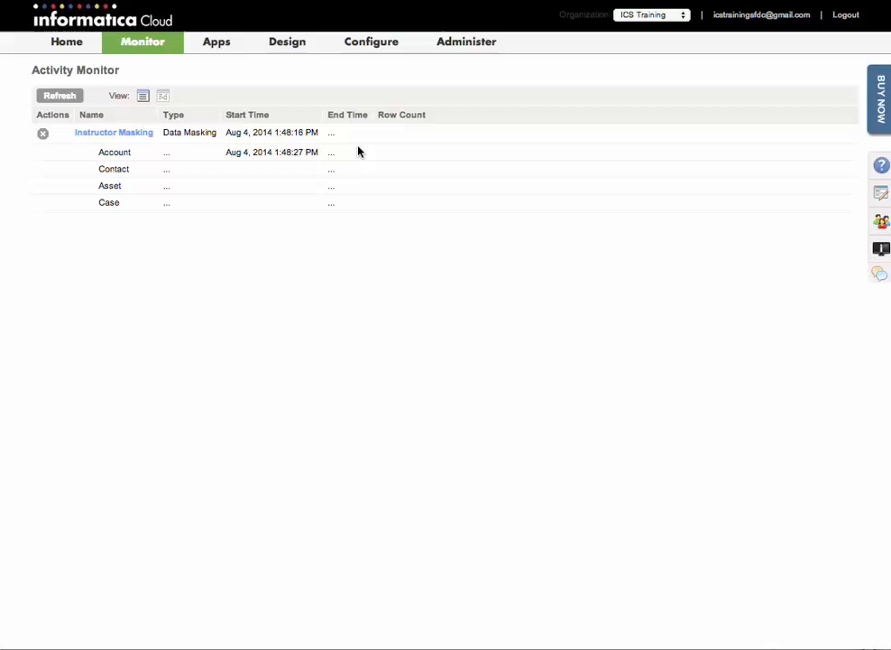
{"action": "mouse_move", "coordinate": [375, 251]}
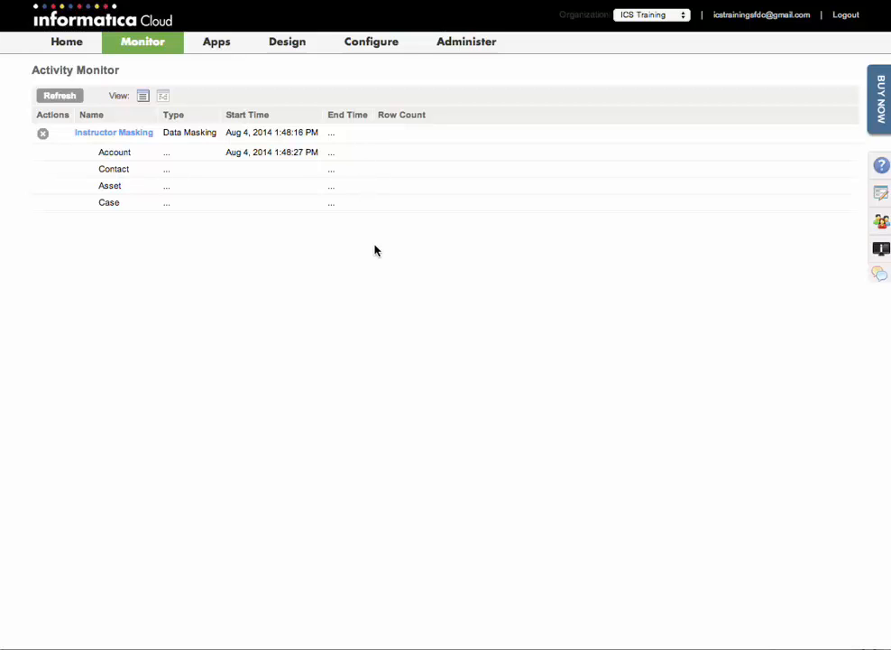
{"action": "mouse_move", "coordinate": [316, 256]}
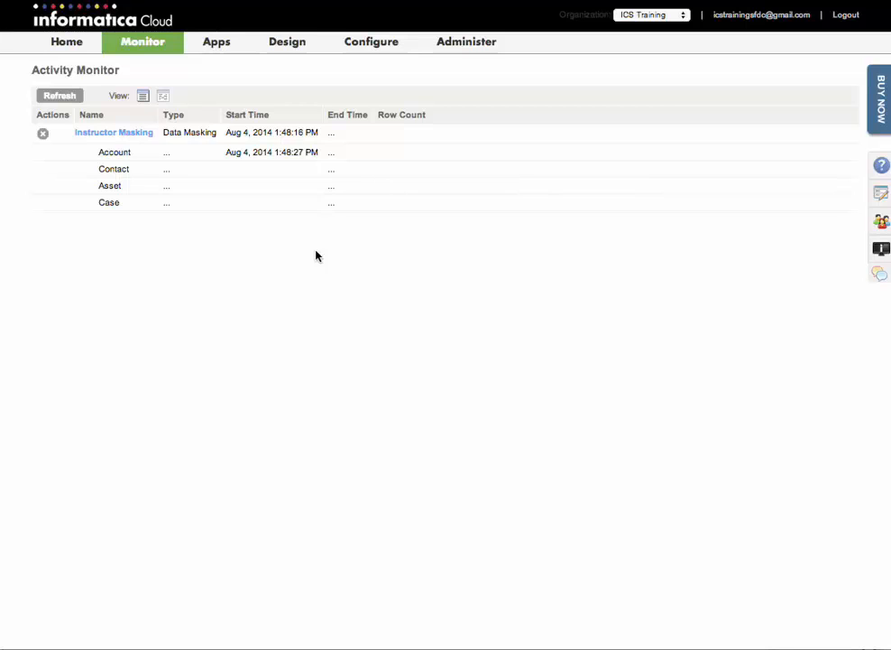
{"action": "left_click", "coordinate": [162, 96]}
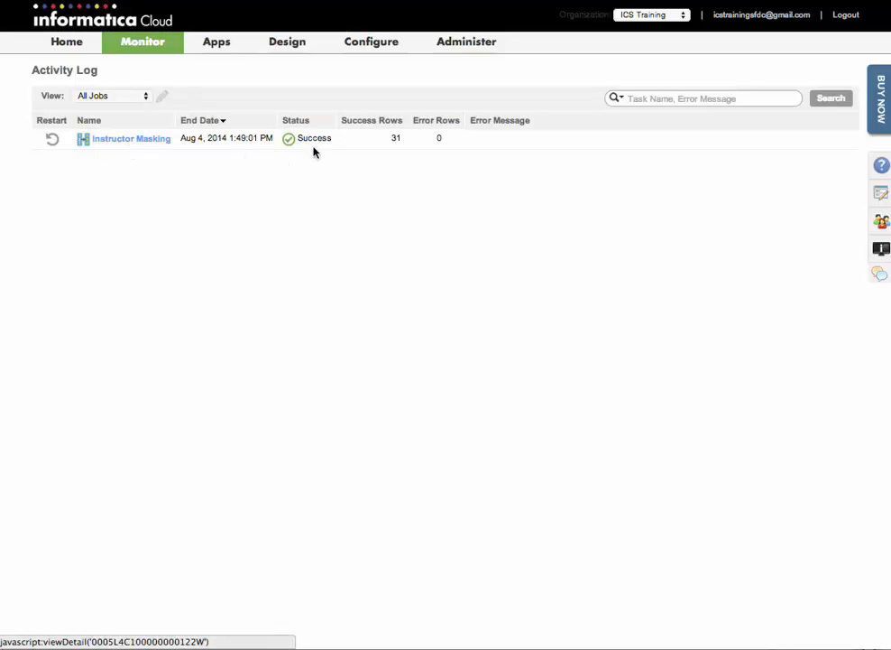
{"action": "mouse_move", "coordinate": [137, 155]}
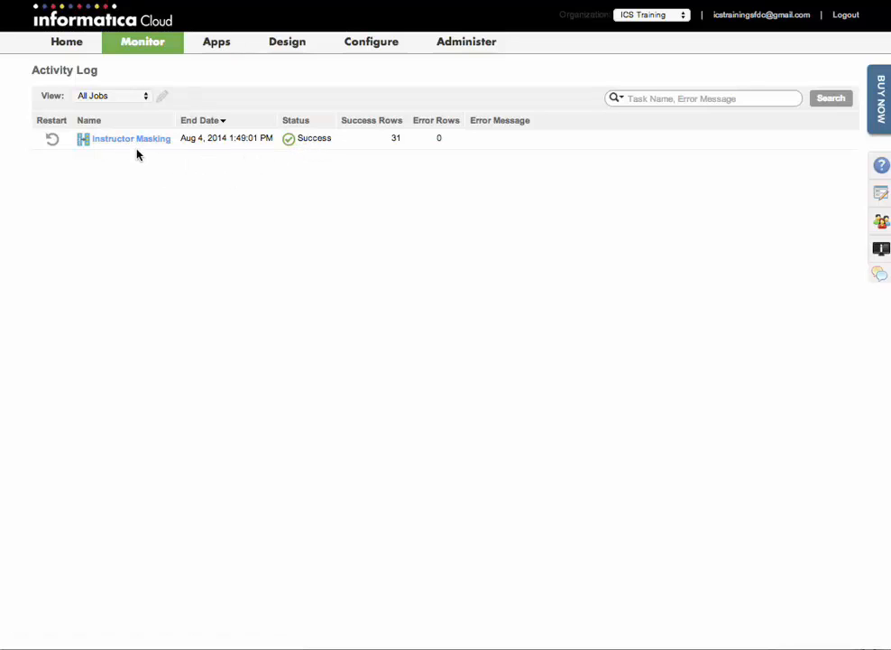
- Open the Instructor Masking run's job details with per-object row counts
{"action": "left_click", "coordinate": [132, 137]}
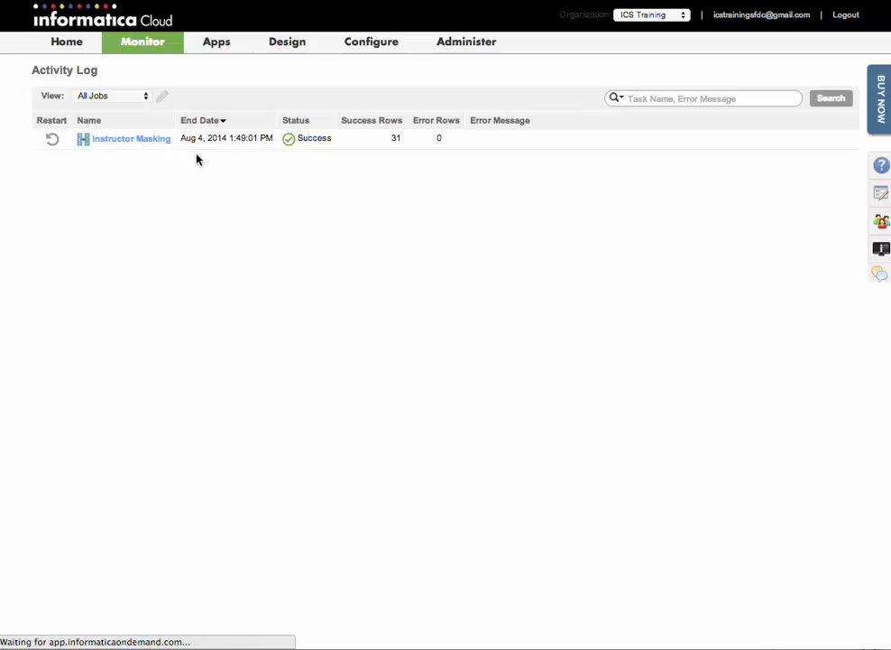
{"action": "left_click", "coordinate": [131, 137]}
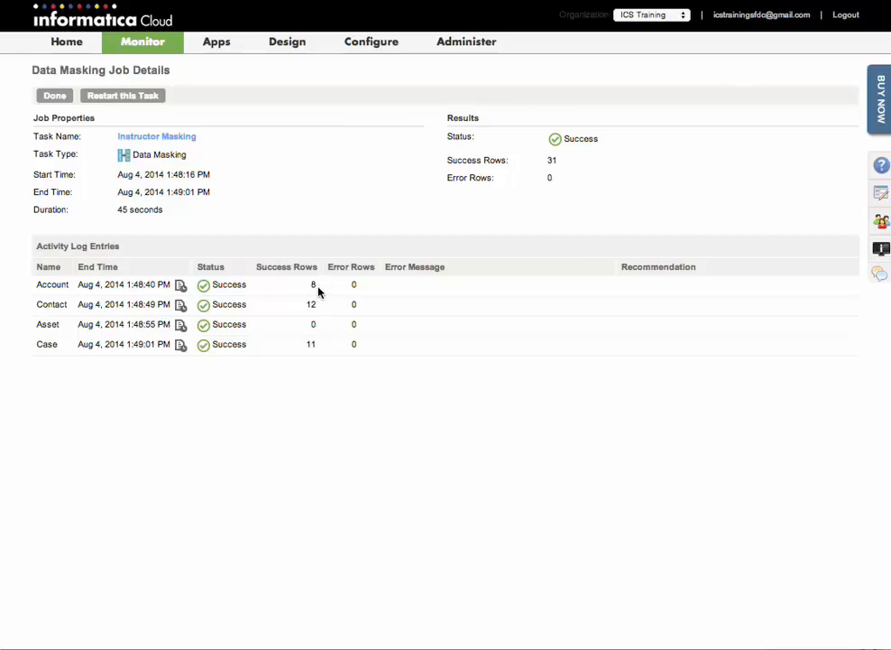
{"action": "mouse_move", "coordinate": [306, 365]}
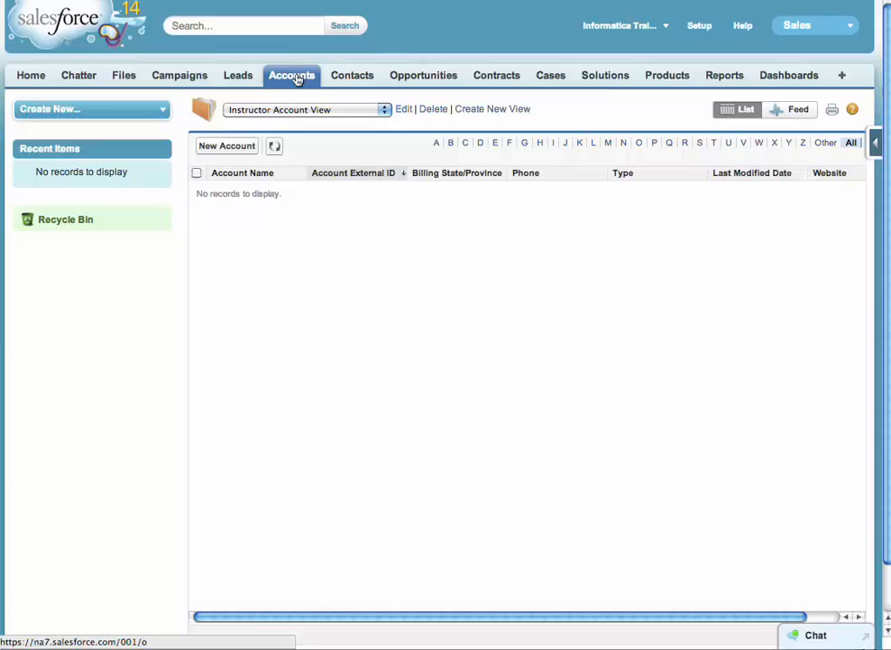
- List the accounts in Salesforce and open acct01's details with its masked contact
{"action": "left_click", "coordinate": [292, 76]}
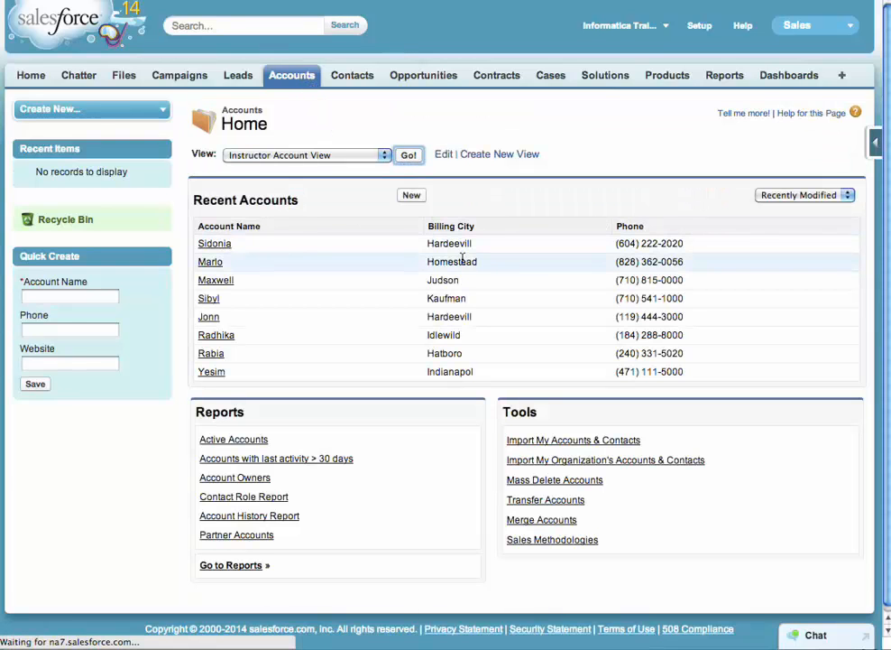
{"action": "left_click", "coordinate": [407, 155]}
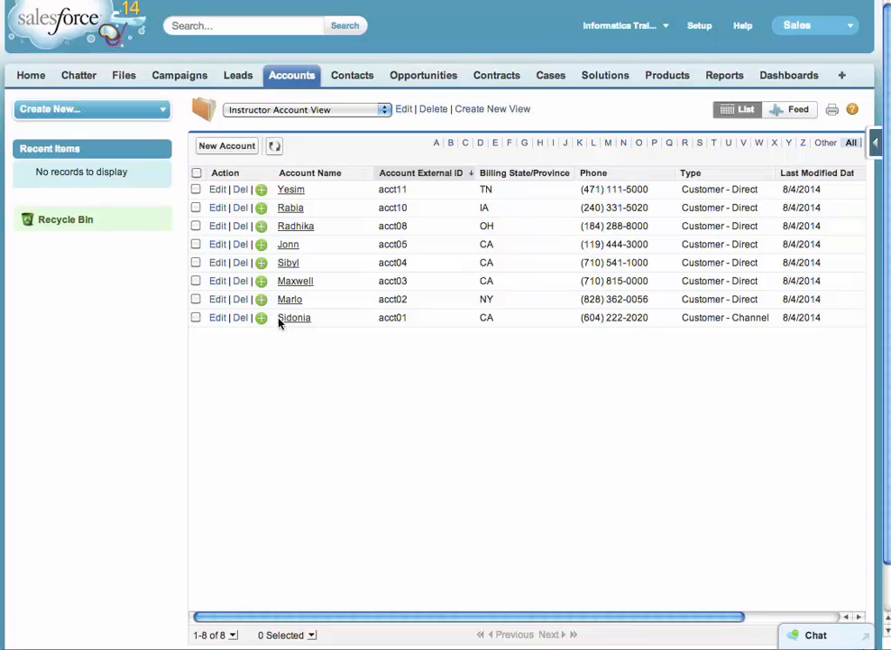
{"action": "mouse_move", "coordinate": [426, 341]}
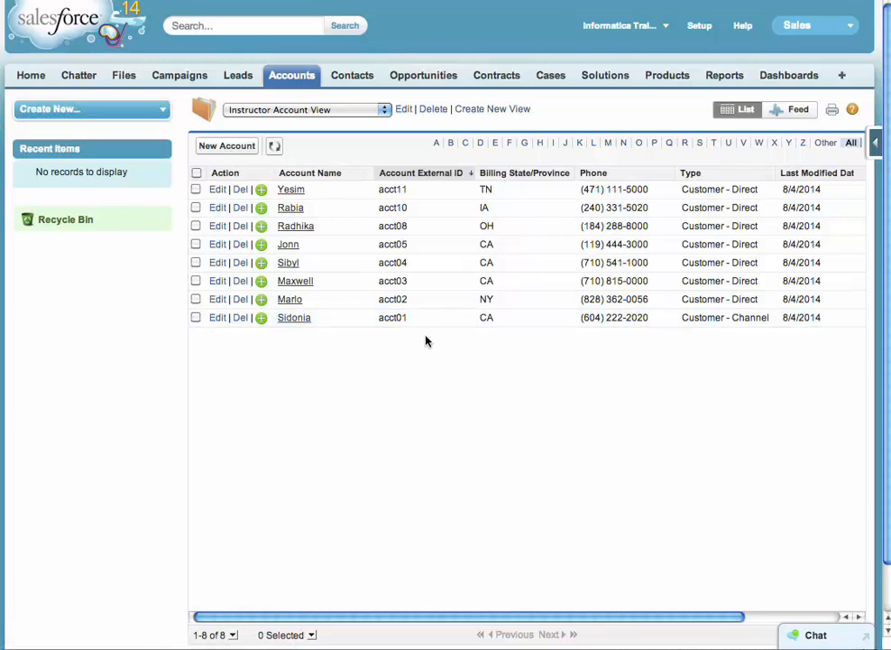
{"action": "left_click", "coordinate": [292, 317]}
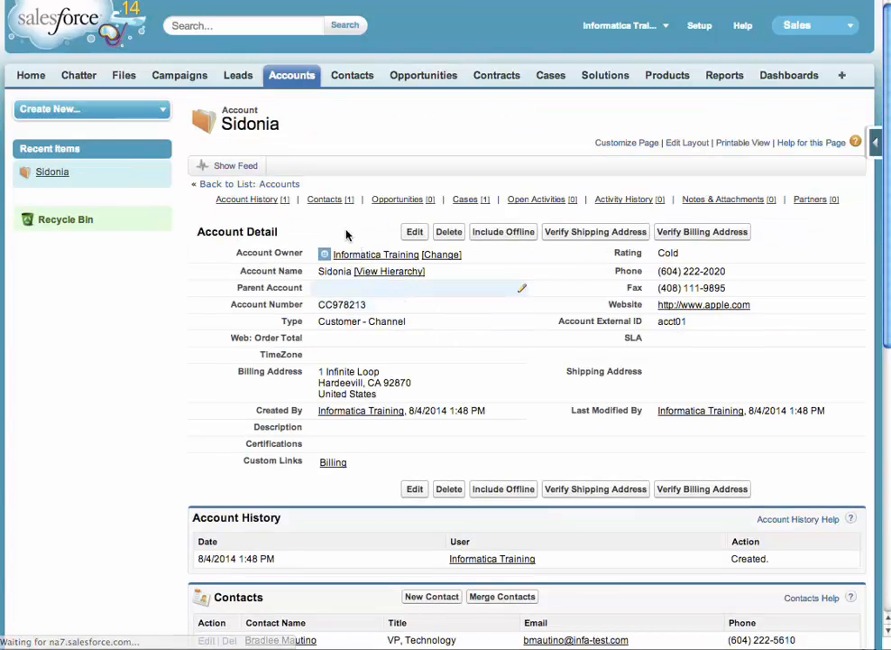
{"action": "left_click", "coordinate": [325, 198]}
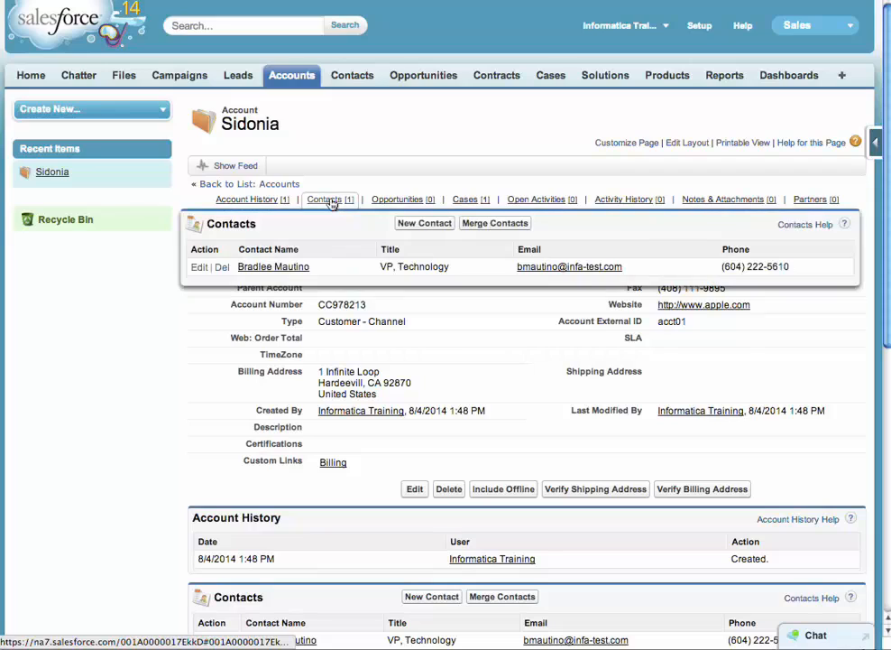